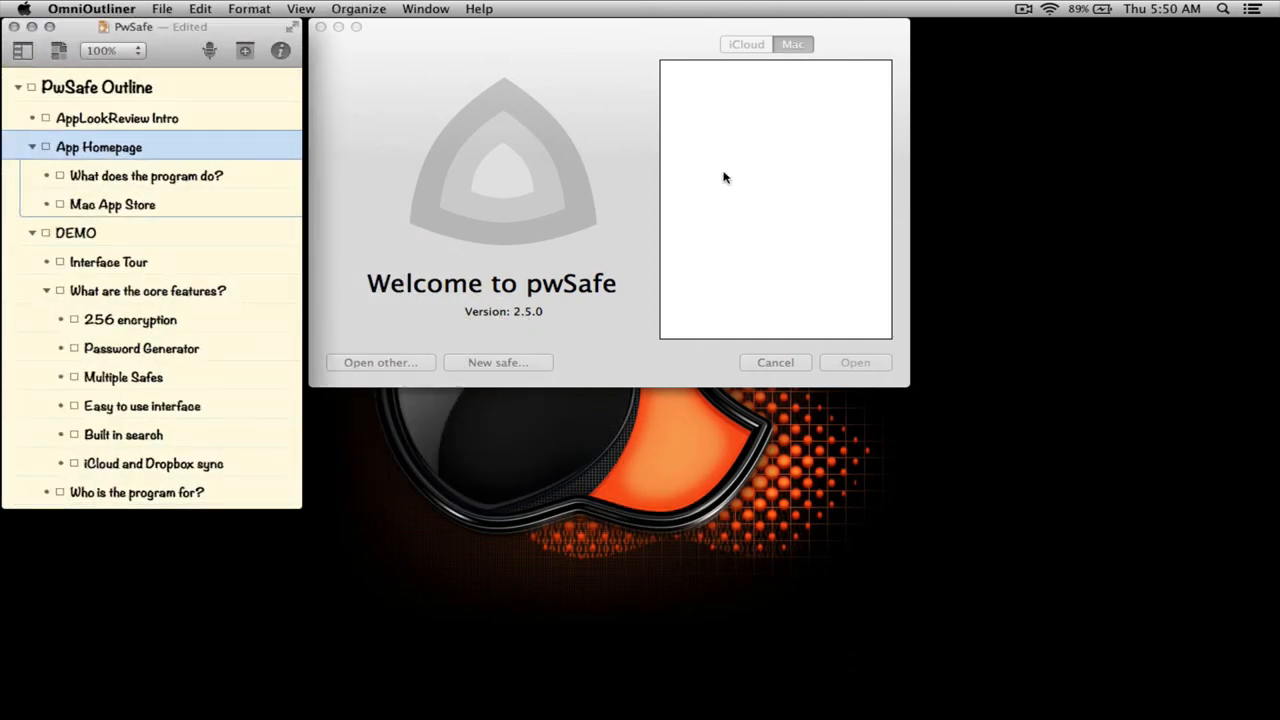
mouse_move(646, 180)
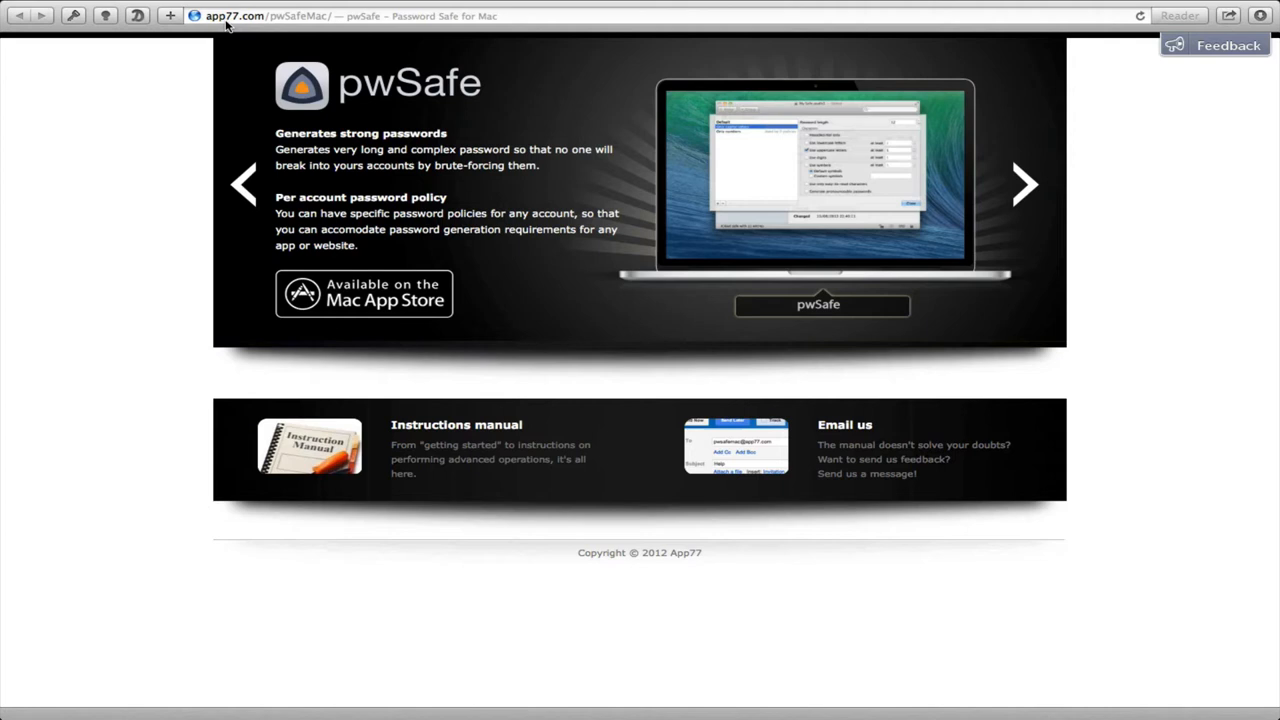
mouse_move(292, 32)
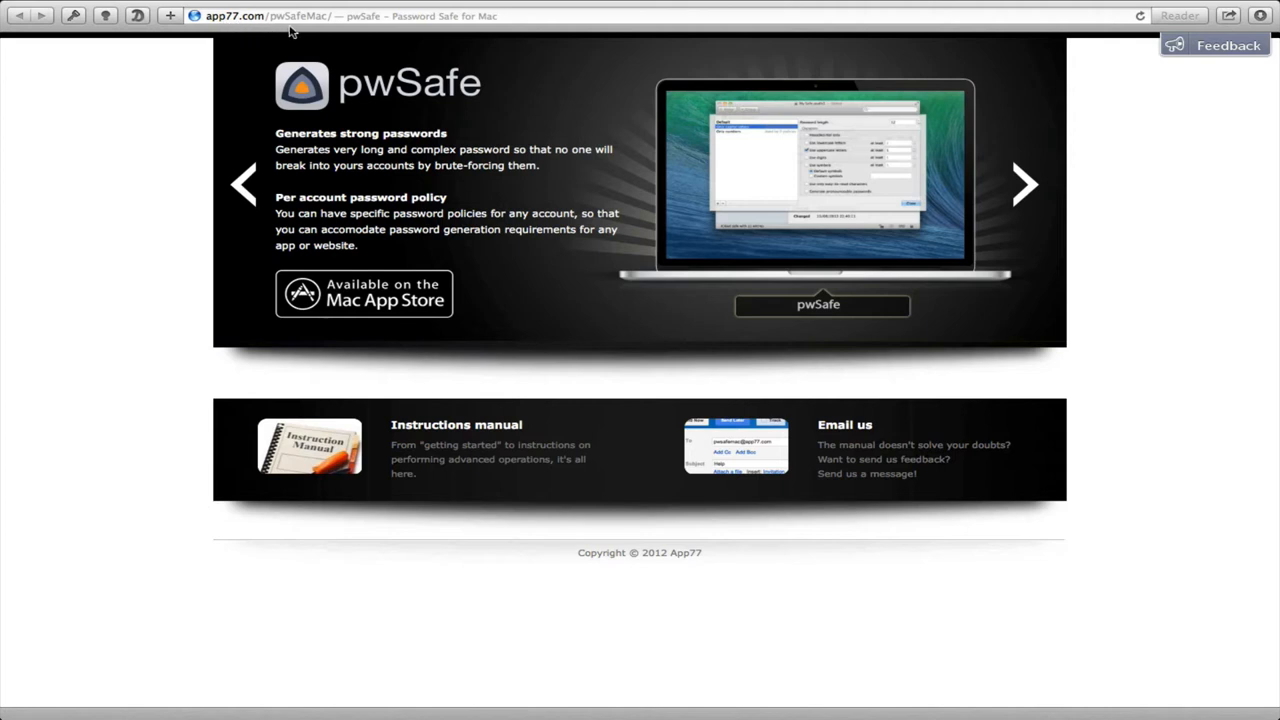
mouse_move(408, 272)
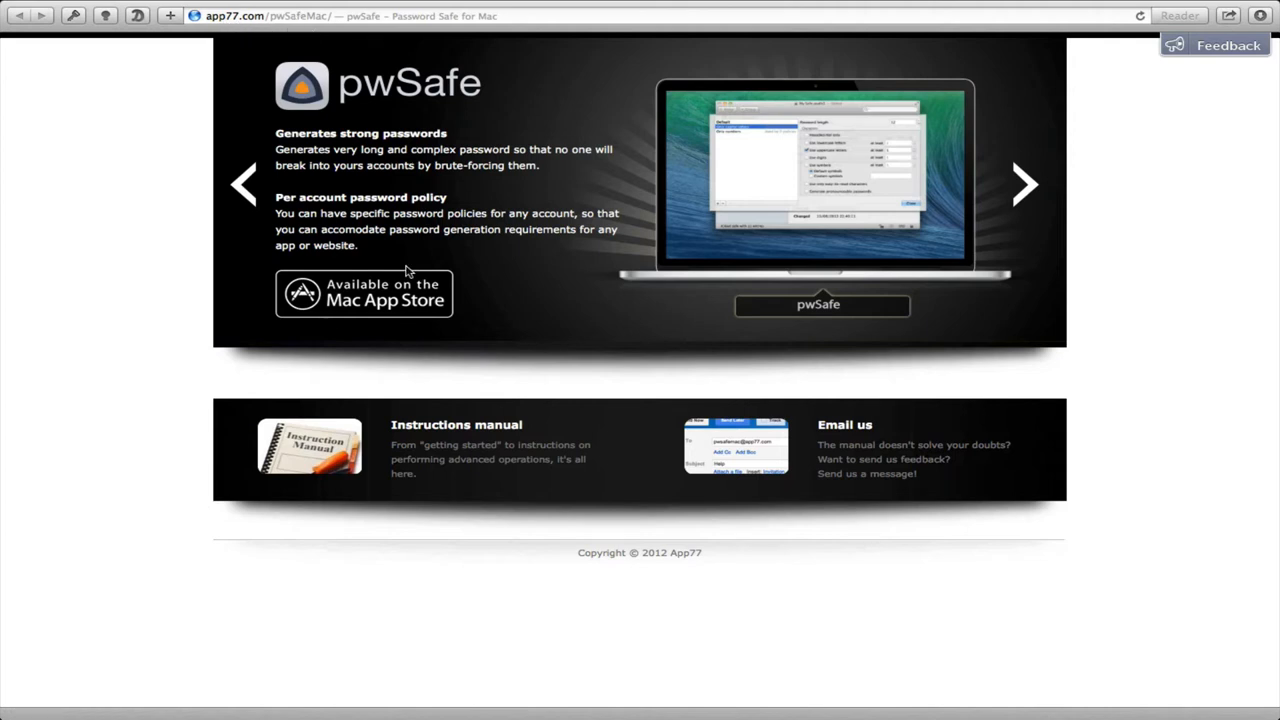
mouse_move(500, 224)
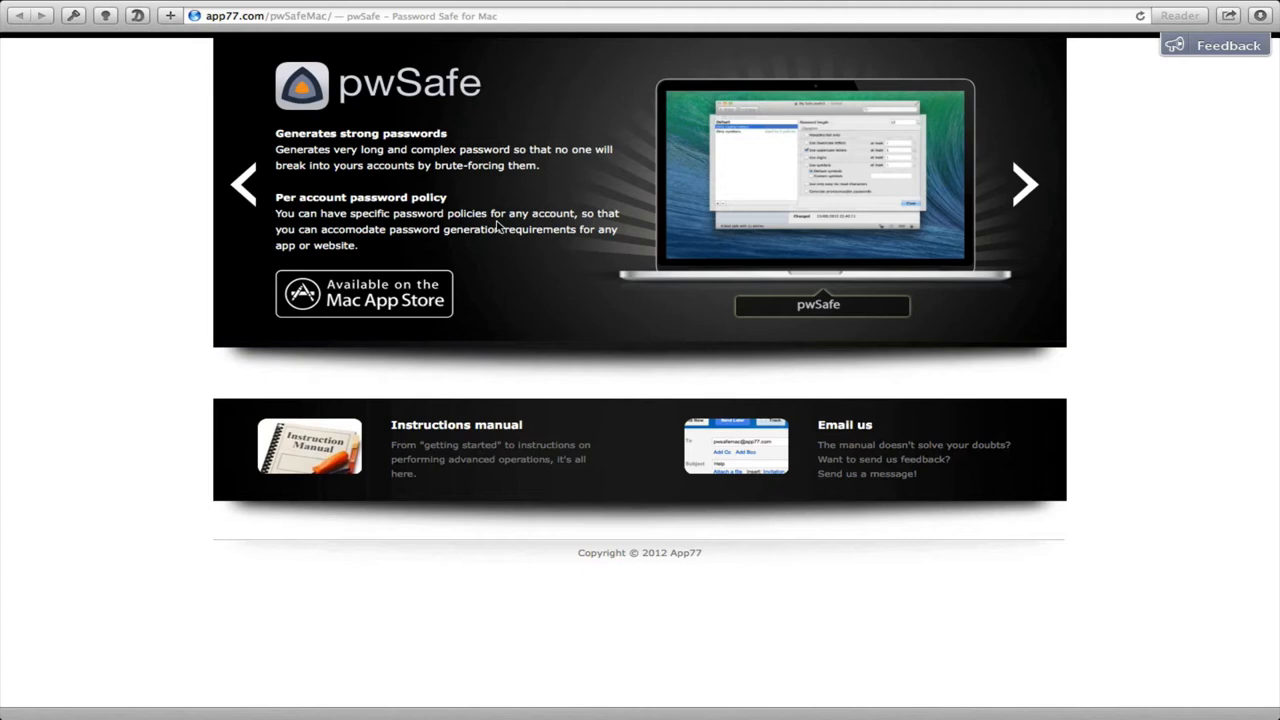
mouse_move(1024, 184)
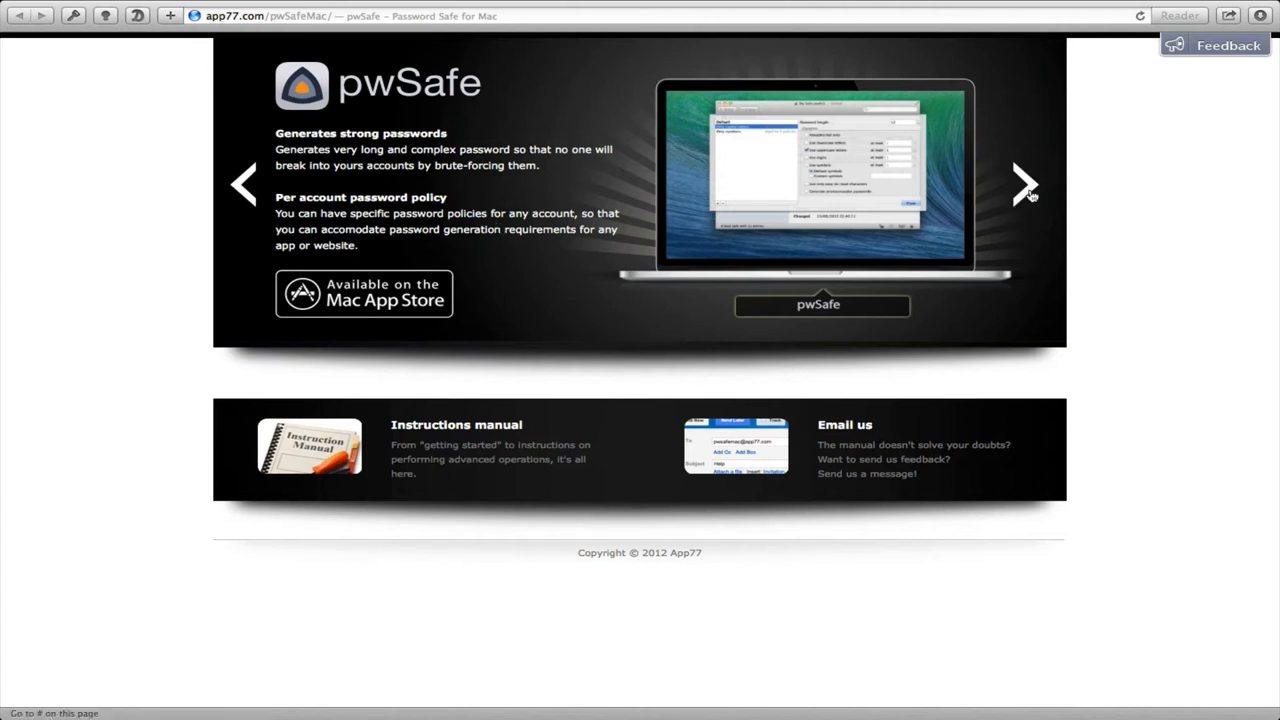
Step: Page the pwSafe site's carousel to the iPhone and iPad slide and follow its App Store badge
click(1024, 184)
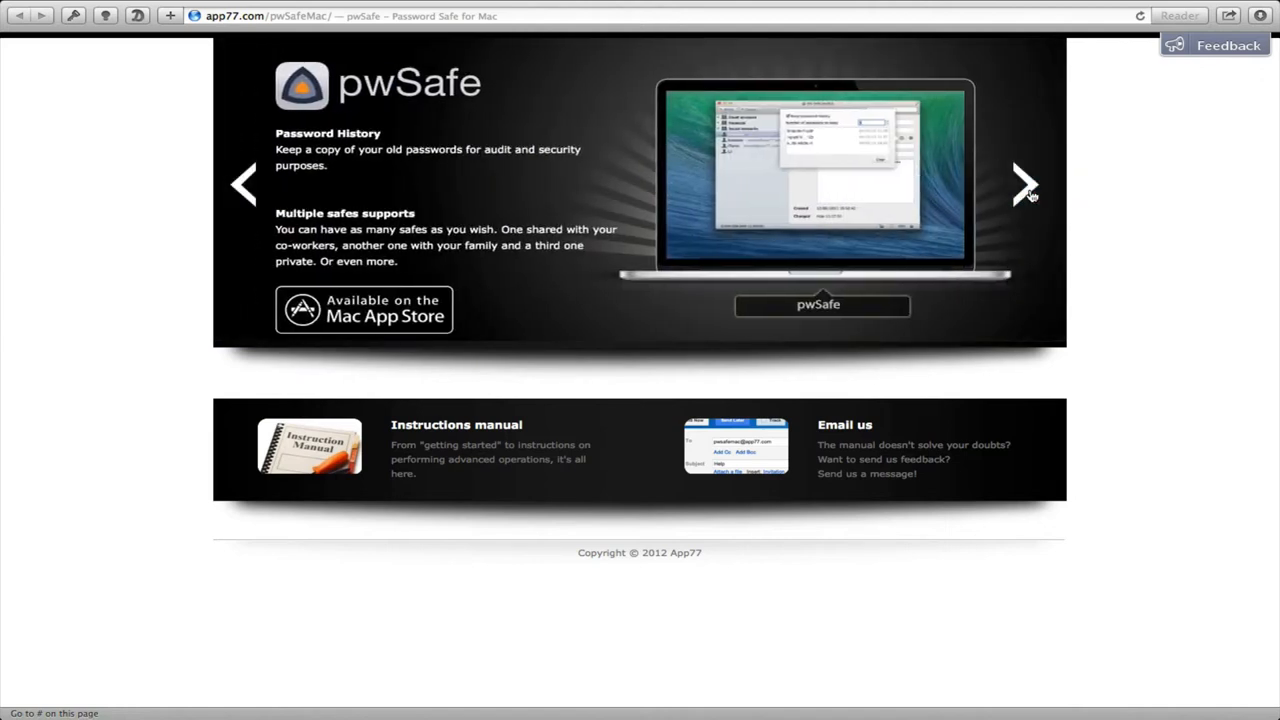
click(1024, 184)
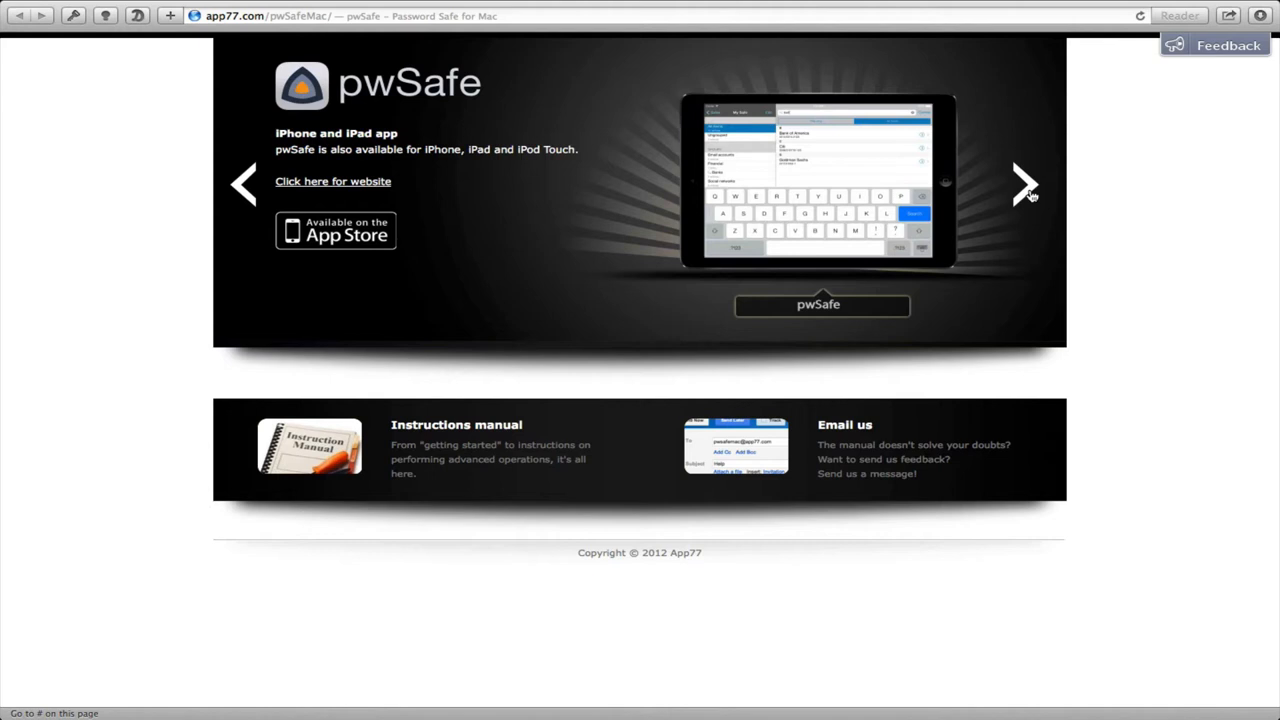
mouse_move(396, 232)
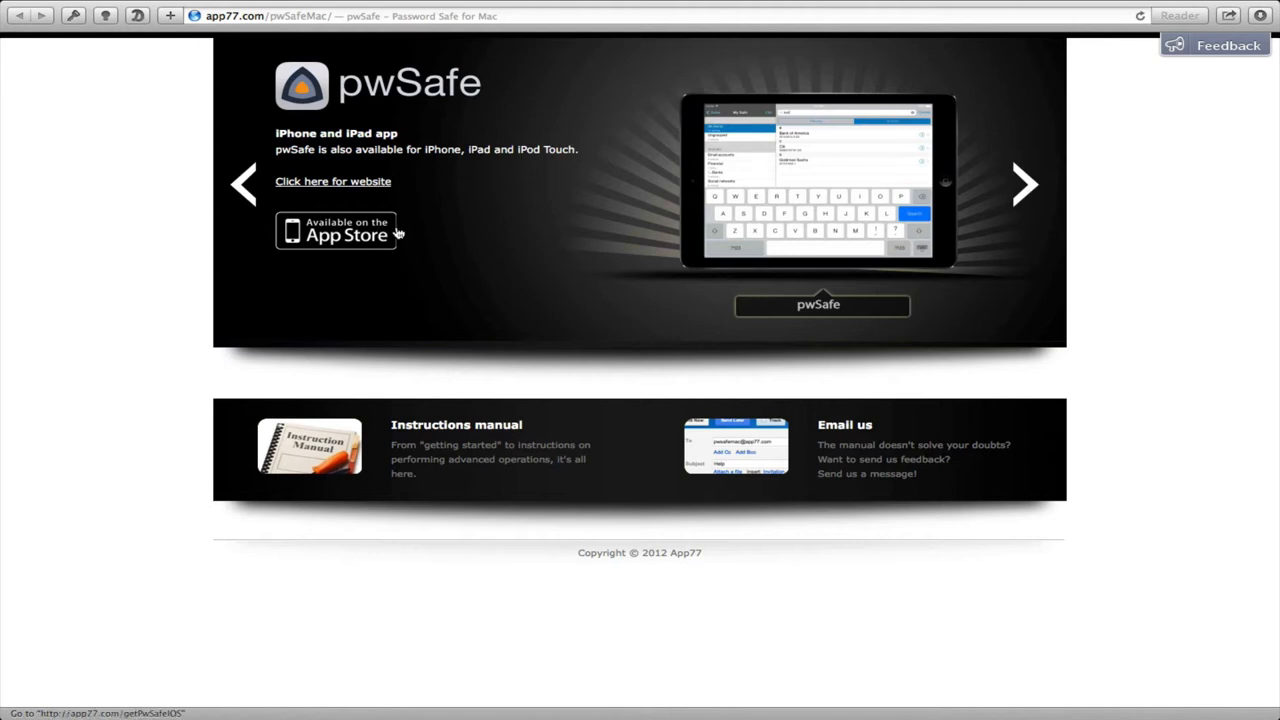
mouse_move(392, 144)
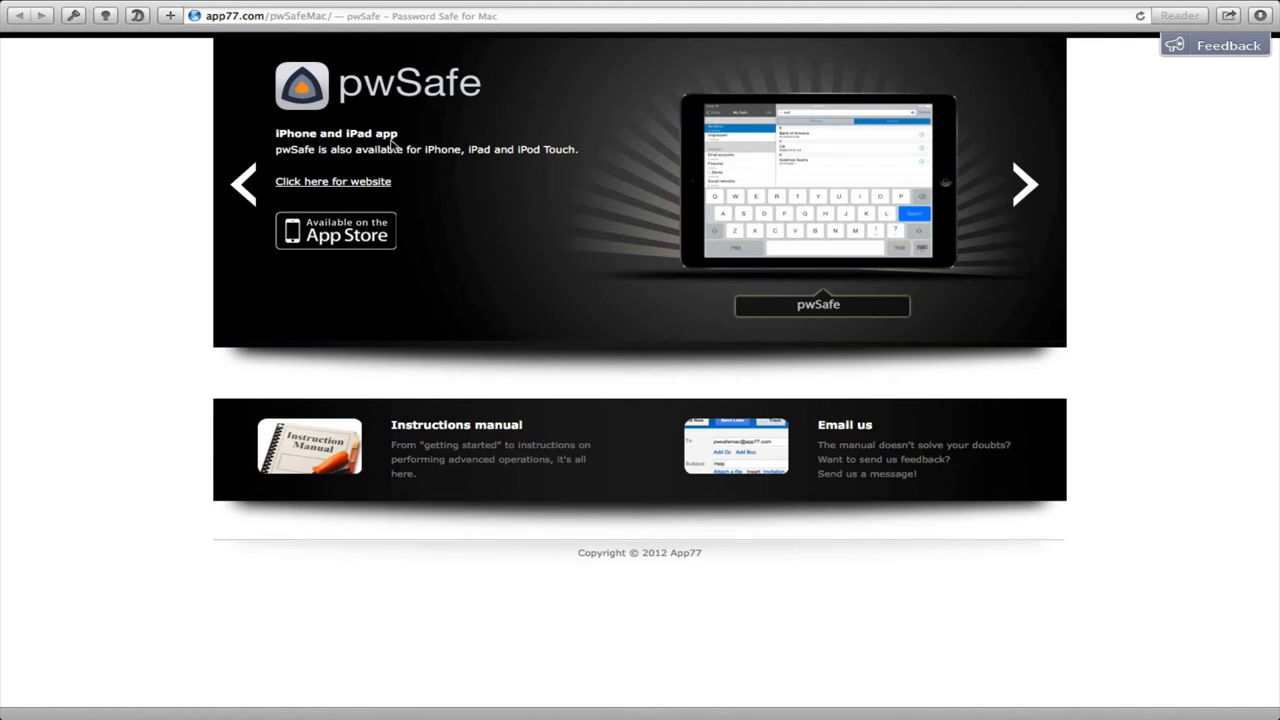
click(1024, 184)
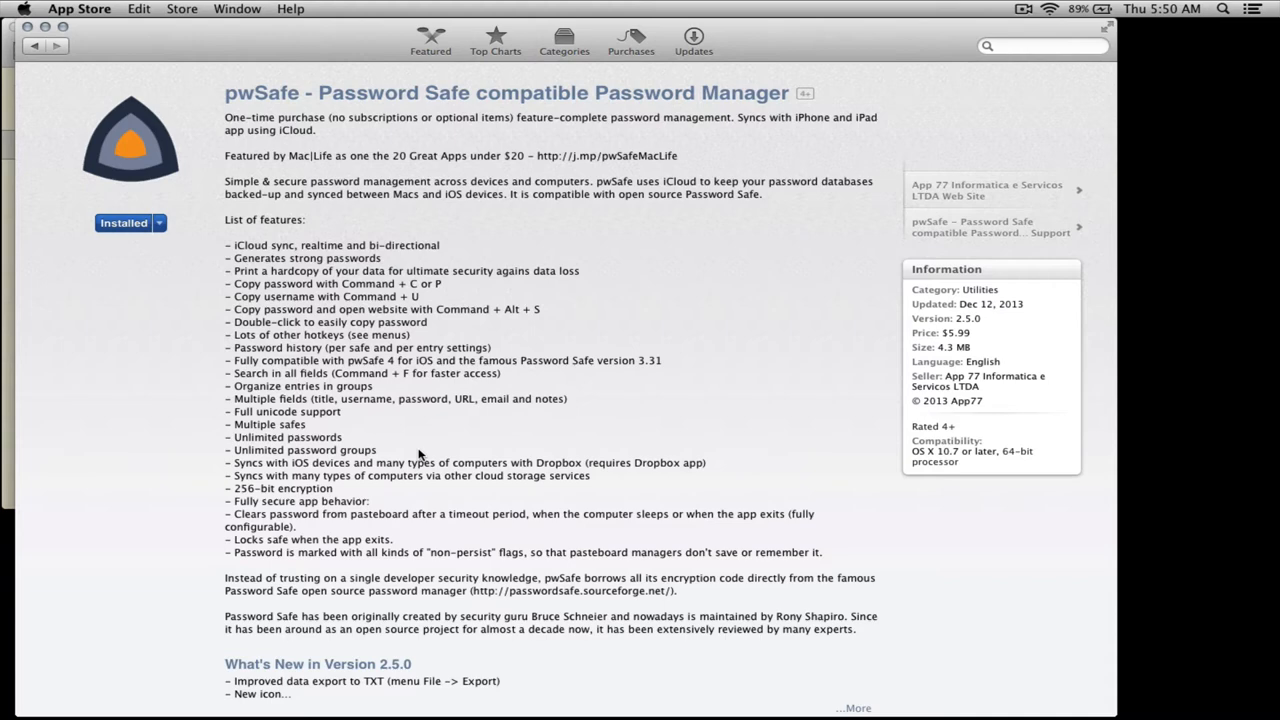
Step: Browse the listing's features, enlarge the main window and password generator screenshots, and reach Customer Ratings
scroll(down, 3)
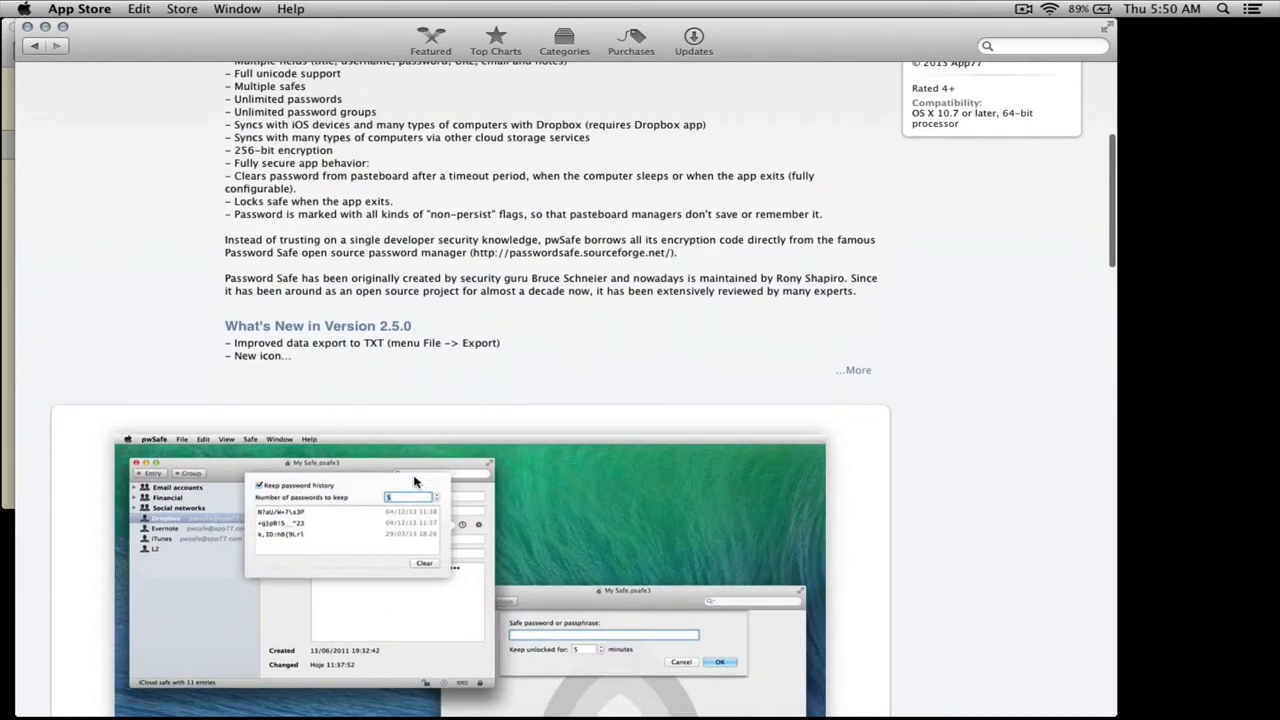
scroll(down, 3)
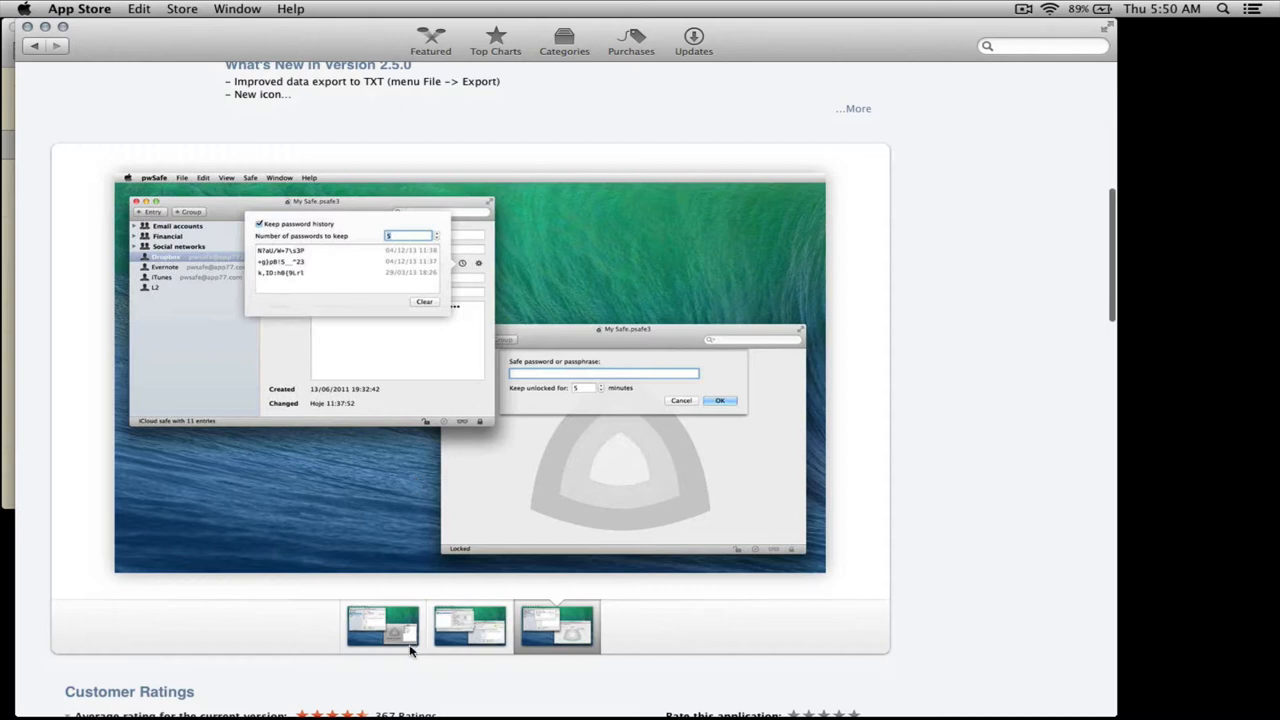
click(382, 624)
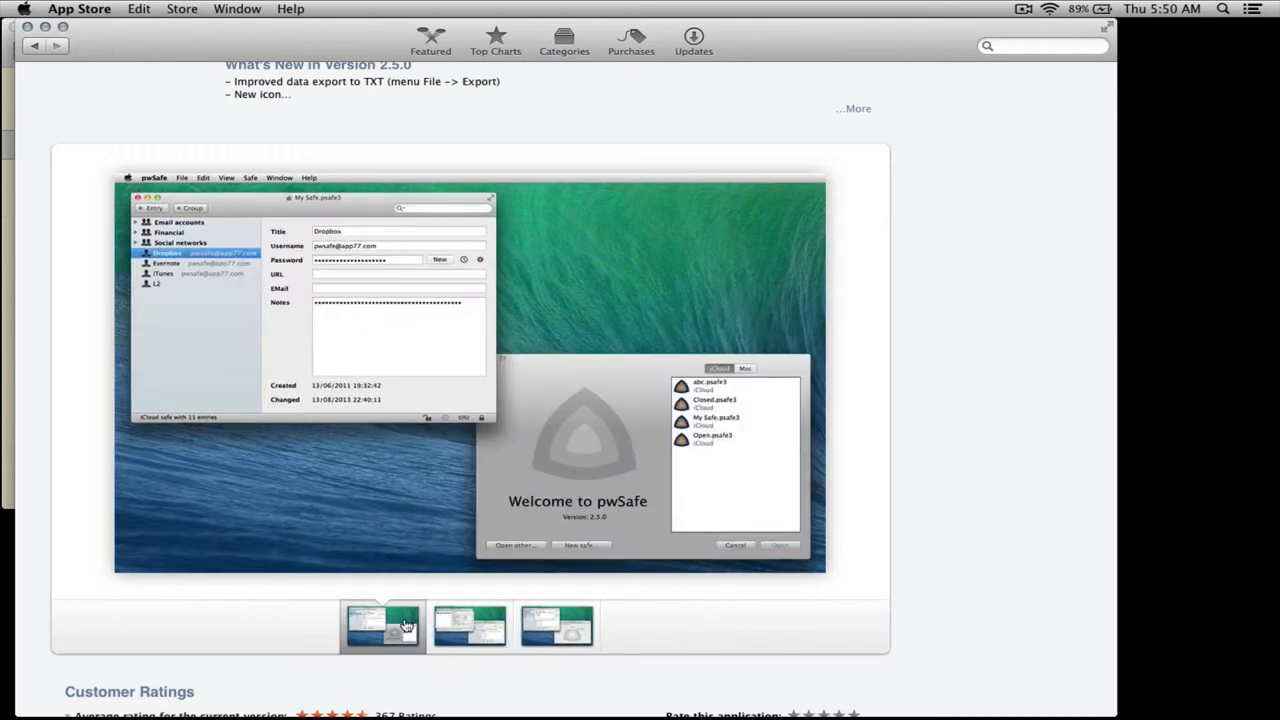
mouse_move(408, 624)
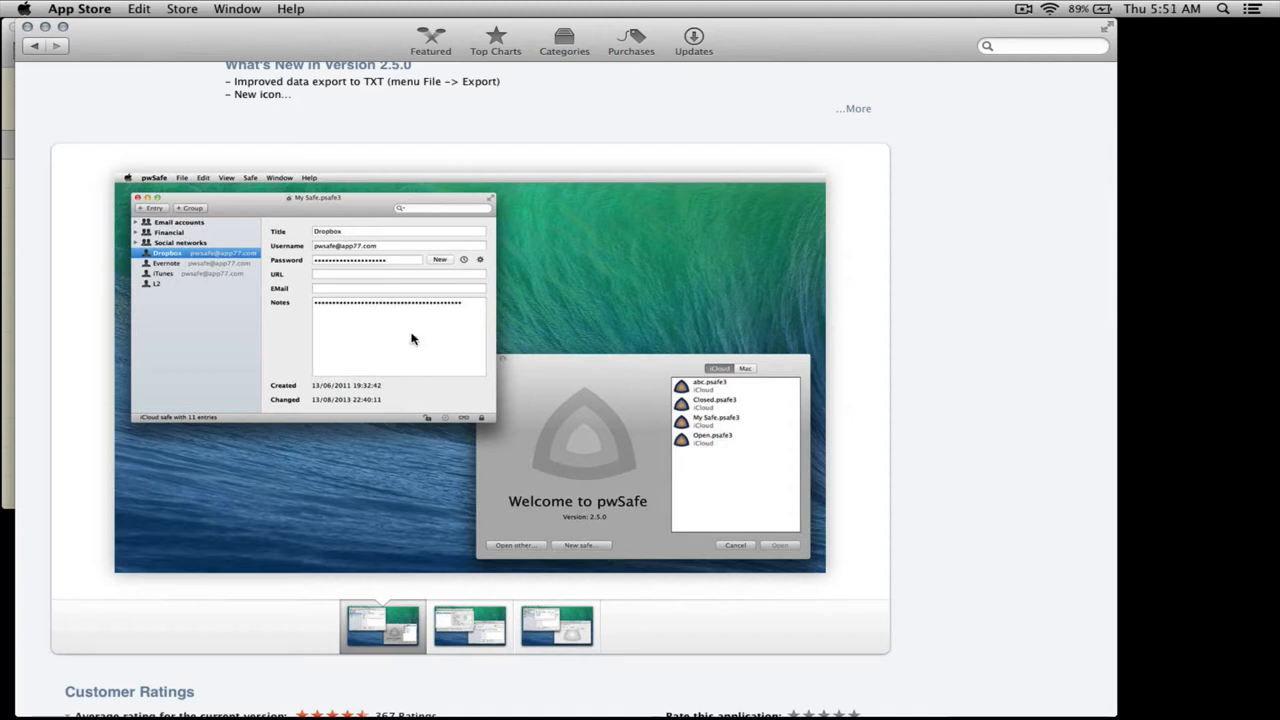
mouse_move(446, 418)
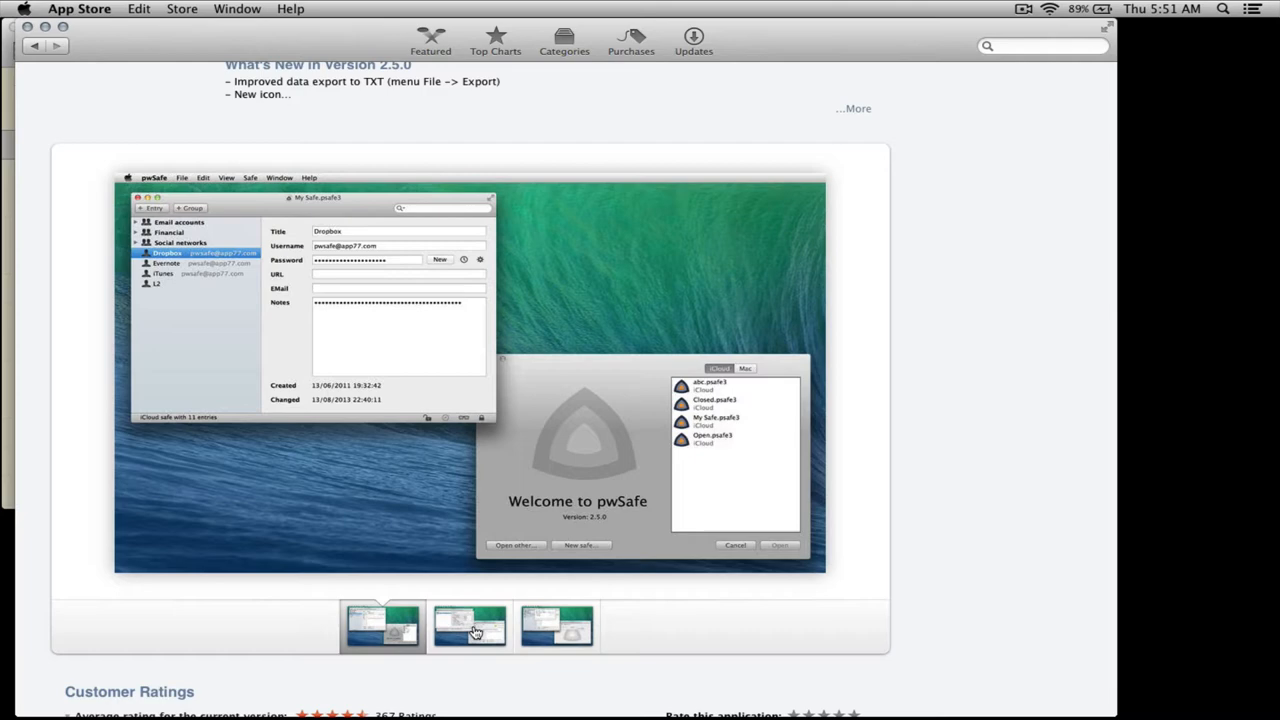
click(468, 624)
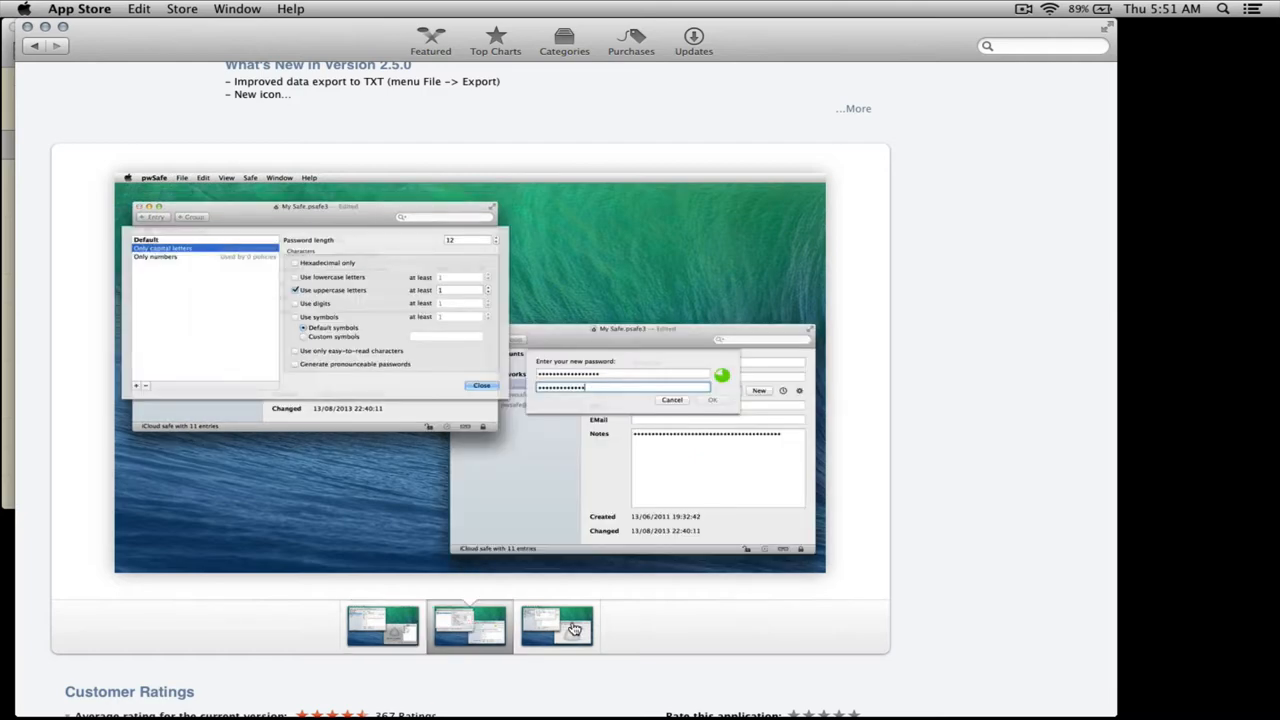
scroll(down, 3)
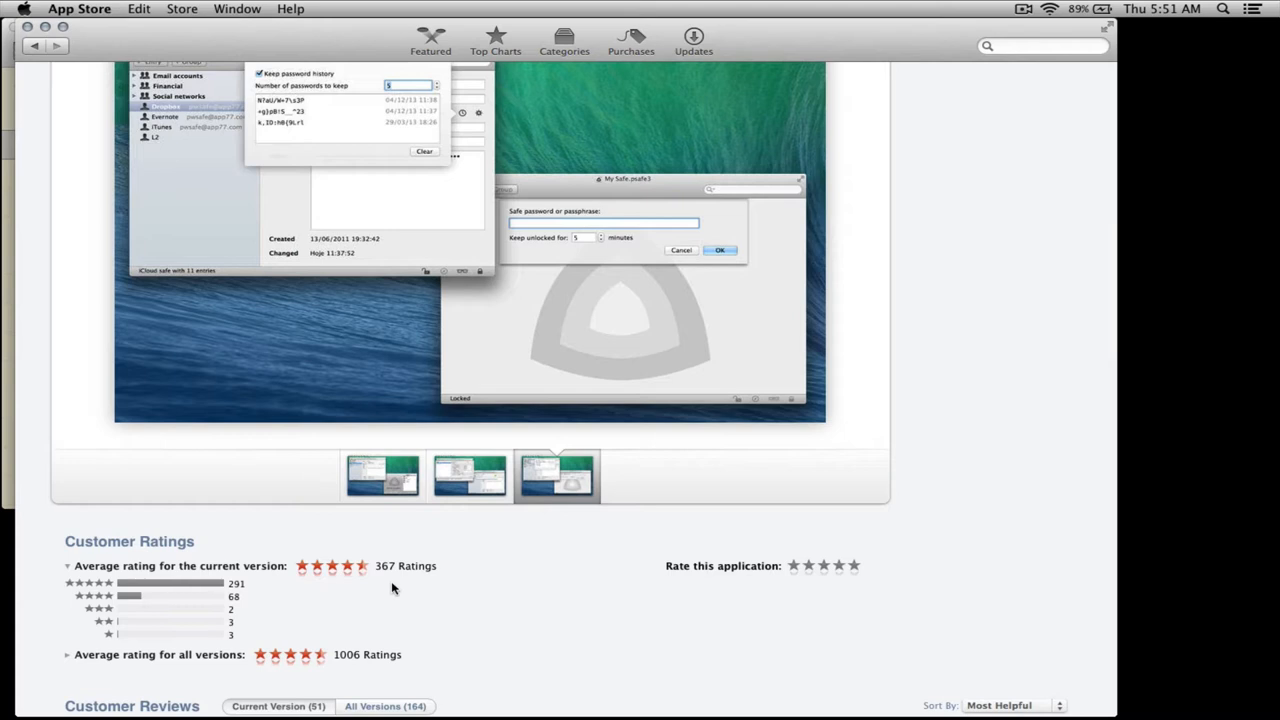
mouse_move(358, 592)
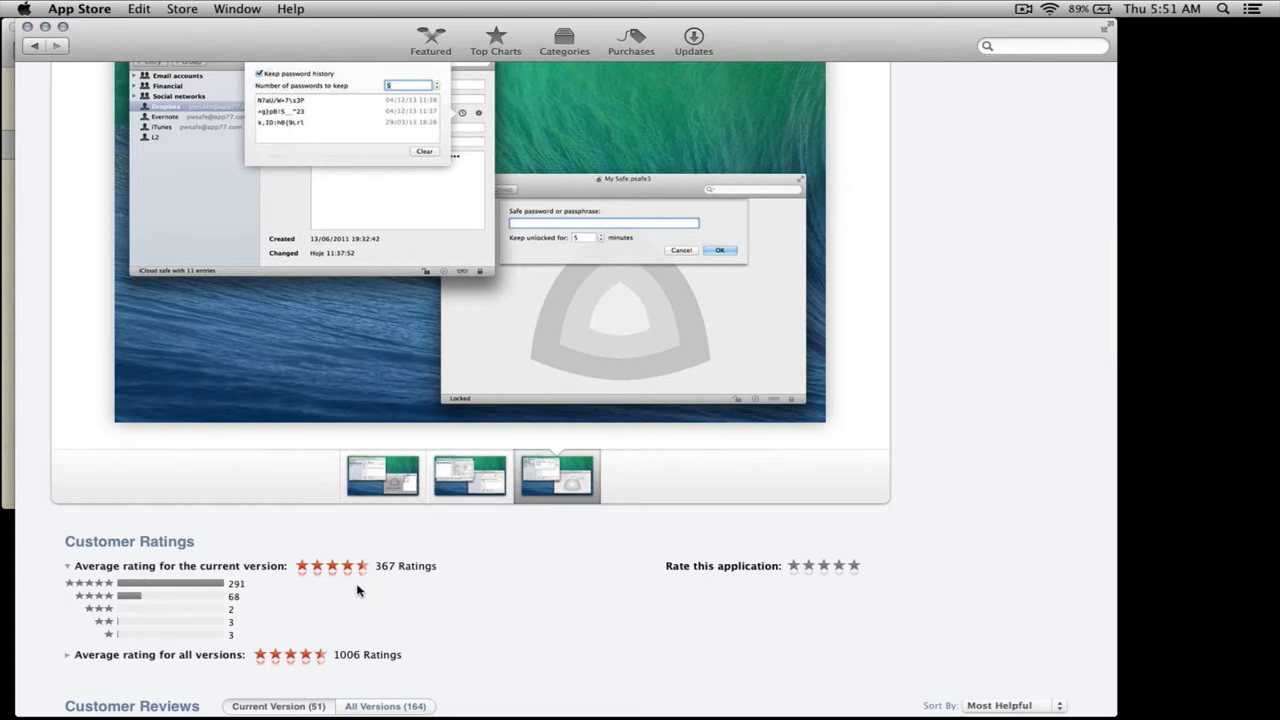
mouse_move(316, 666)
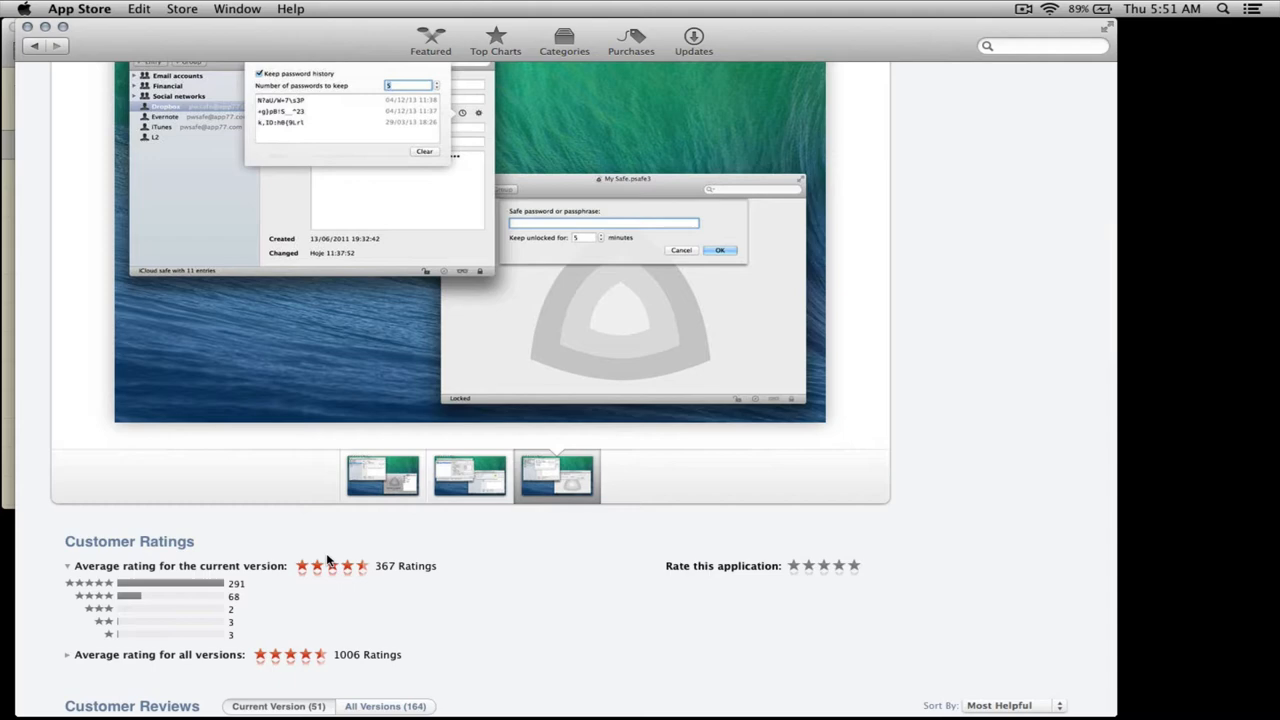
mouse_move(288, 386)
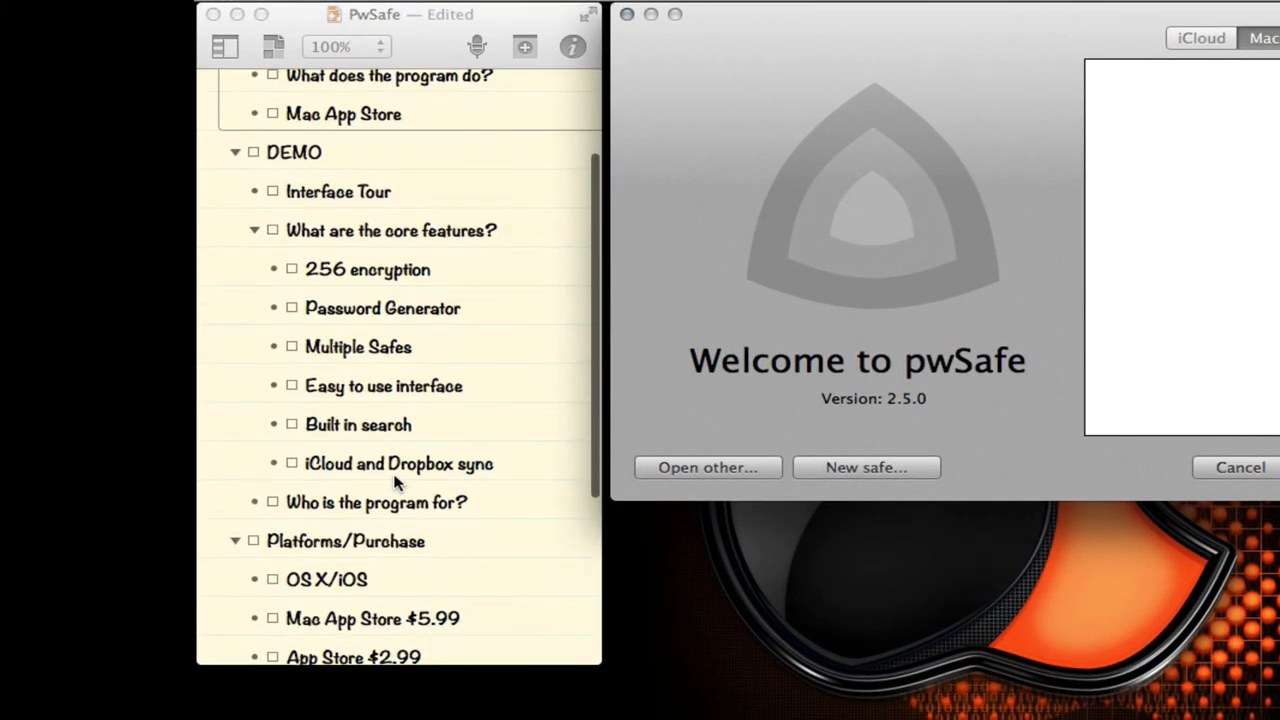
Step: Scroll the pwSafe outline down to Platforms/Purchase and Rating/Recommendation
scroll(down, 3)
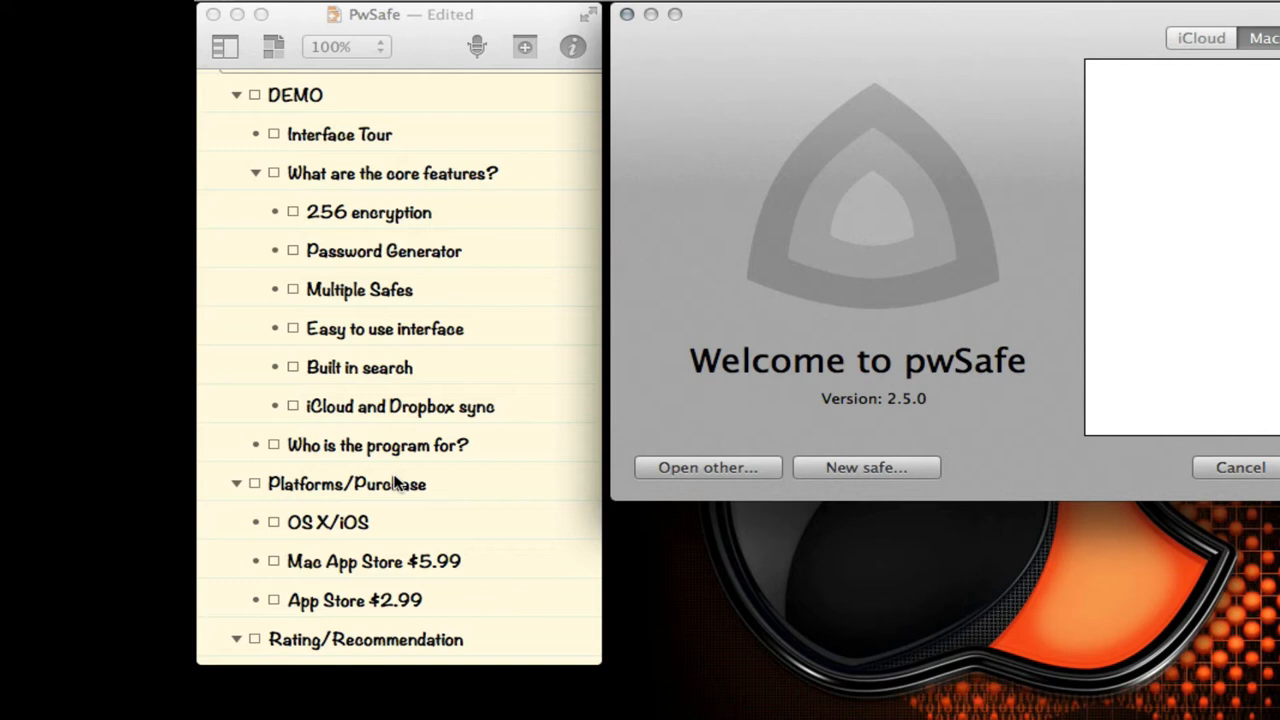
mouse_move(378, 388)
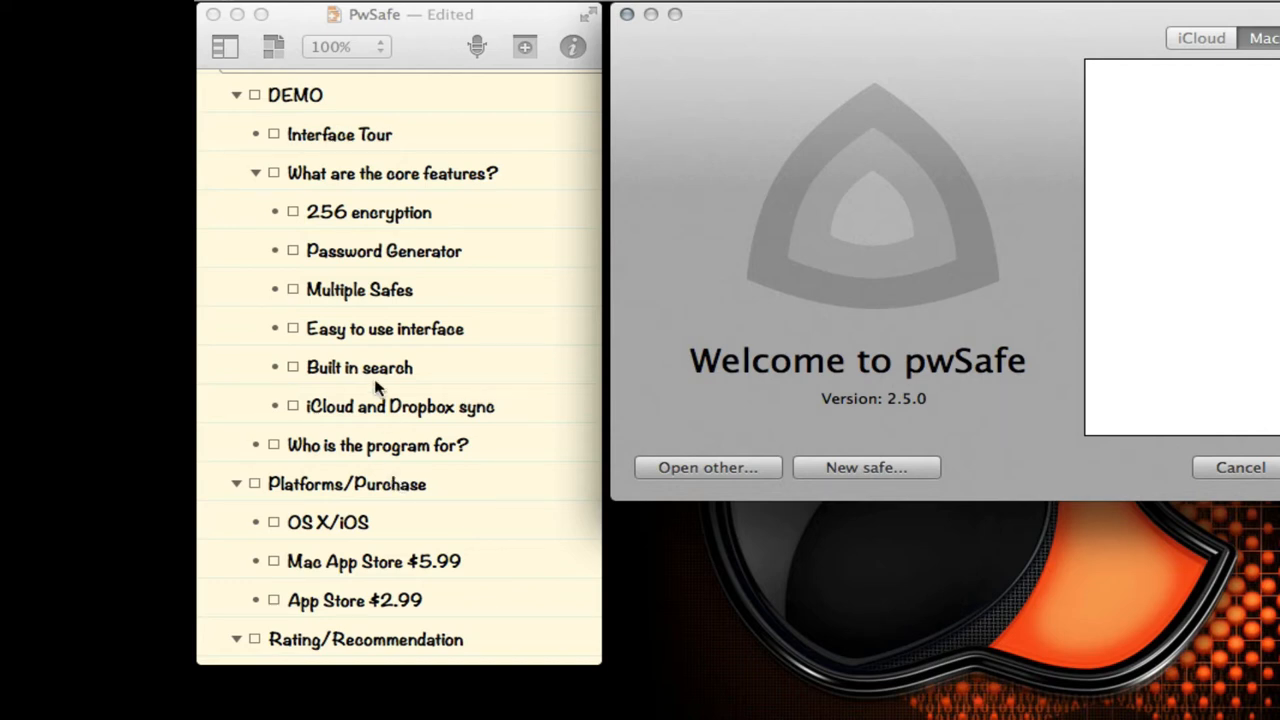
mouse_move(402, 424)
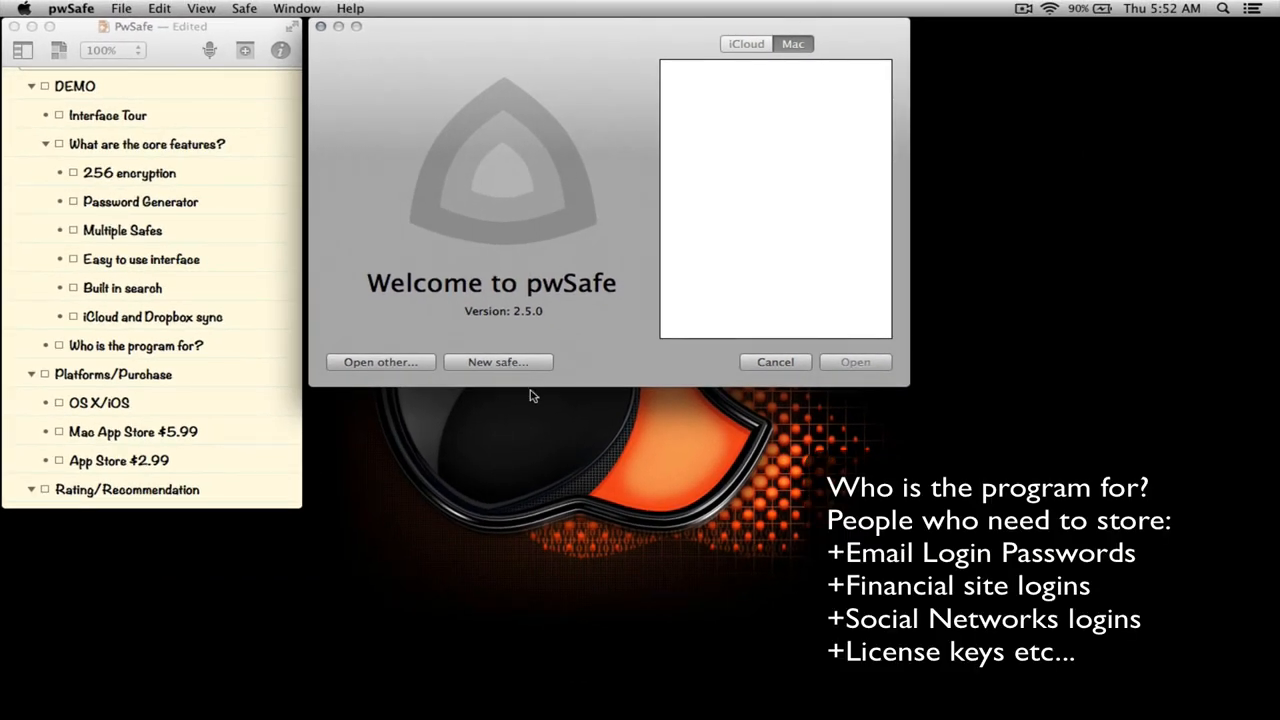
mouse_move(604, 150)
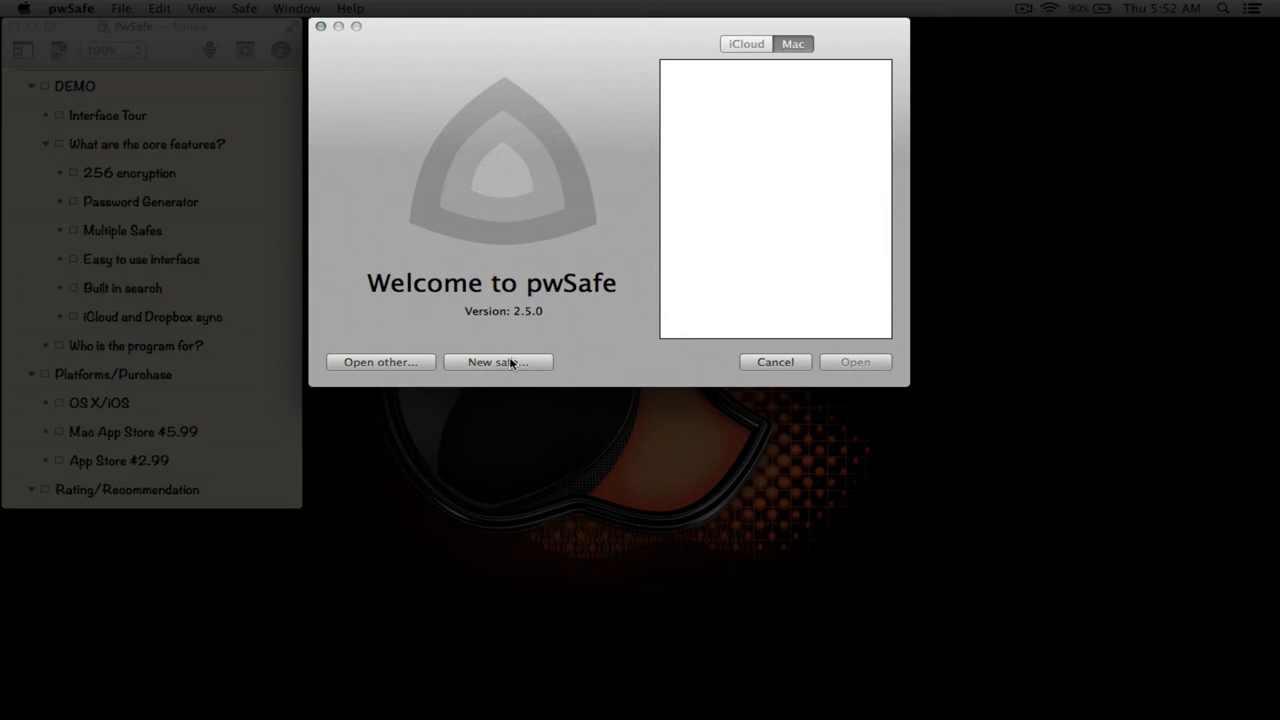
Step: Create a new safe from the welcome window and confirm its master password
click(496, 362)
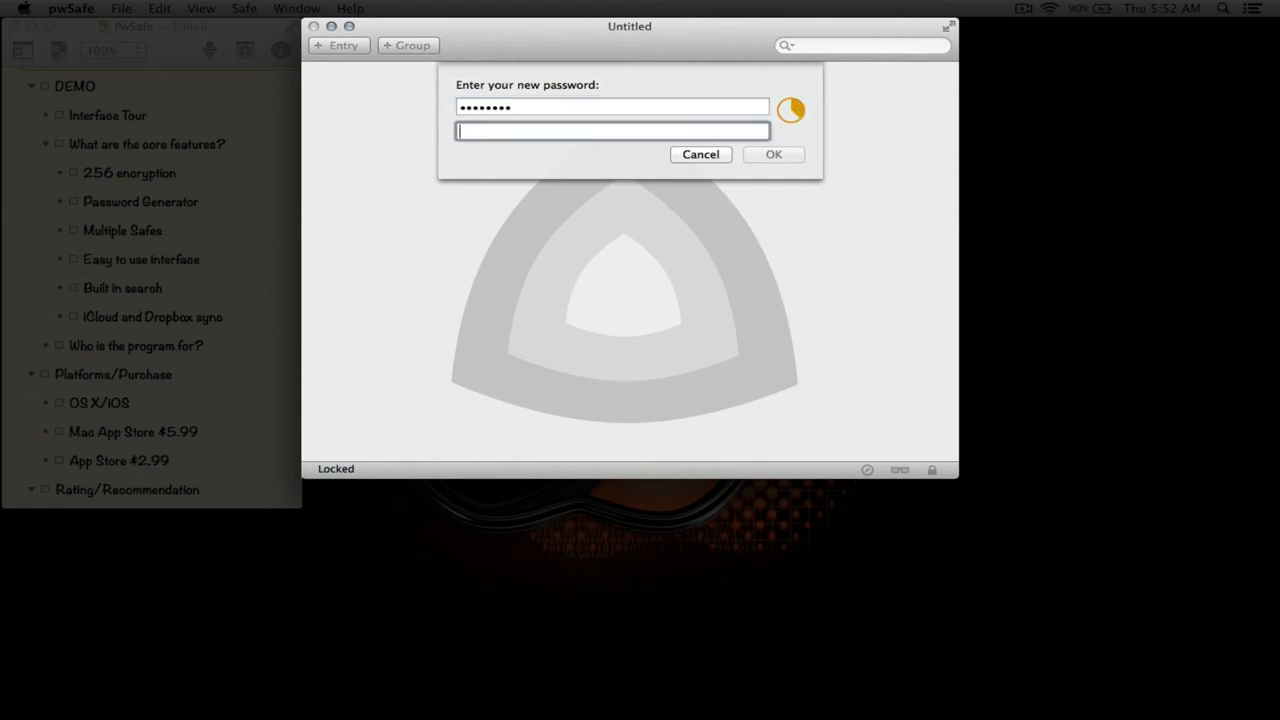
click(700, 154)
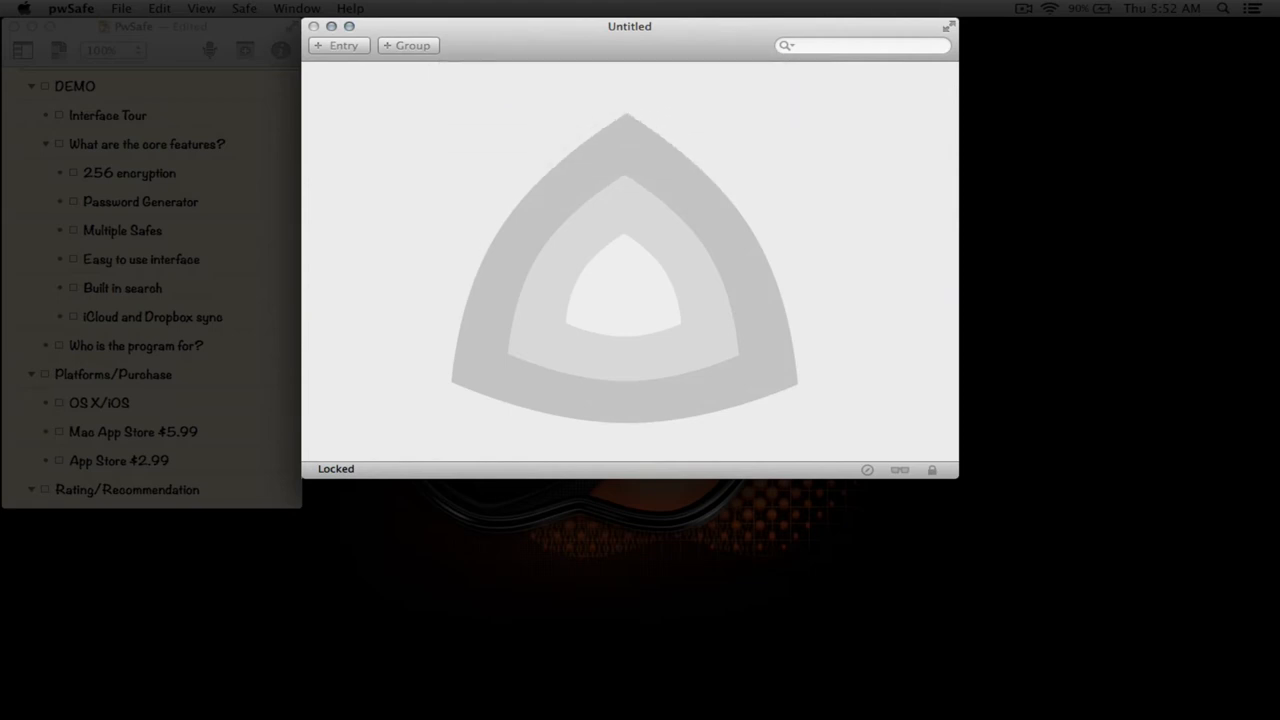
click(338, 44)
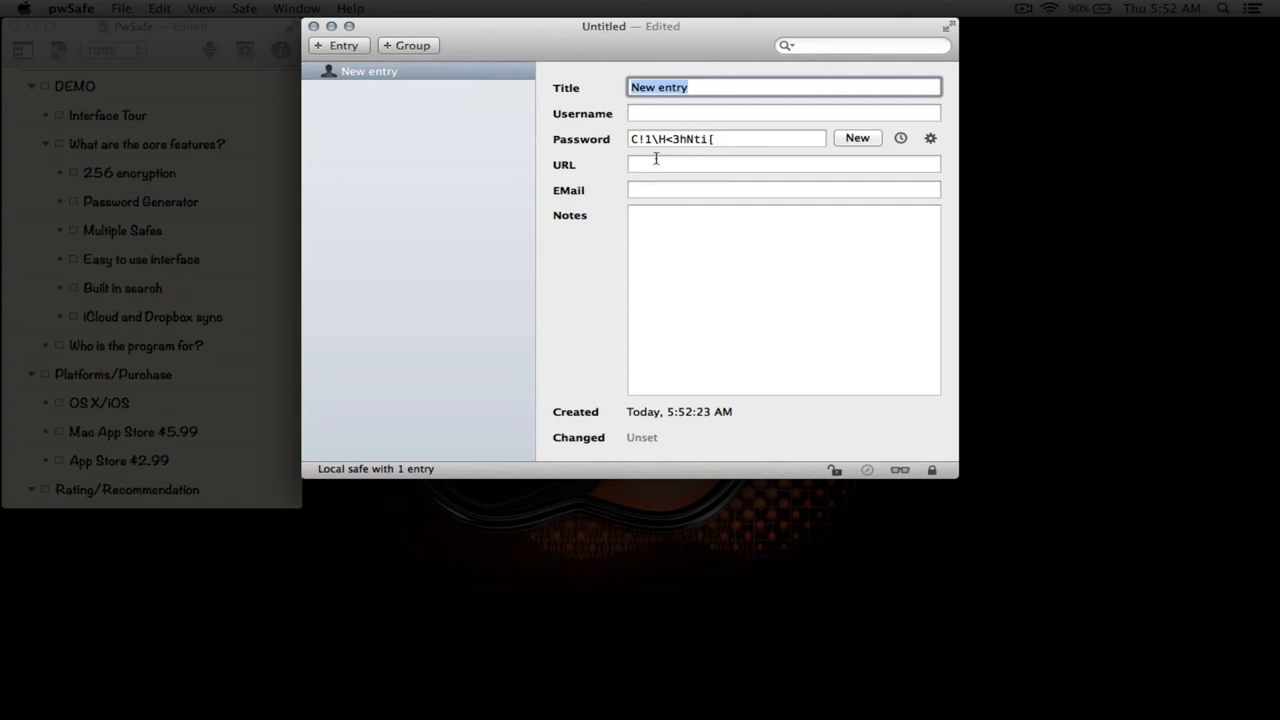
mouse_move(712, 44)
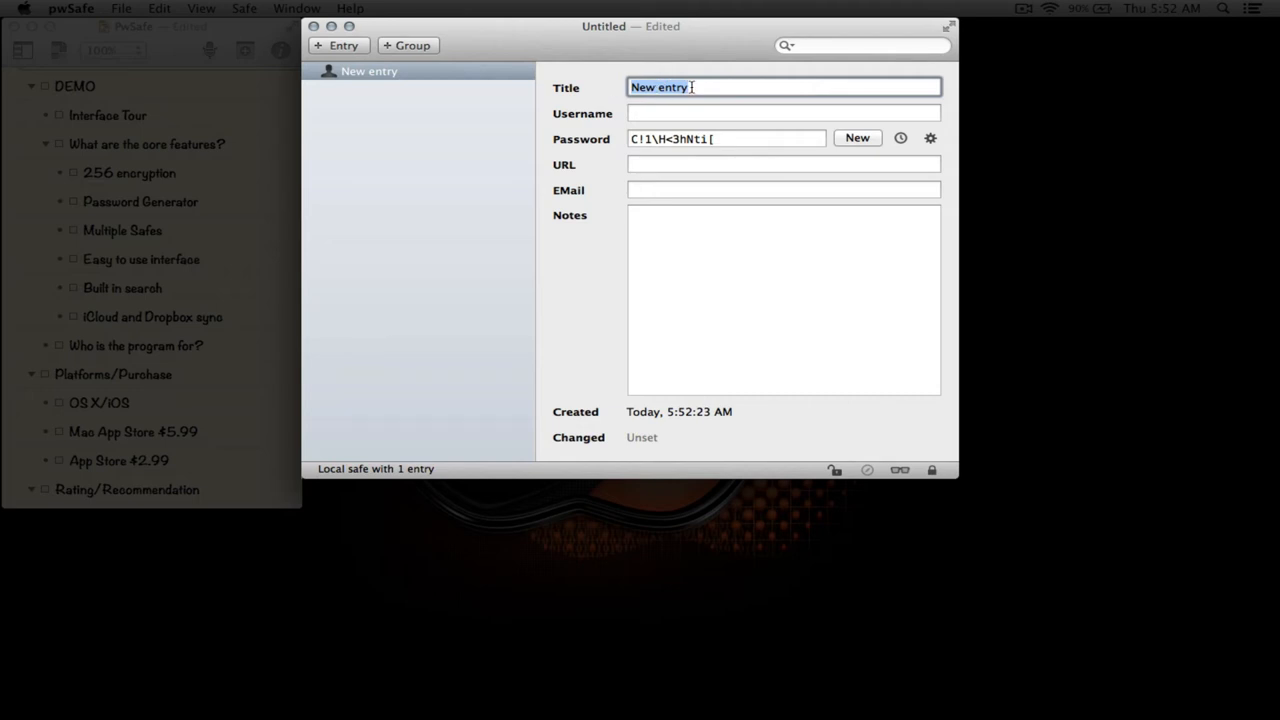
text(File F)
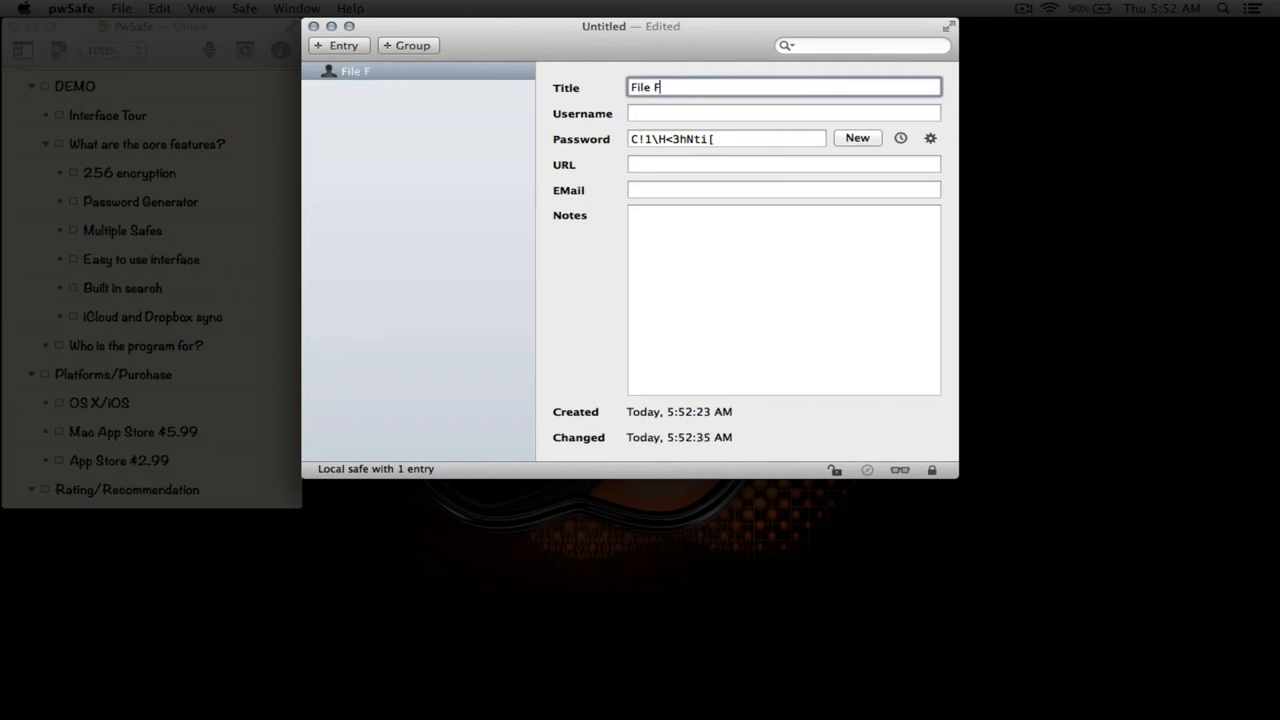
text(ault)
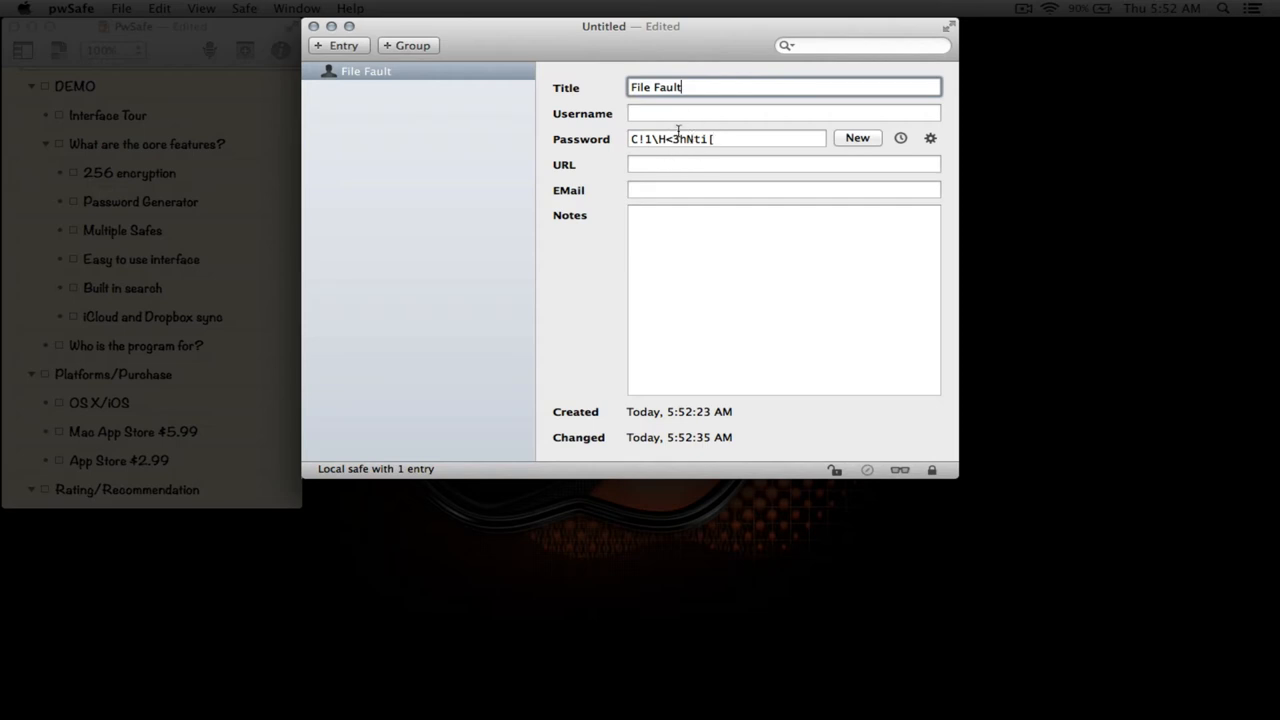
mouse_move(700, 140)
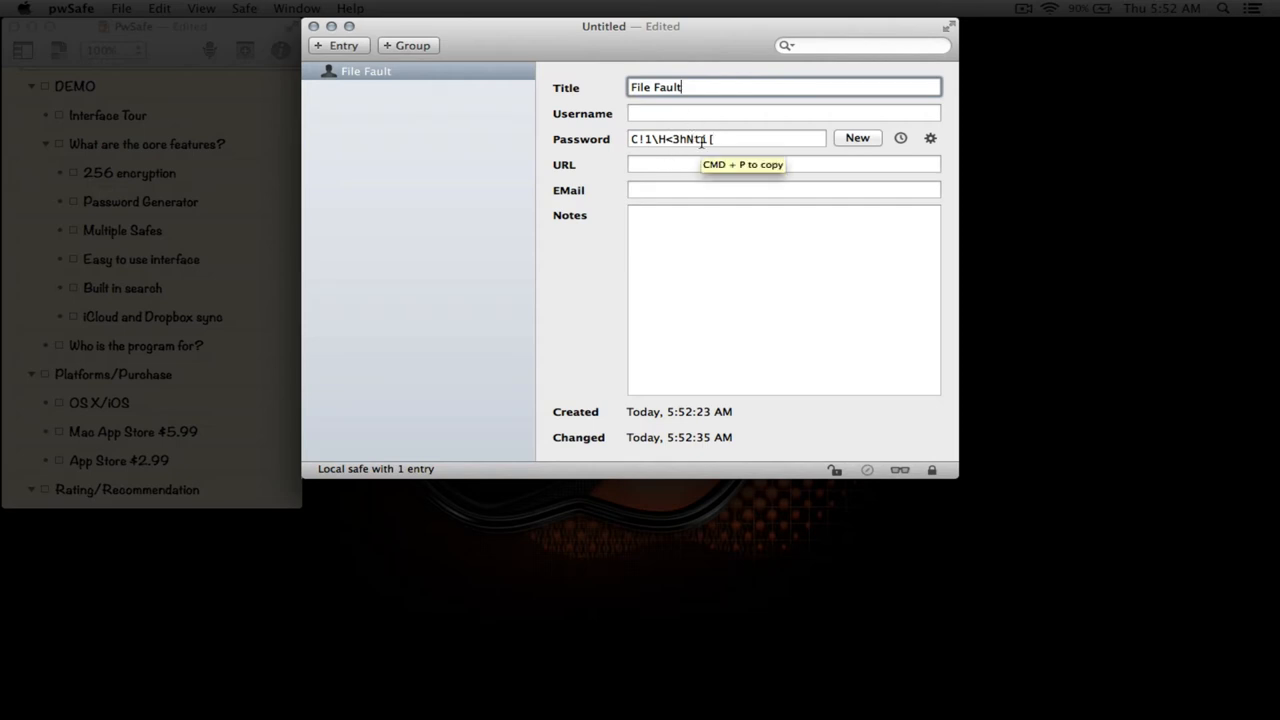
click(784, 112)
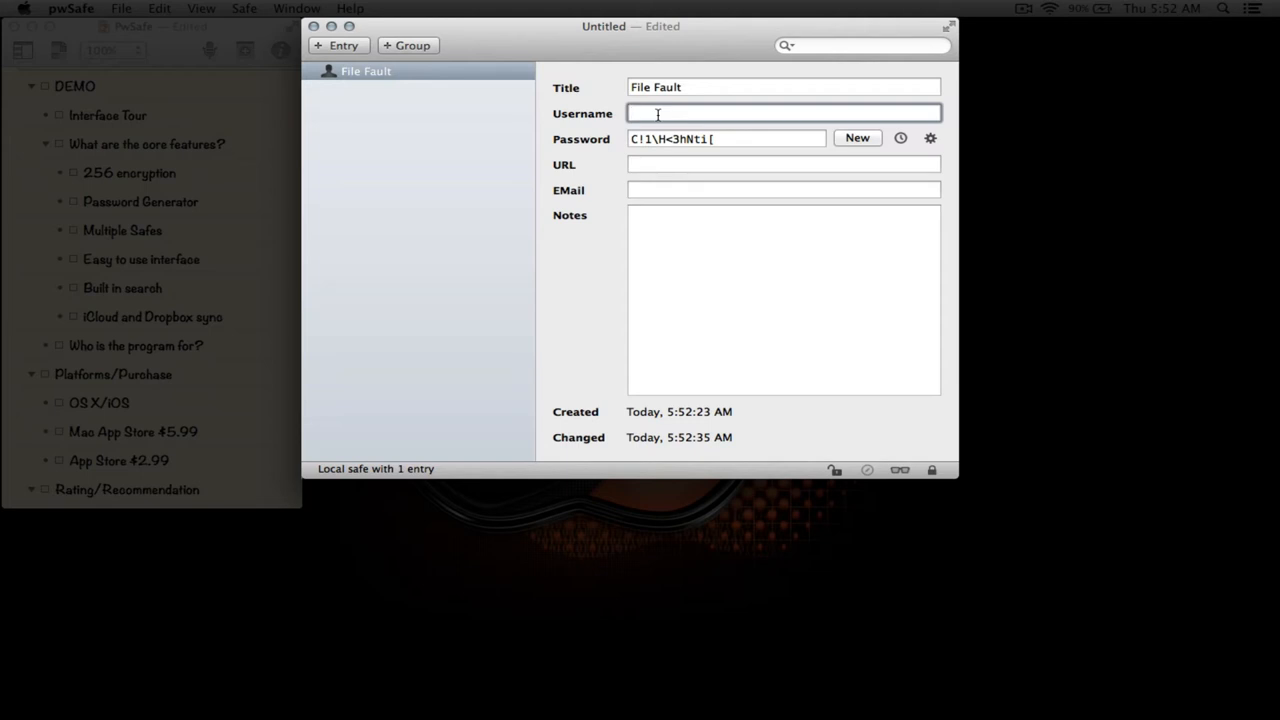
text(david)
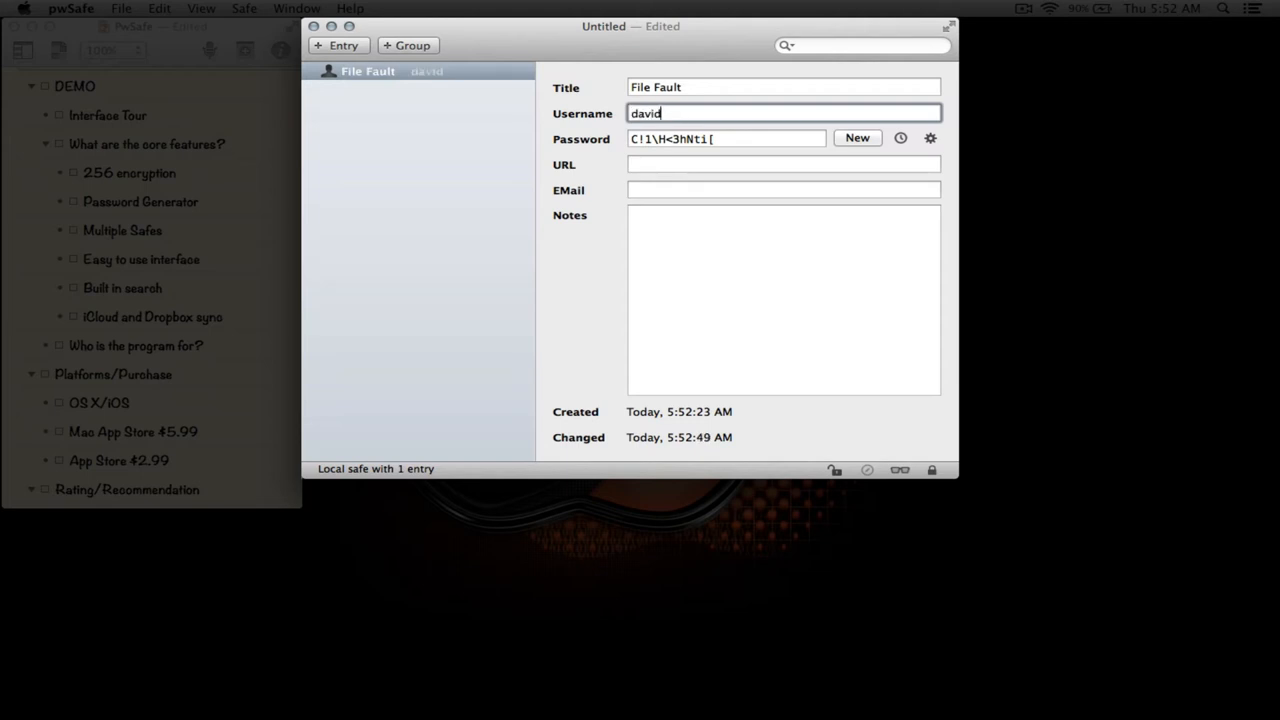
text(hollins)
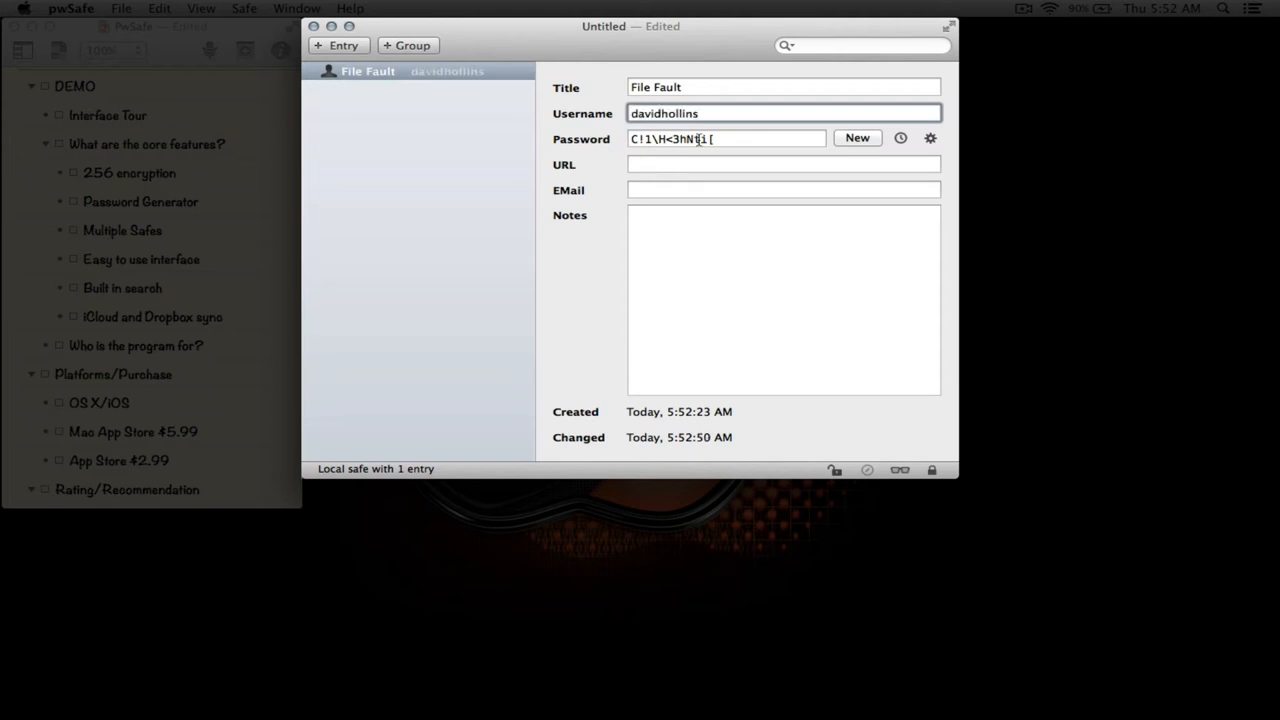
text(ww.gmail.com)
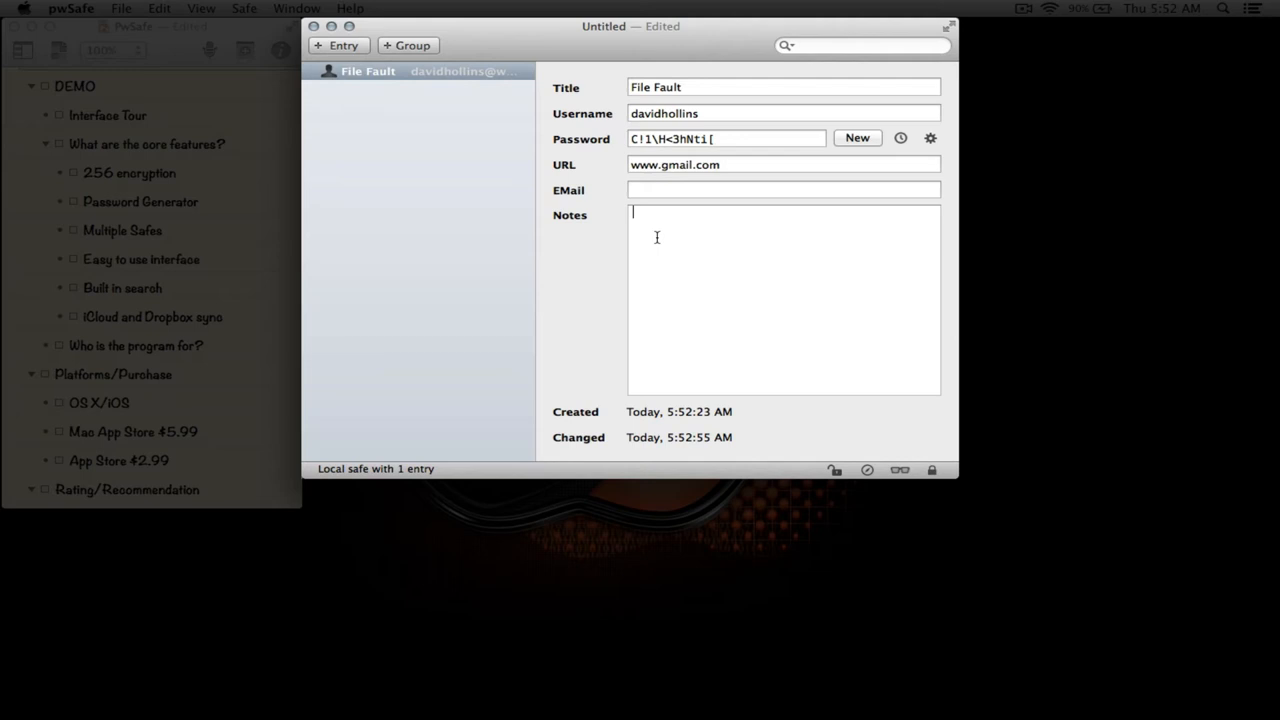
text(have fun all)
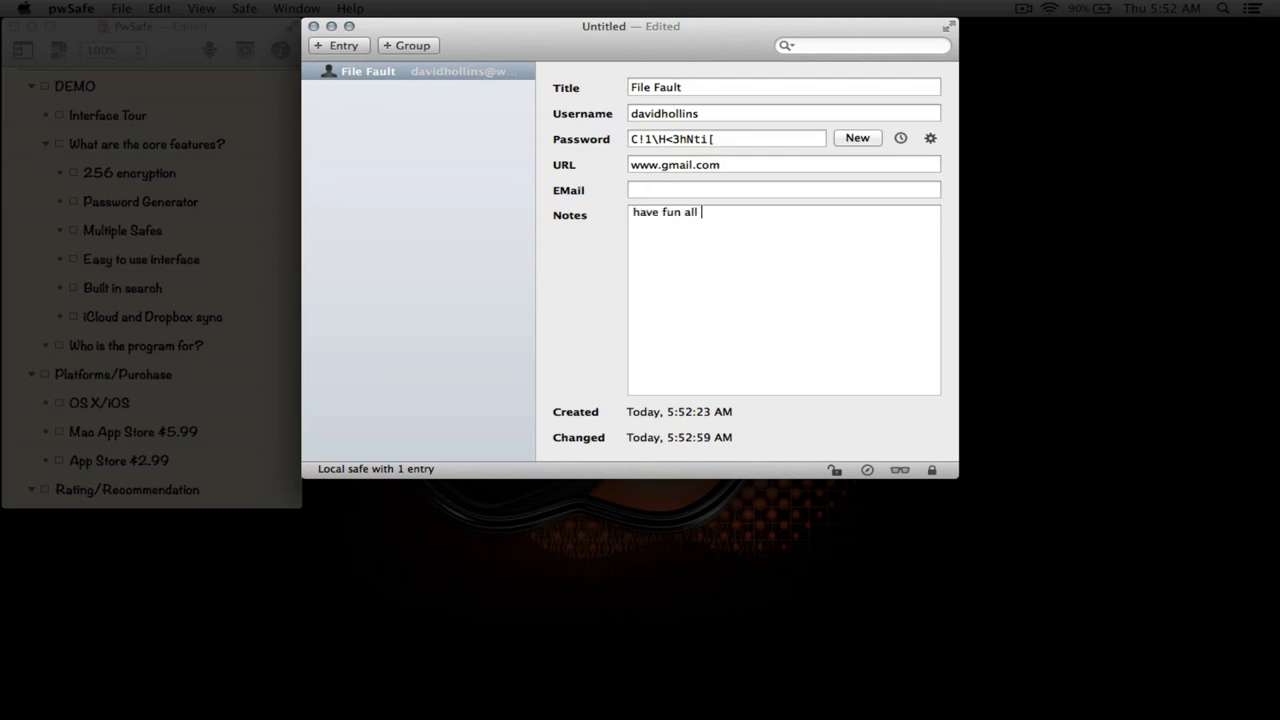
text(day)
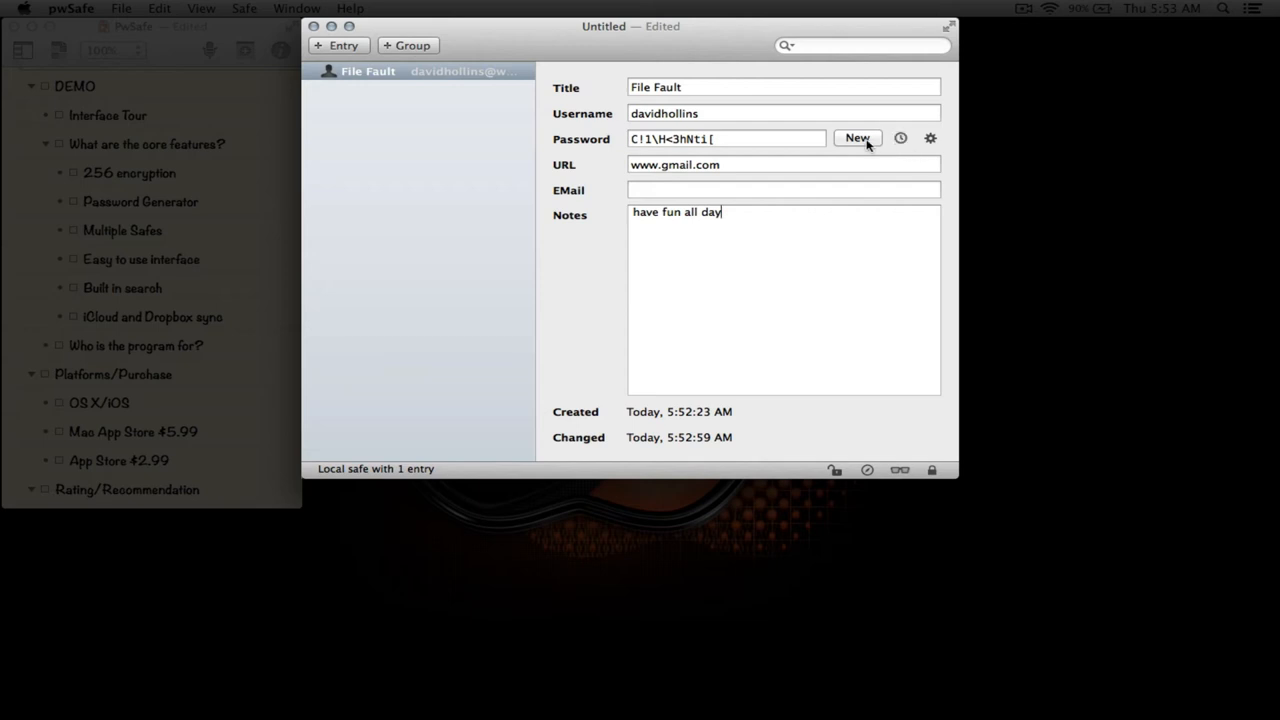
click(900, 138)
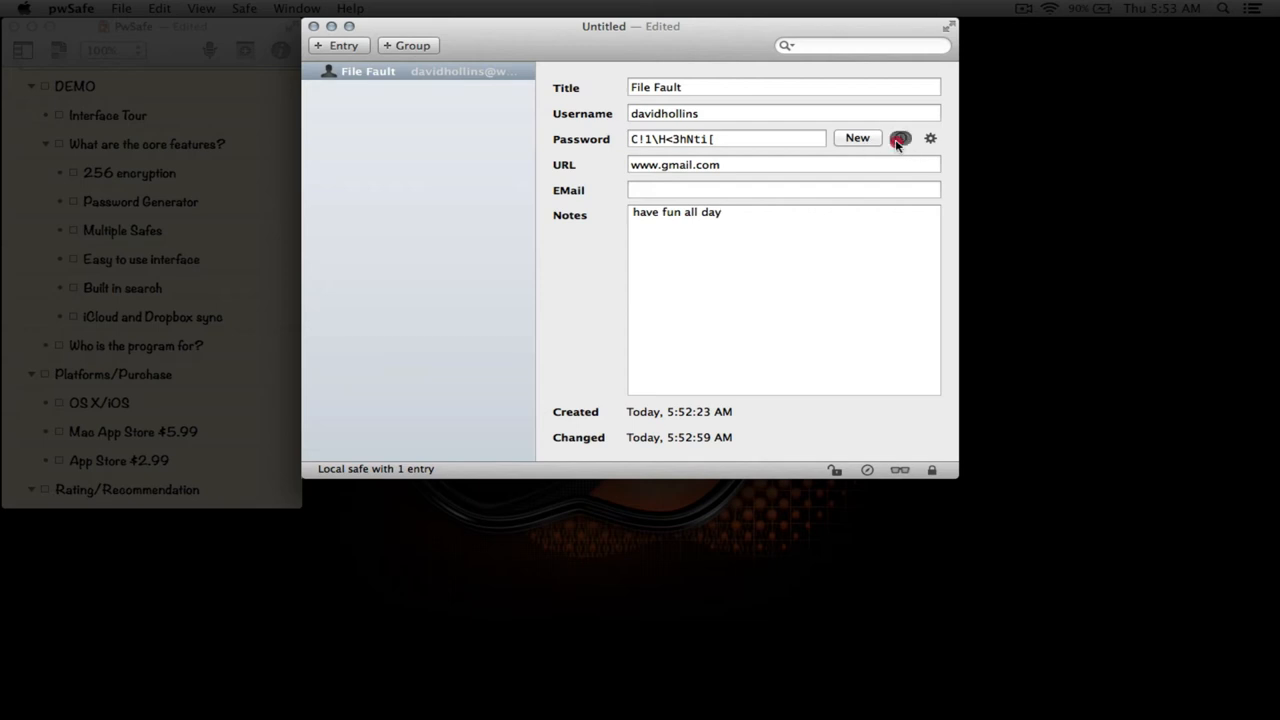
click(928, 138)
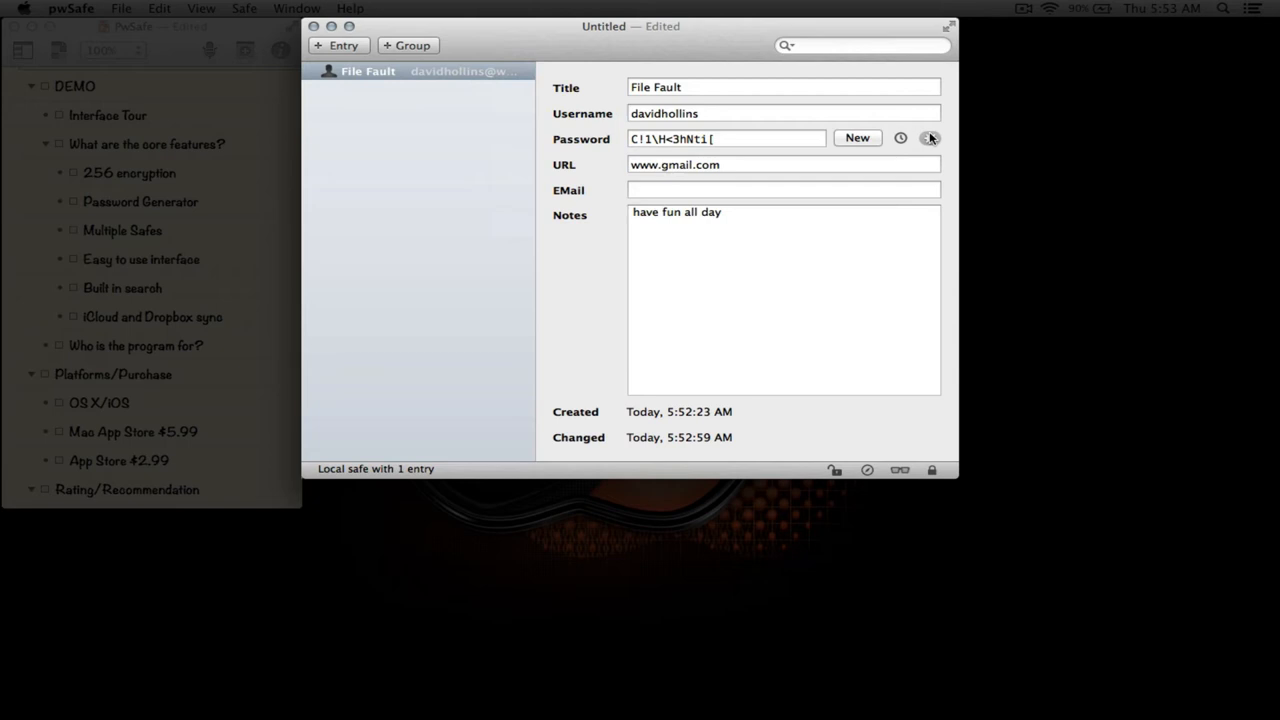
mouse_move(930, 138)
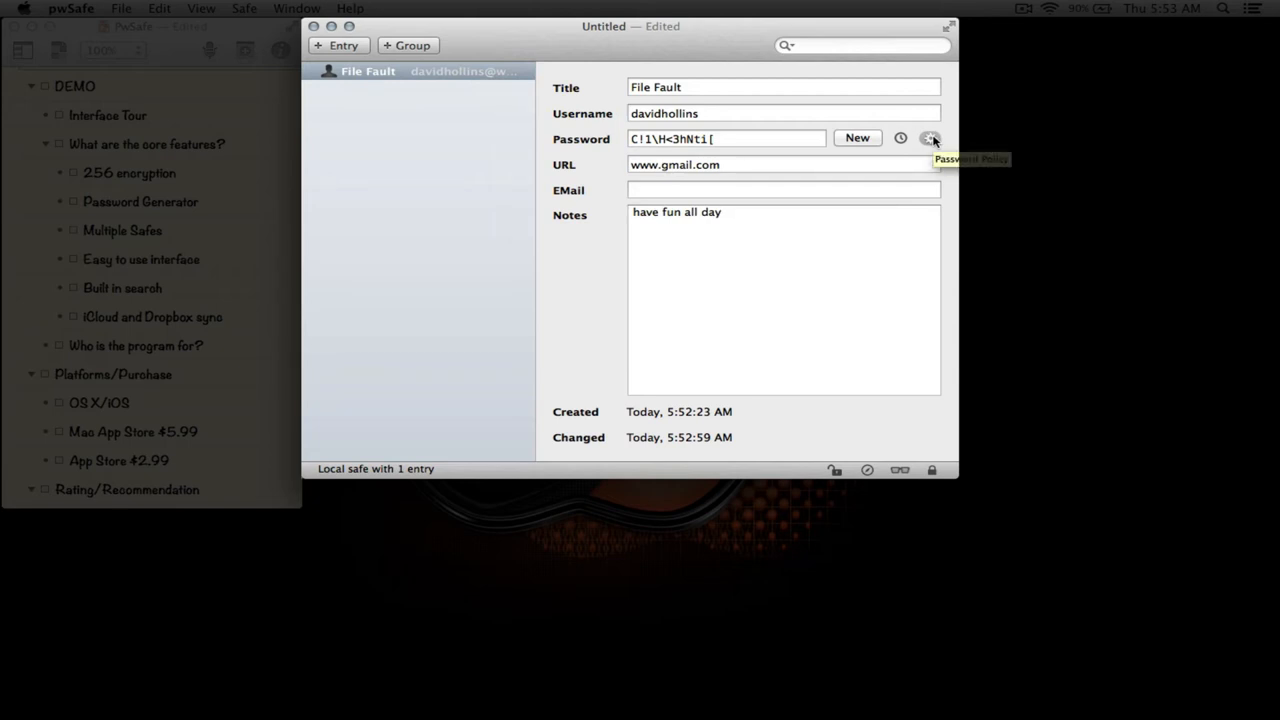
click(930, 138)
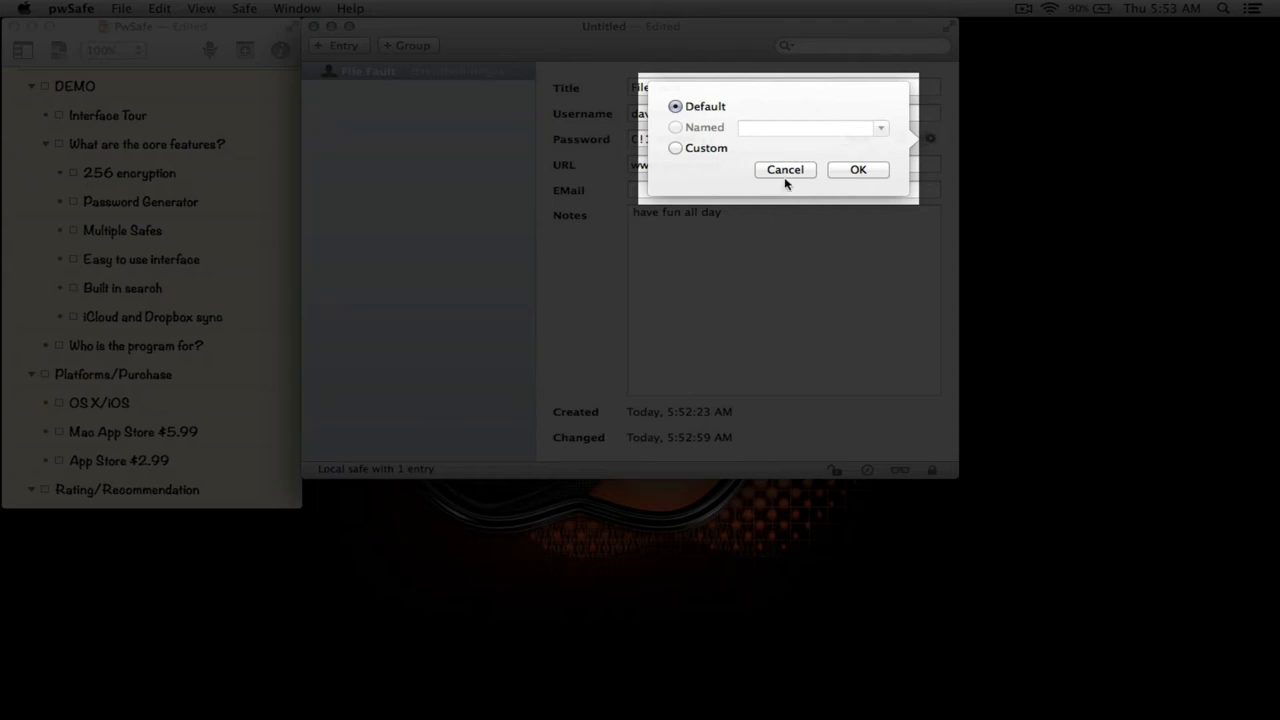
click(784, 168)
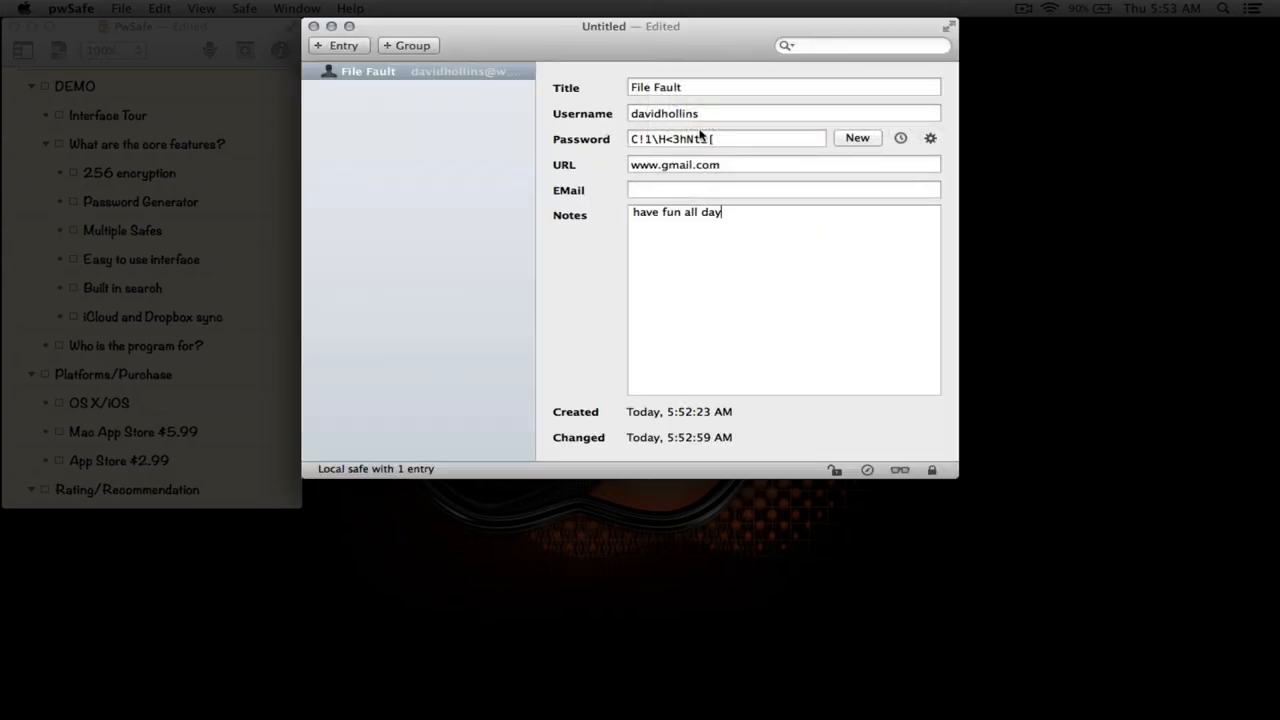
Step: Set a custom password policy: length 20, at least 2 of each character type, pronounceable passwords
click(930, 138)
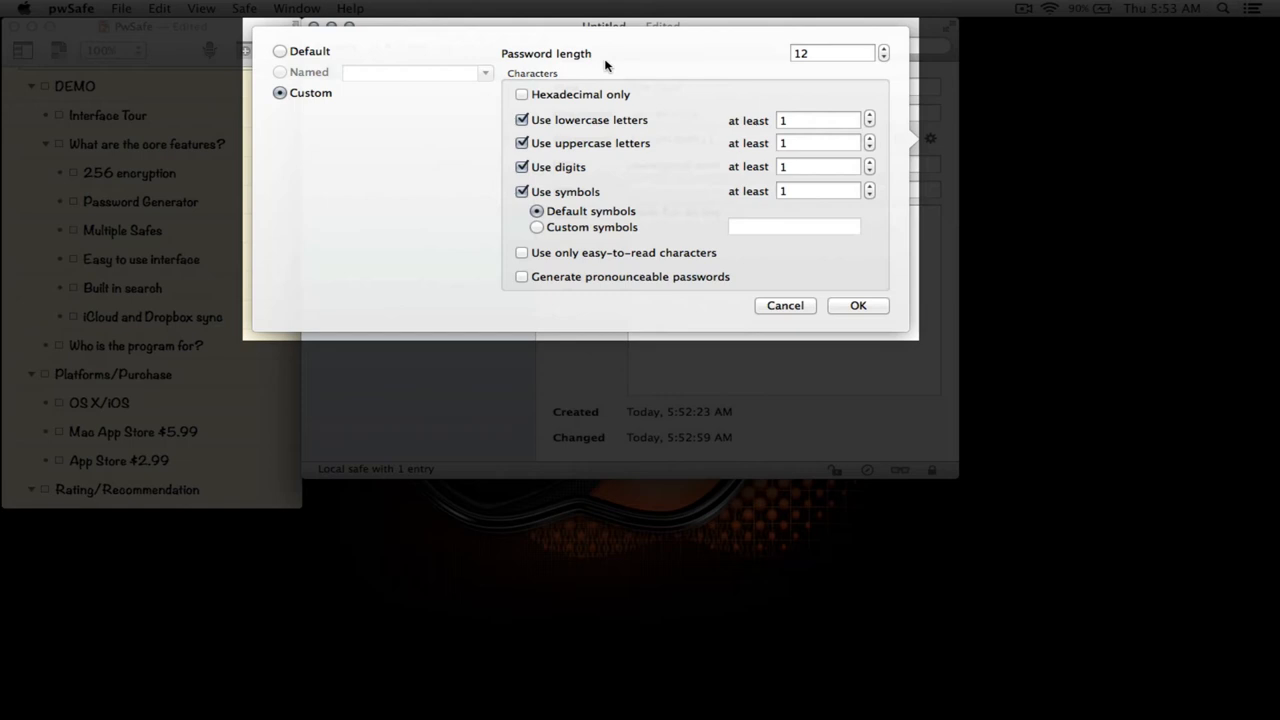
mouse_move(538, 66)
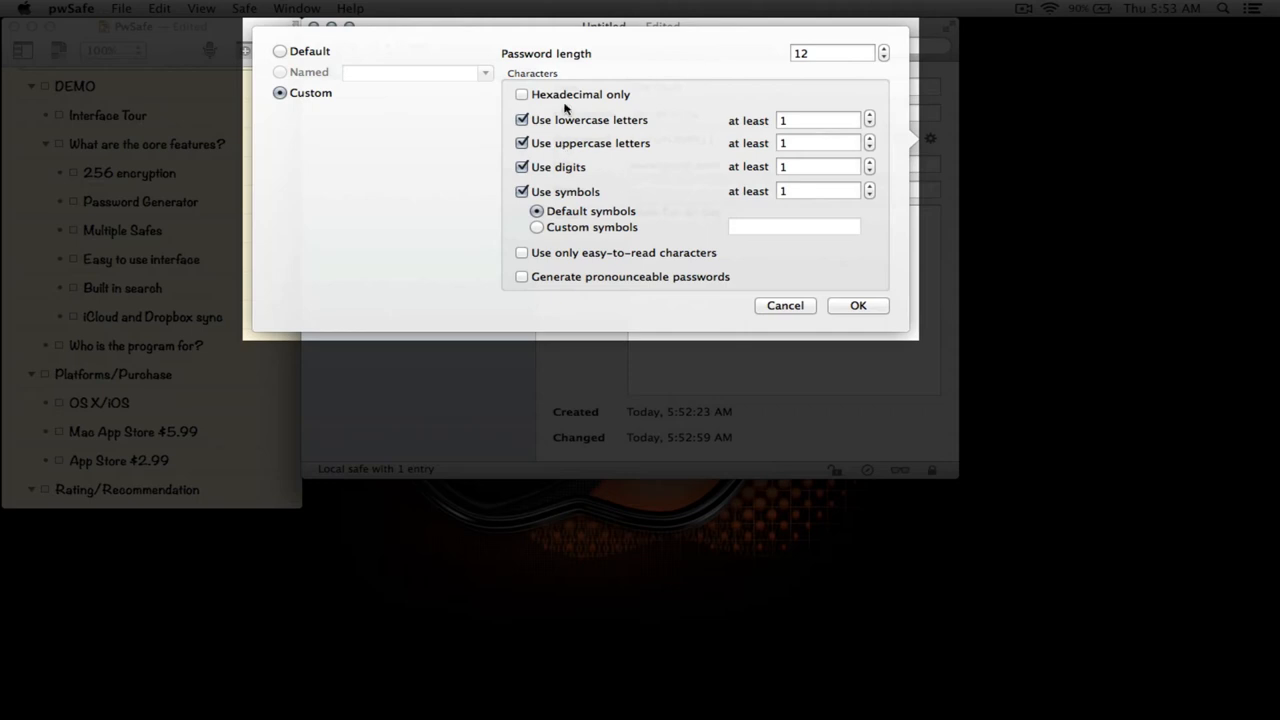
mouse_move(884, 80)
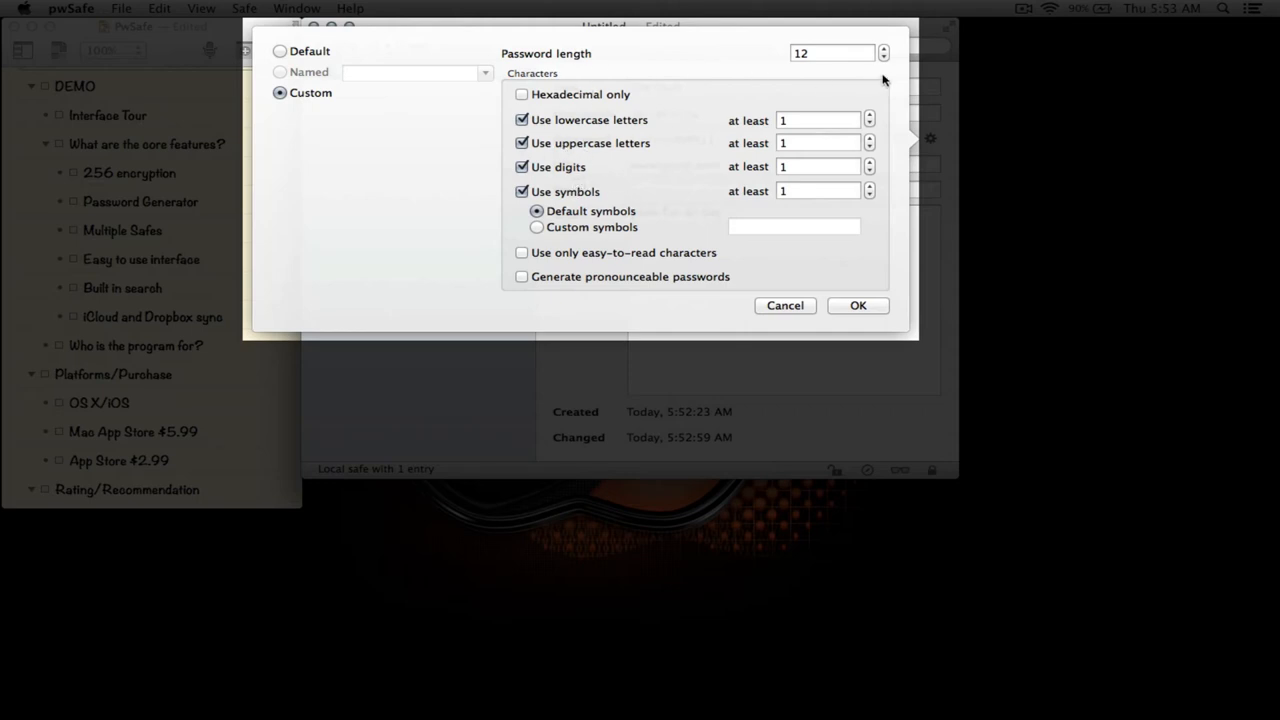
click(884, 48)
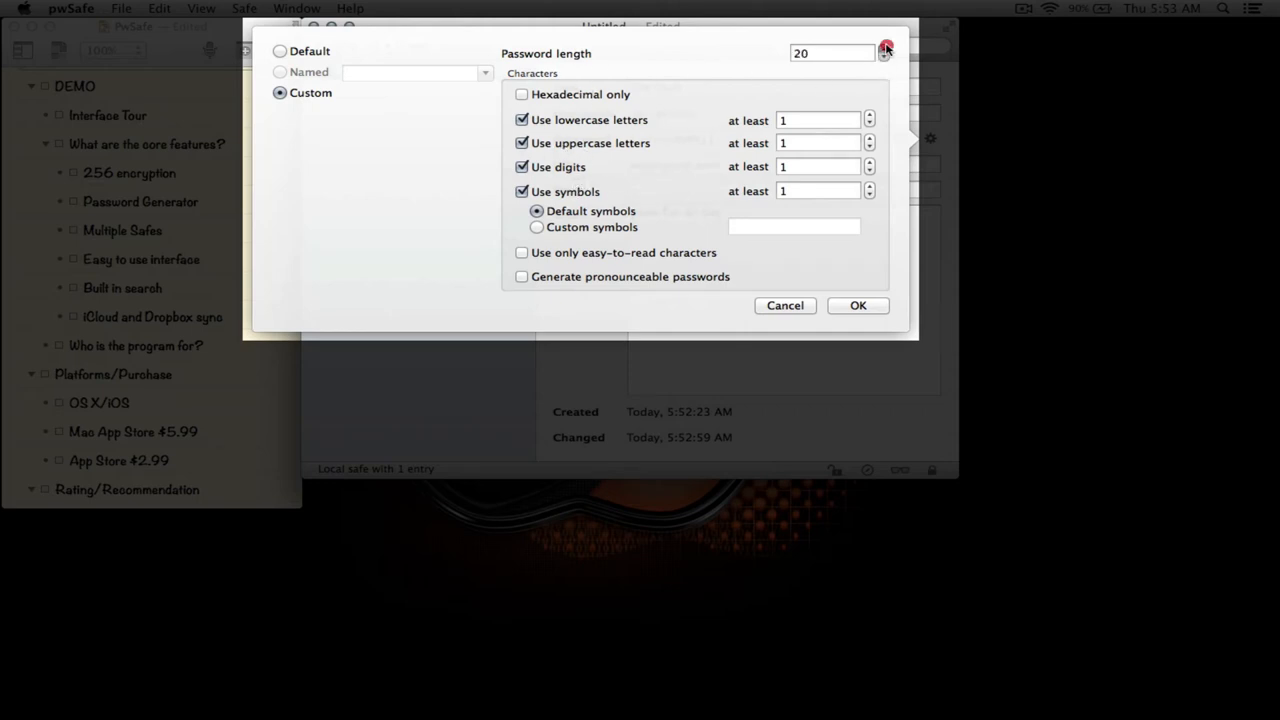
click(868, 140)
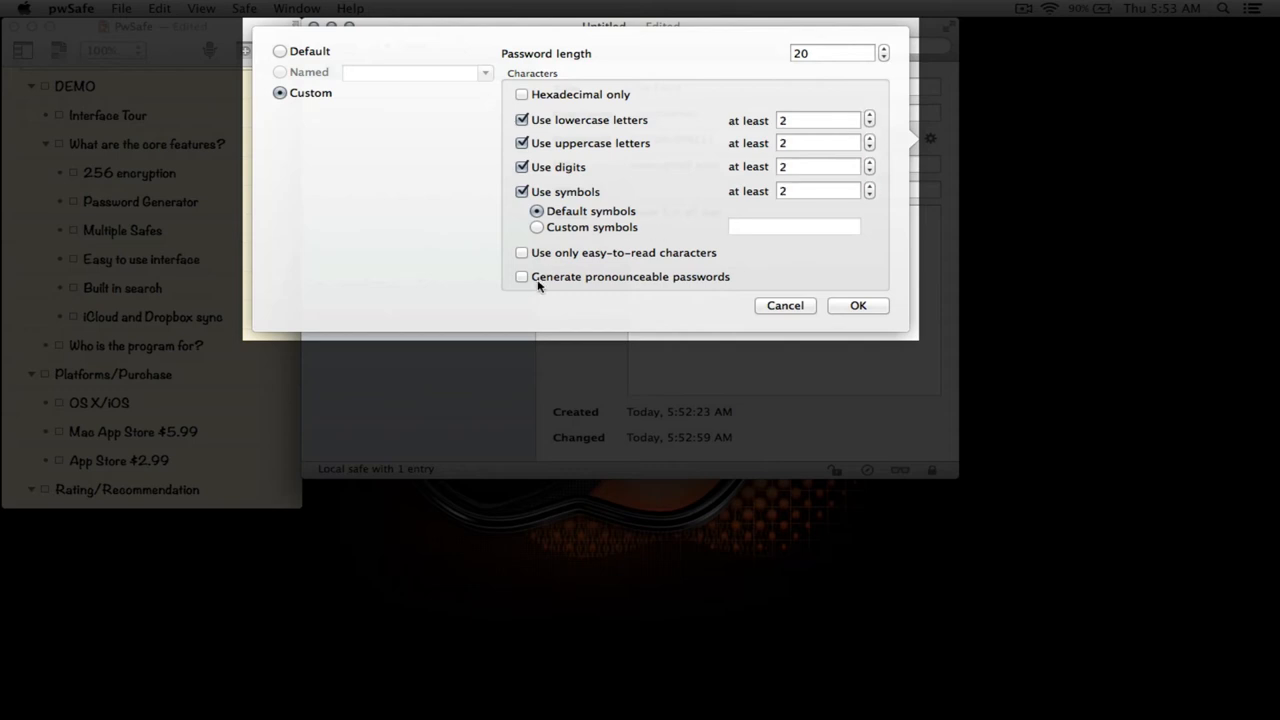
click(520, 276)
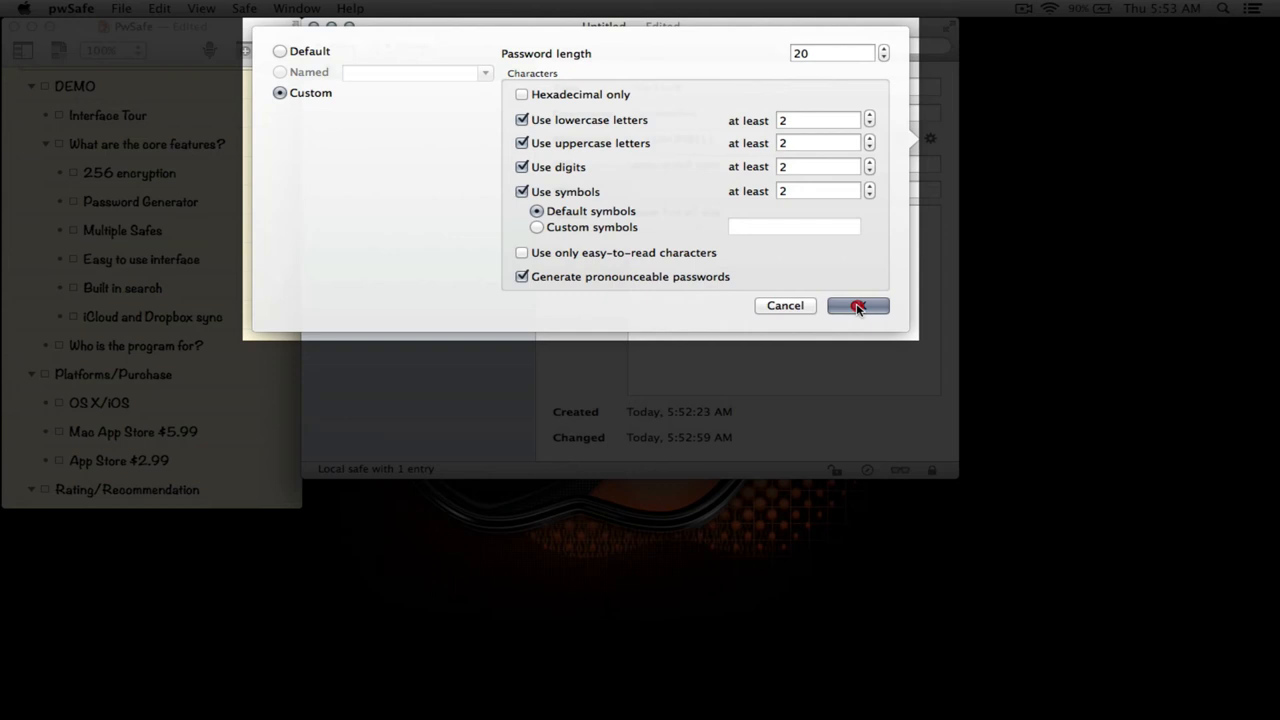
click(856, 304)
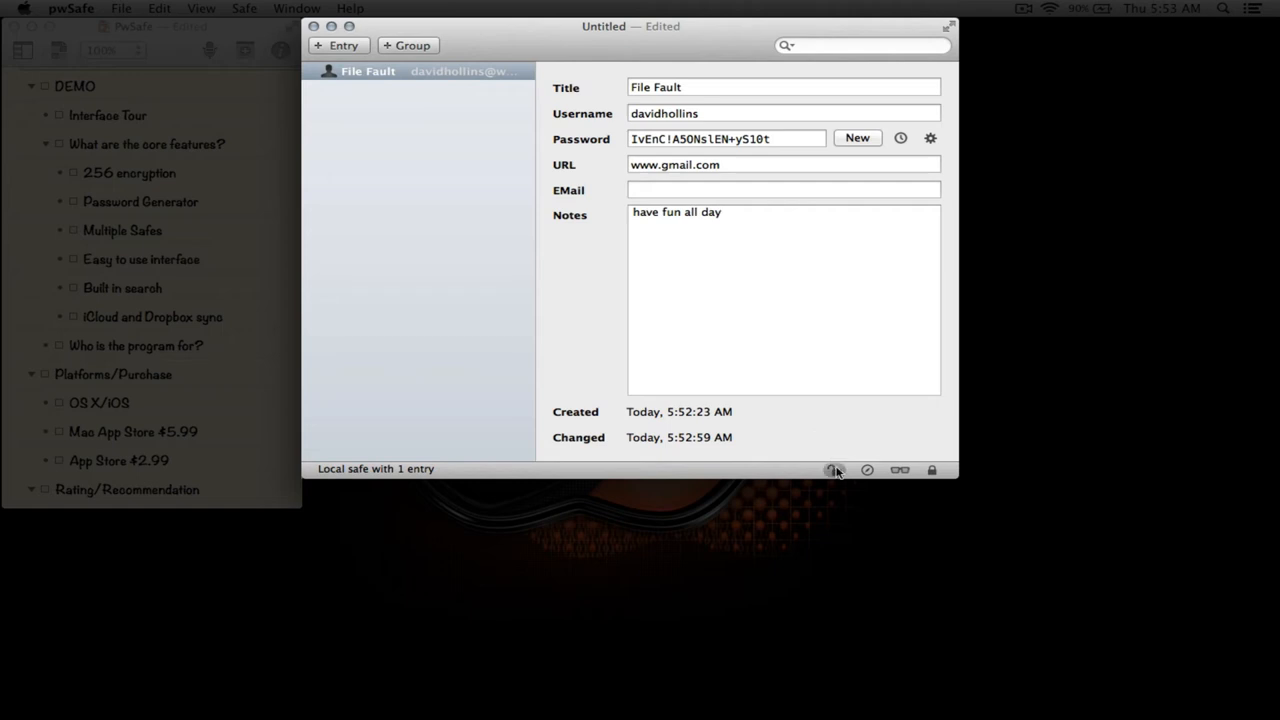
mouse_move(832, 470)
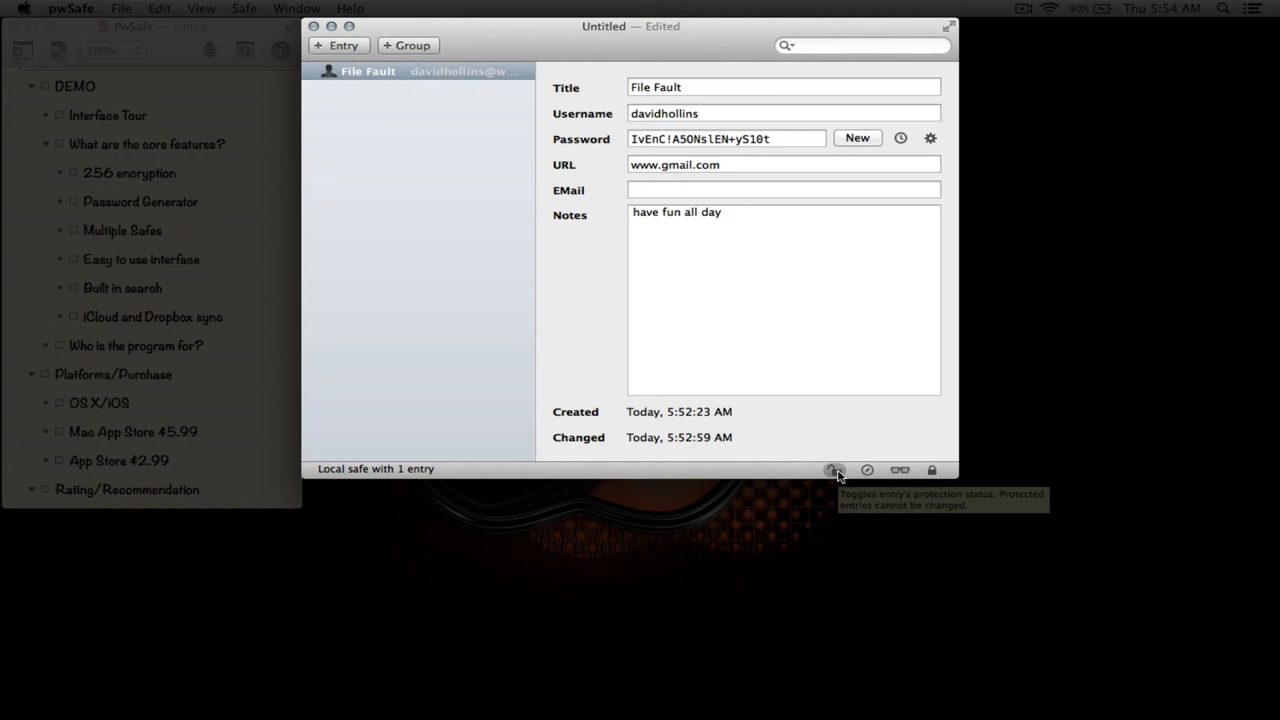
mouse_move(840, 566)
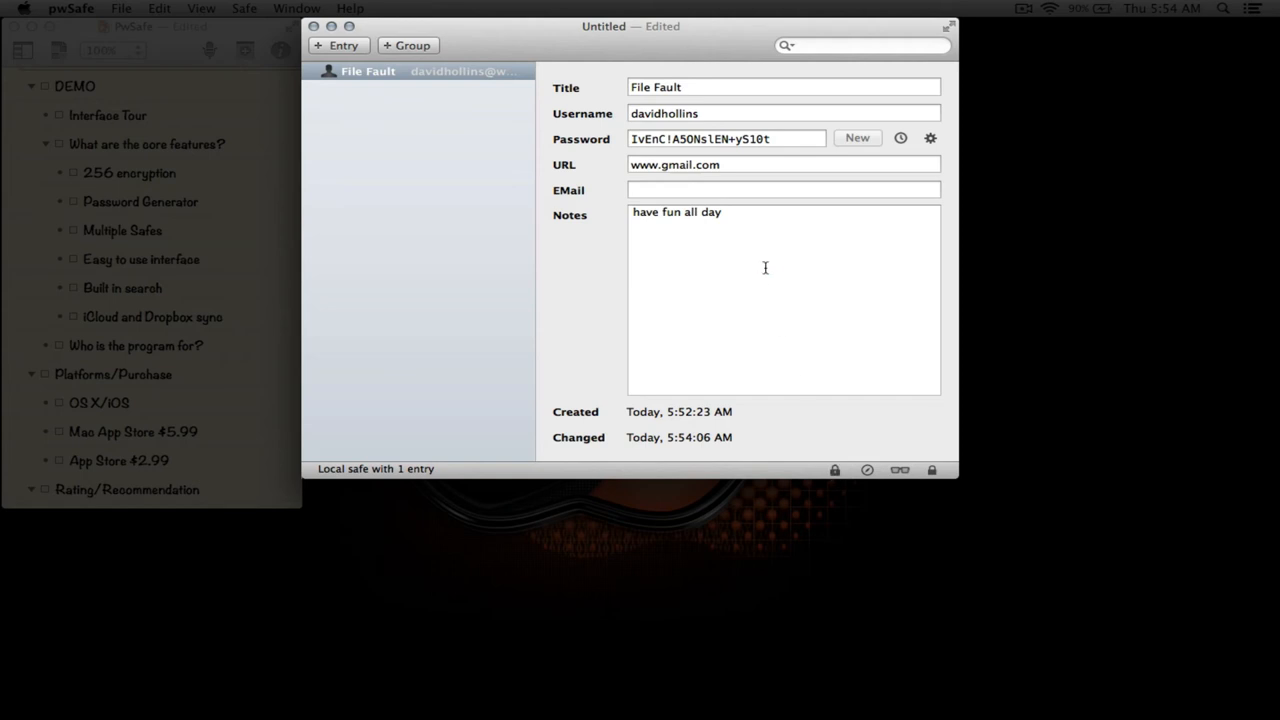
mouse_move(796, 352)
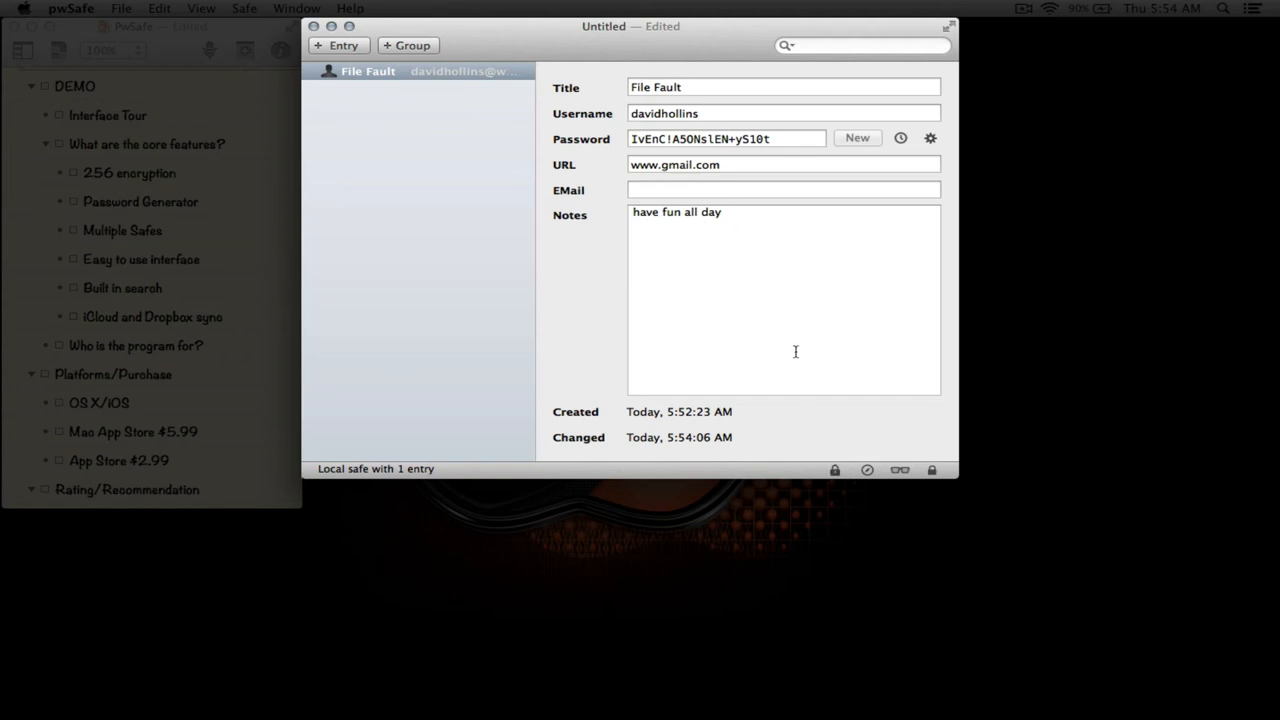
click(784, 190)
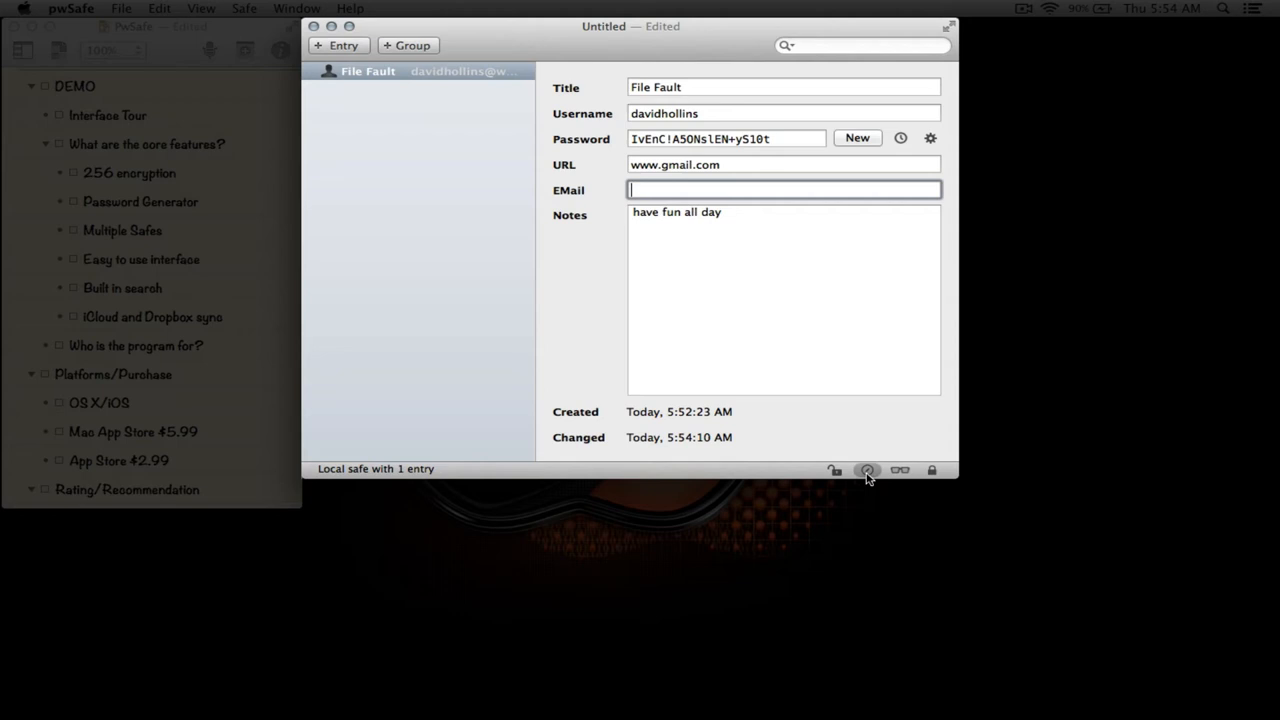
click(868, 470)
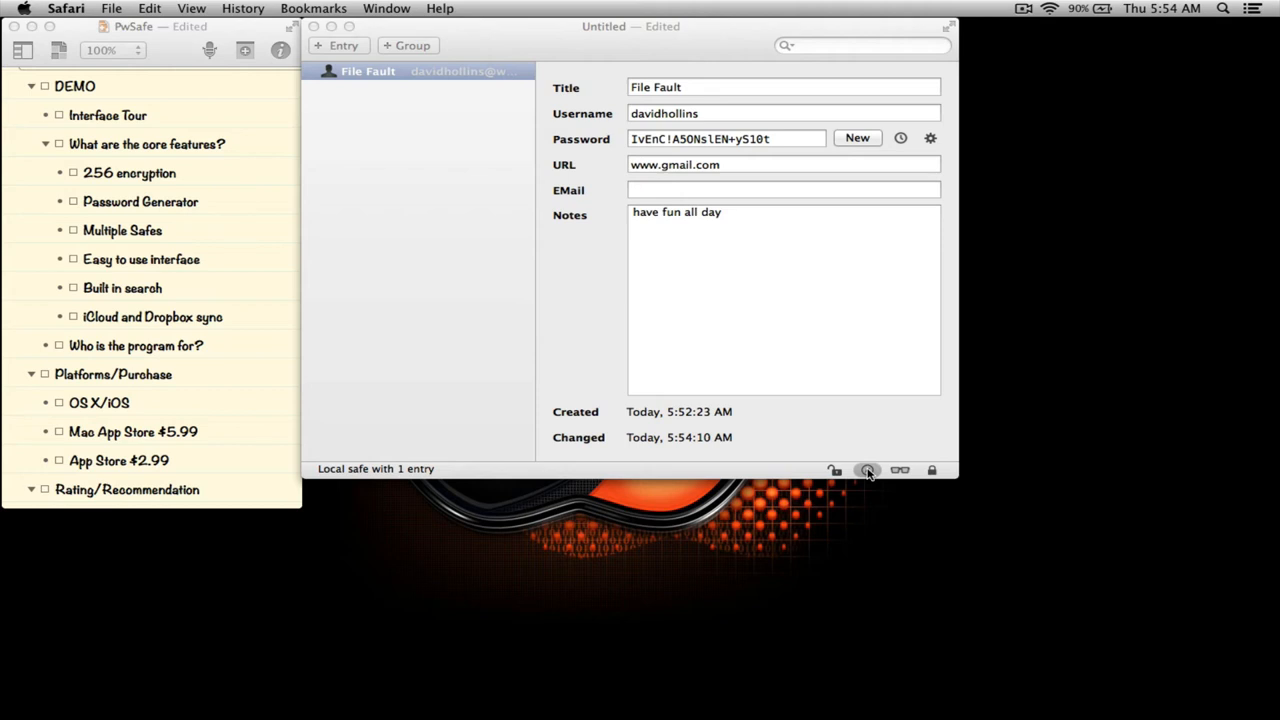
mouse_move(852, 376)
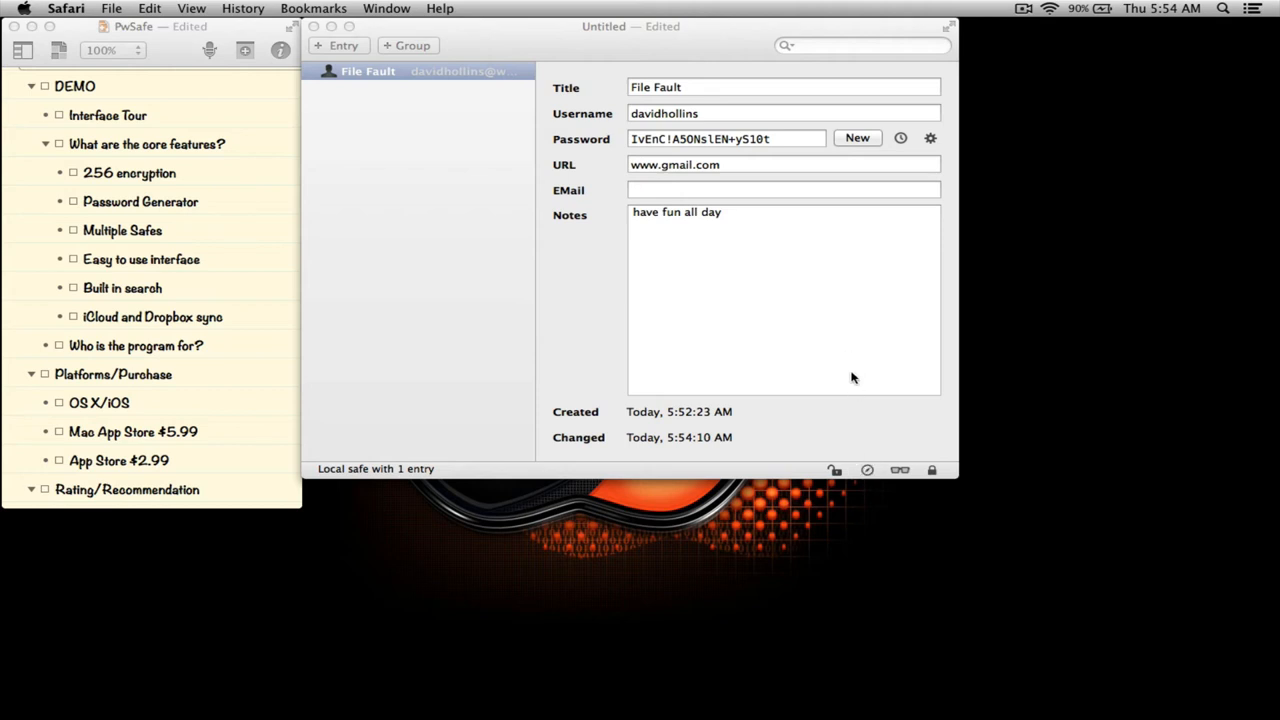
mouse_move(896, 452)
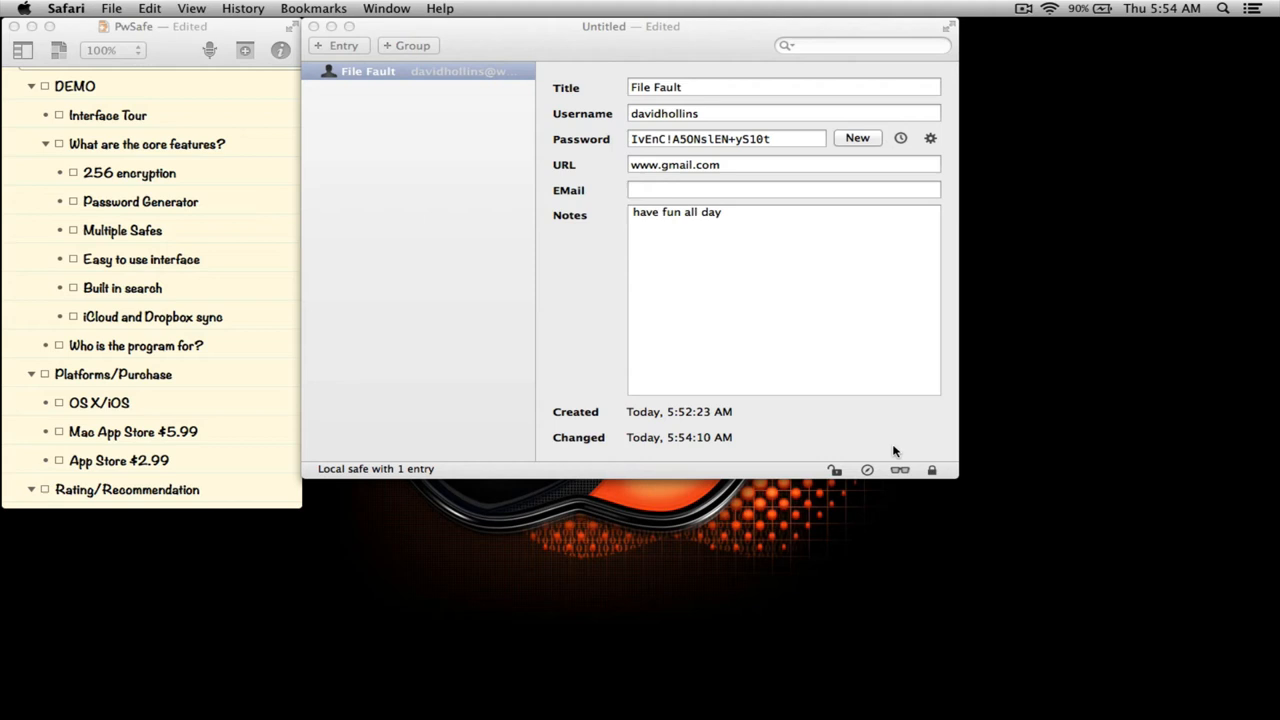
click(900, 470)
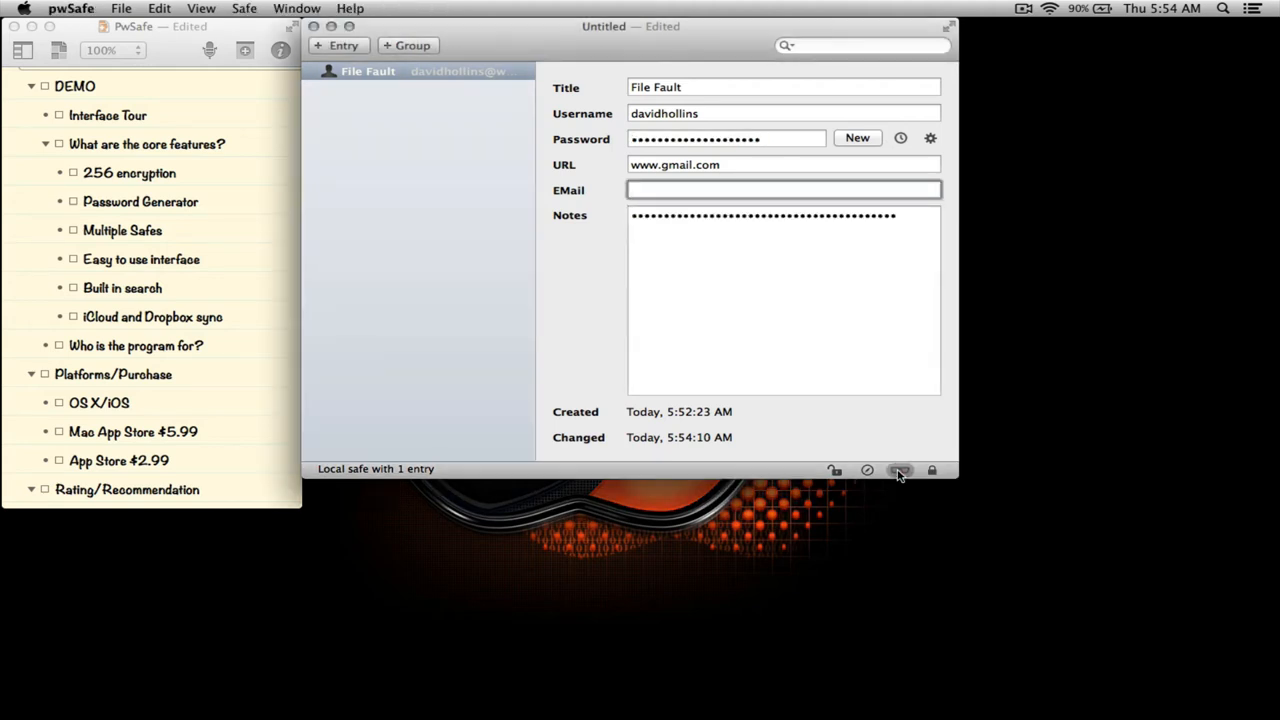
click(900, 470)
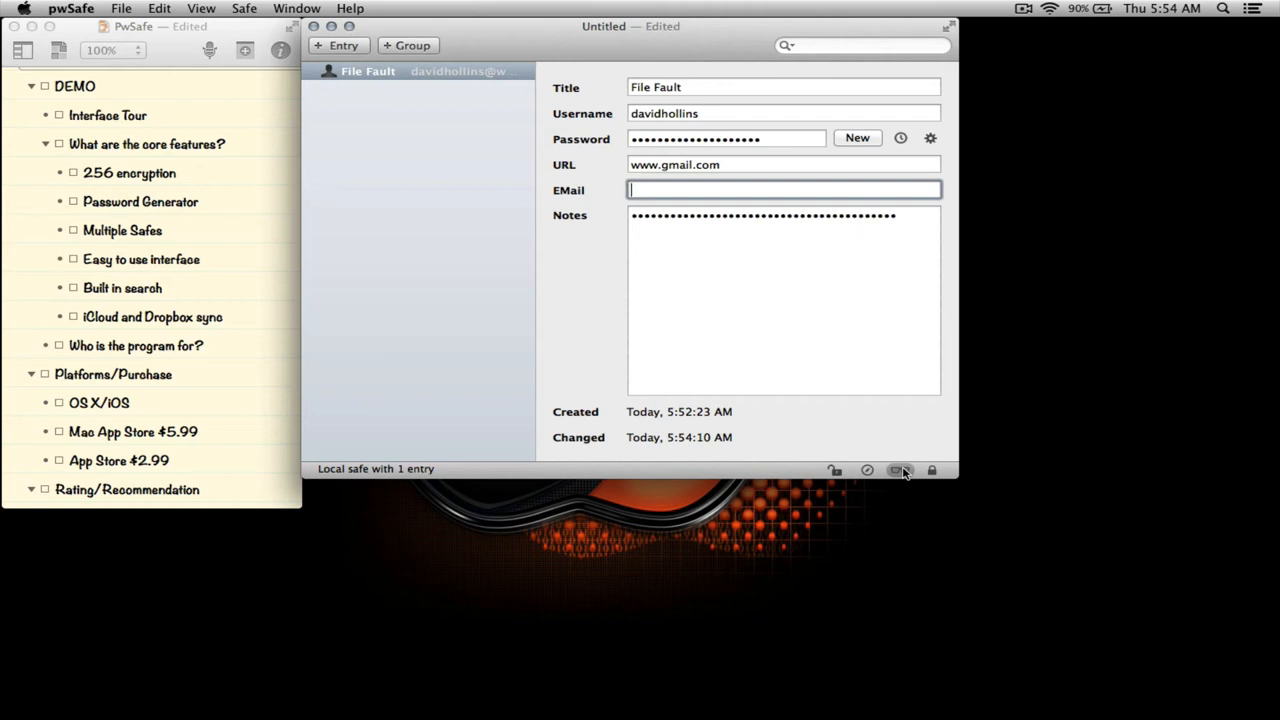
click(896, 470)
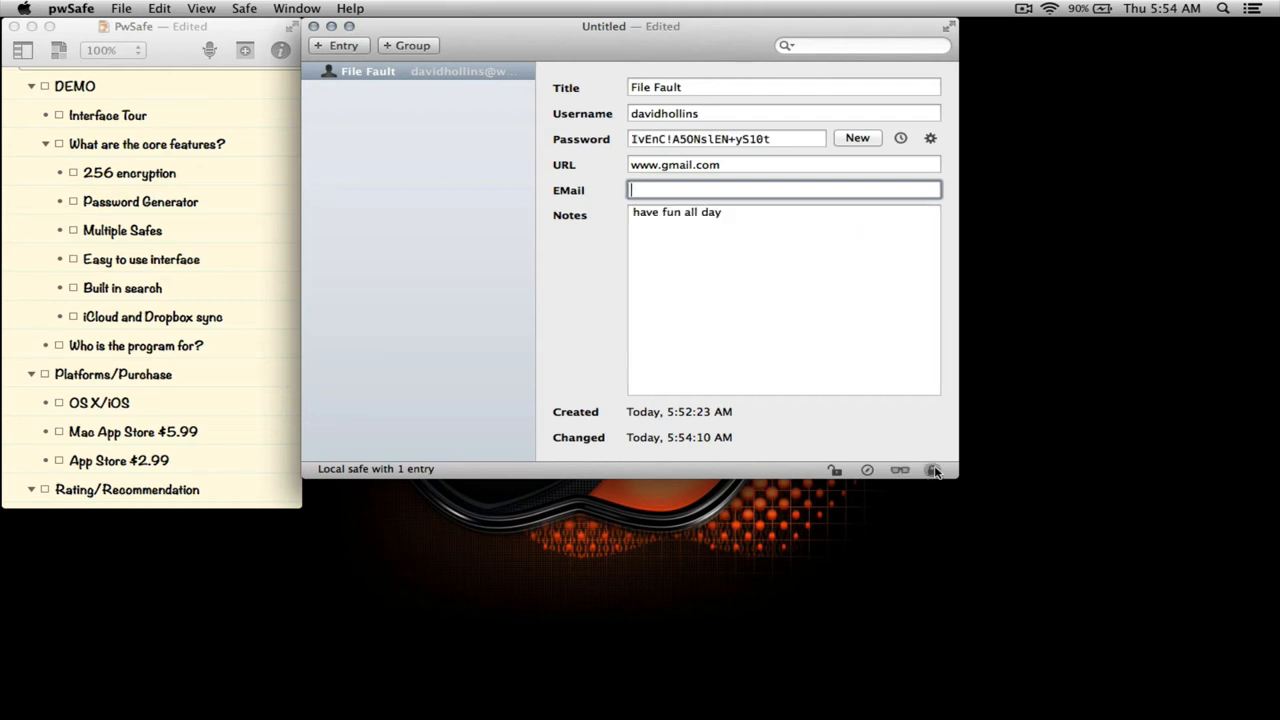
mouse_move(934, 470)
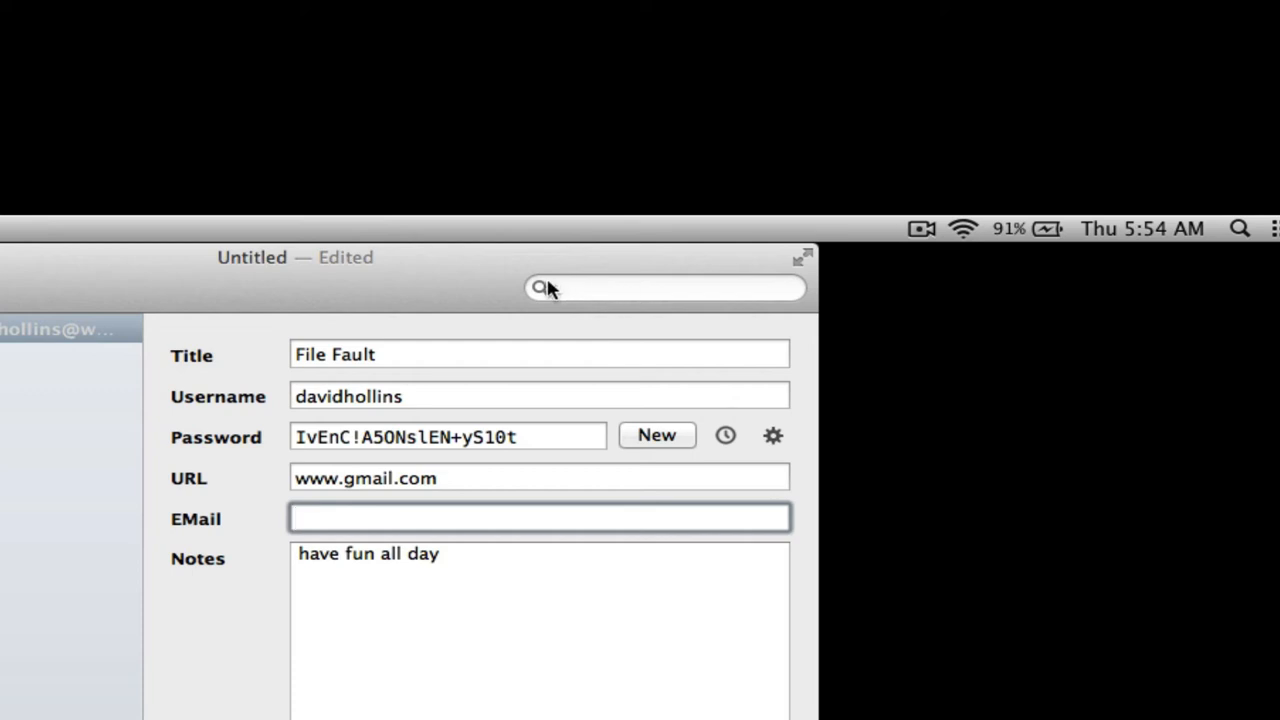
click(542, 288)
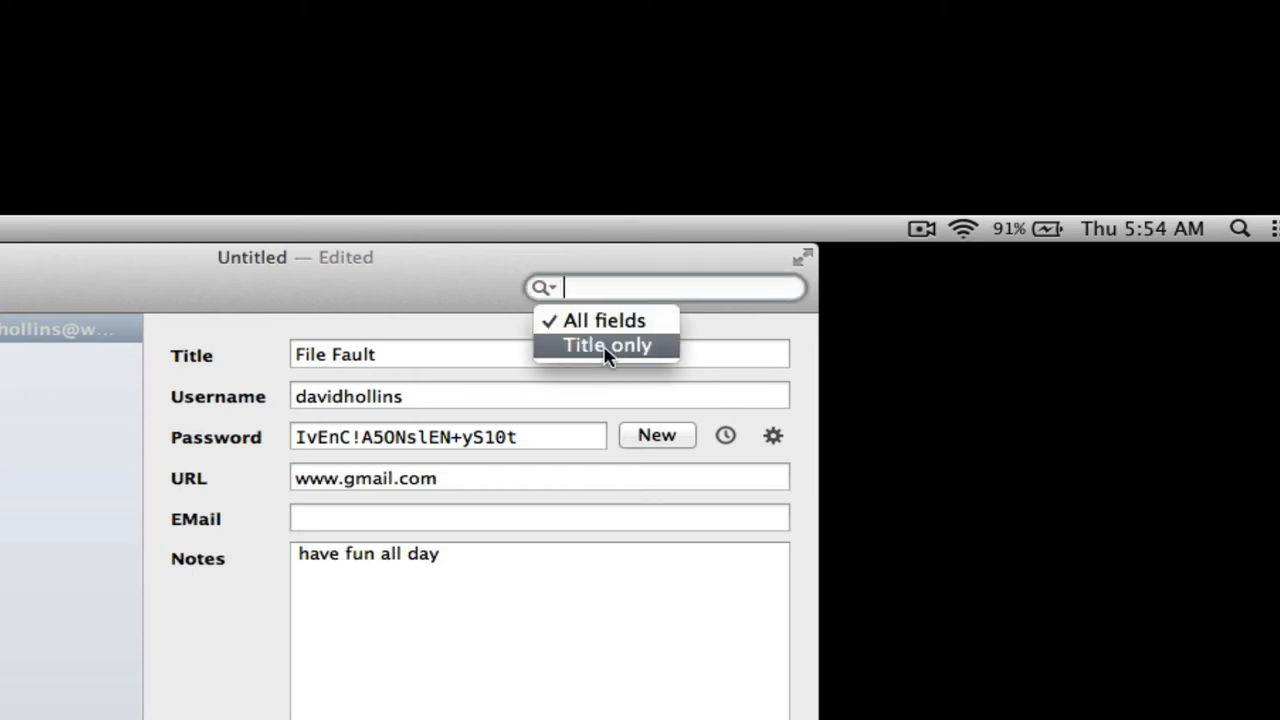
mouse_move(604, 320)
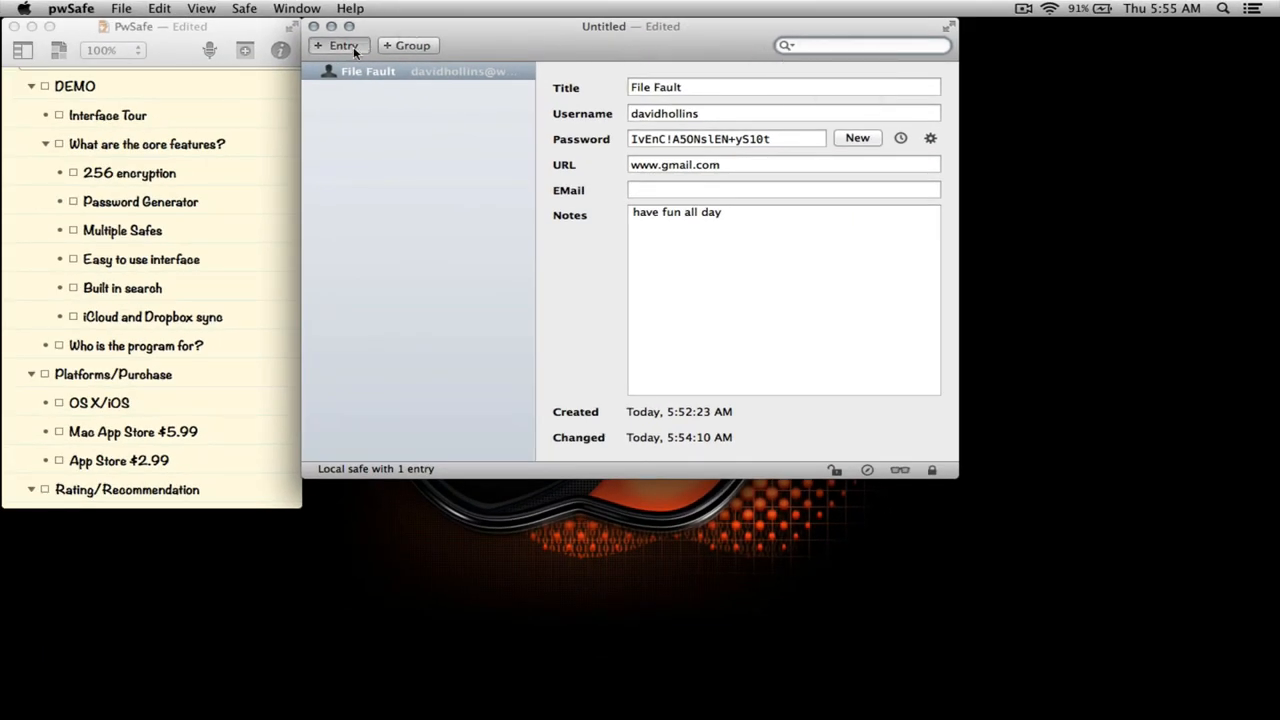
Step: Add a second entry 'File Vault 2' with the note 'go to sleep' and dismiss the pasteboard notification
click(338, 44)
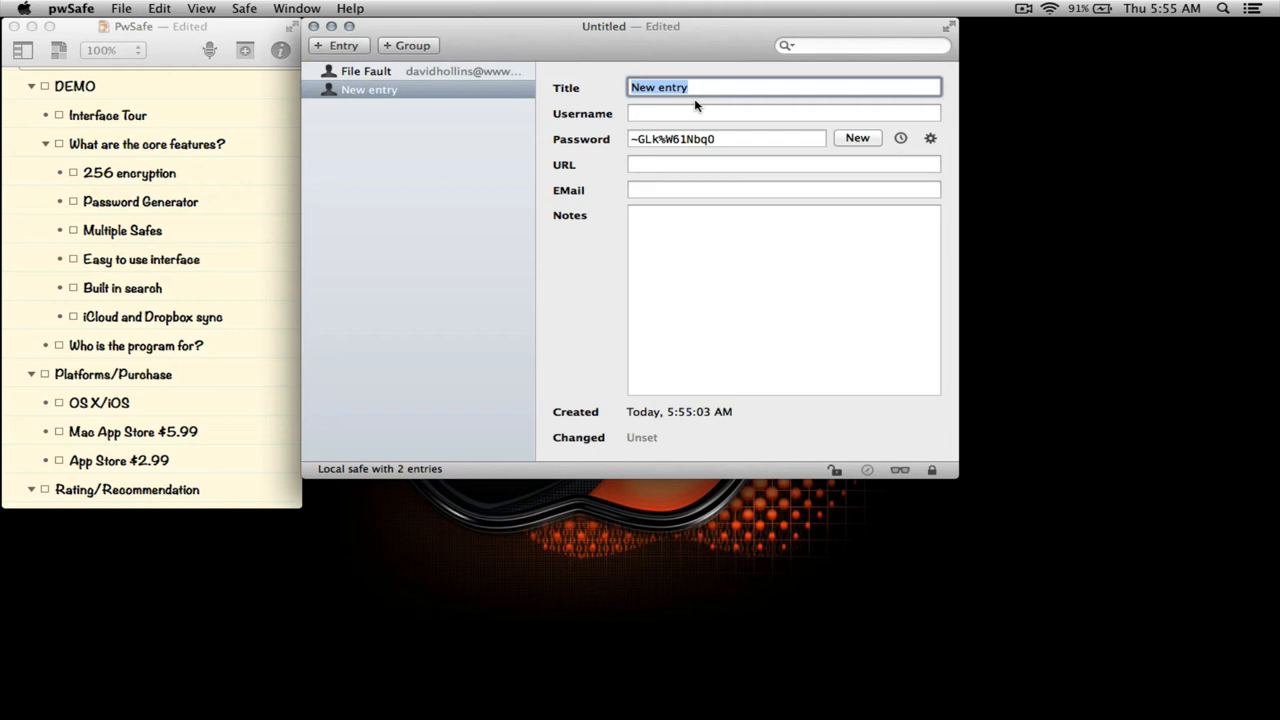
text(File F)
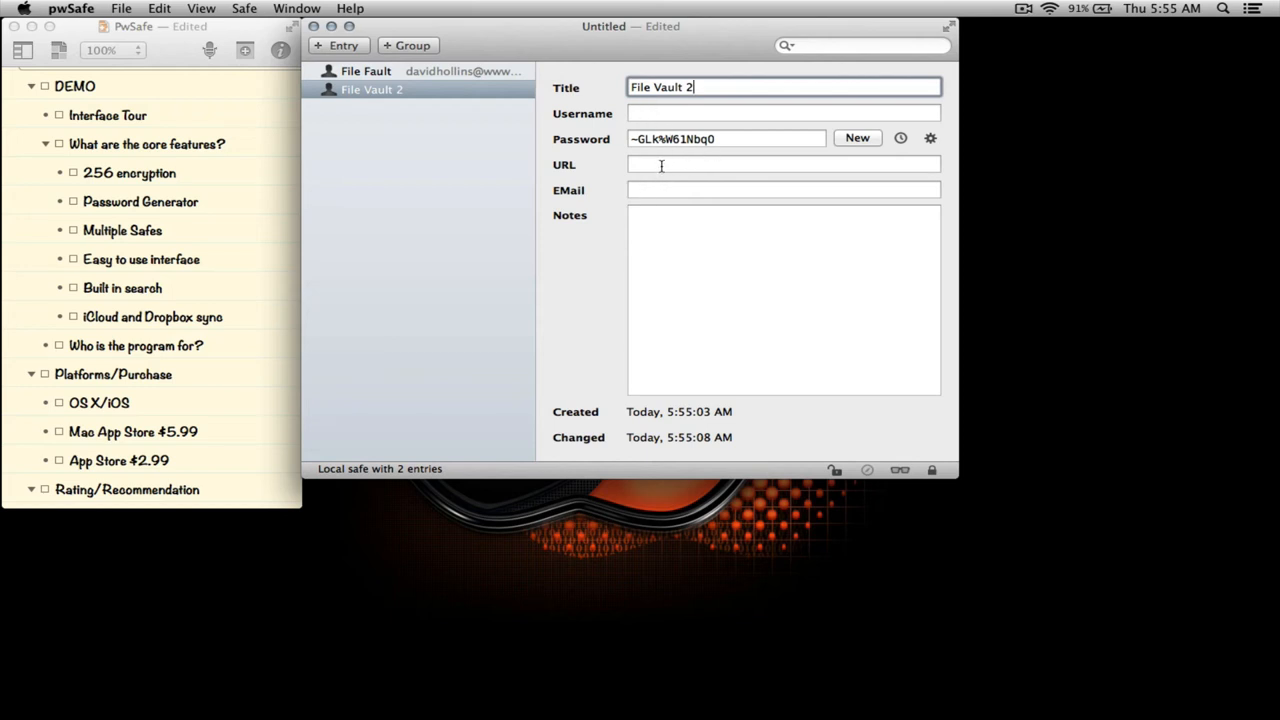
click(668, 246)
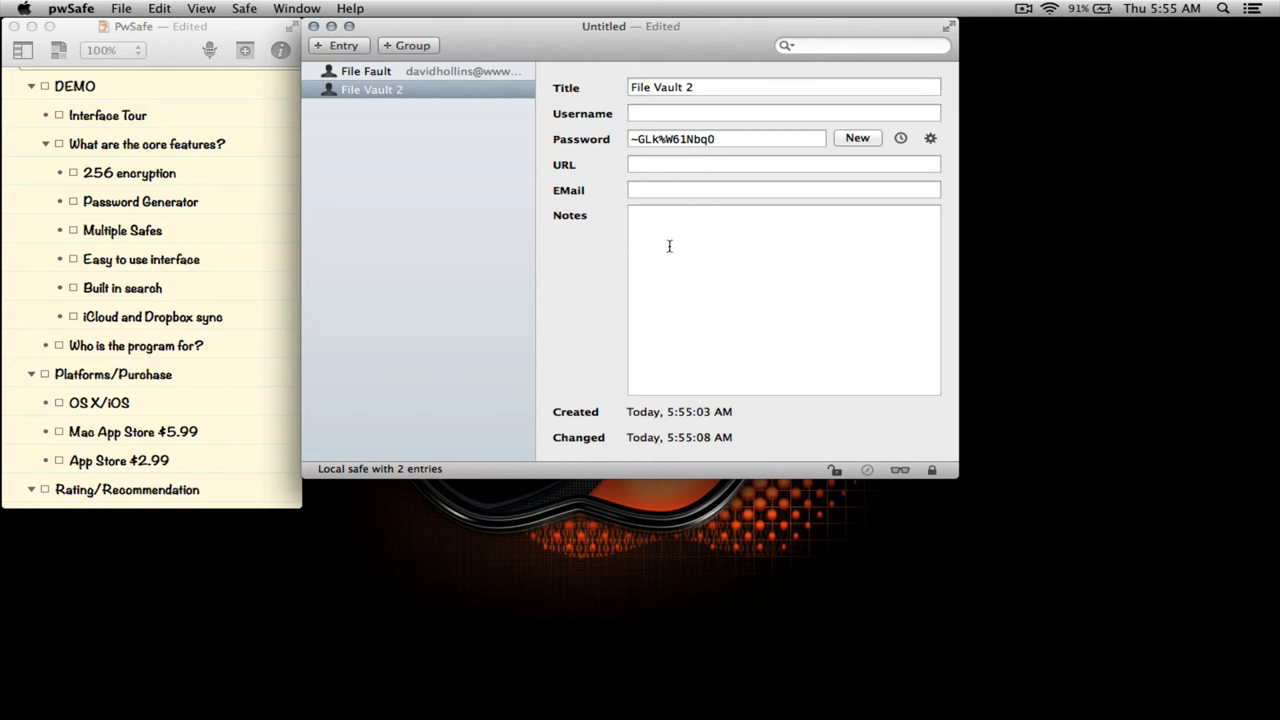
text(go to sleep)
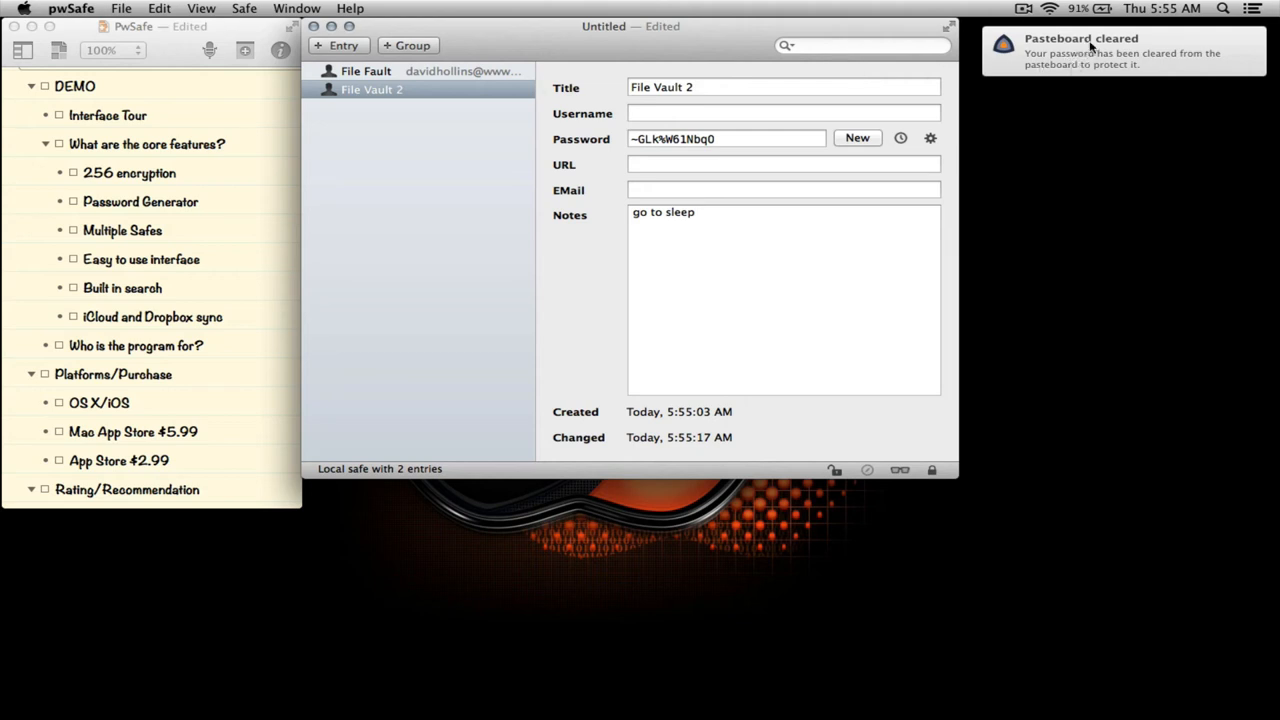
mouse_move(1120, 64)
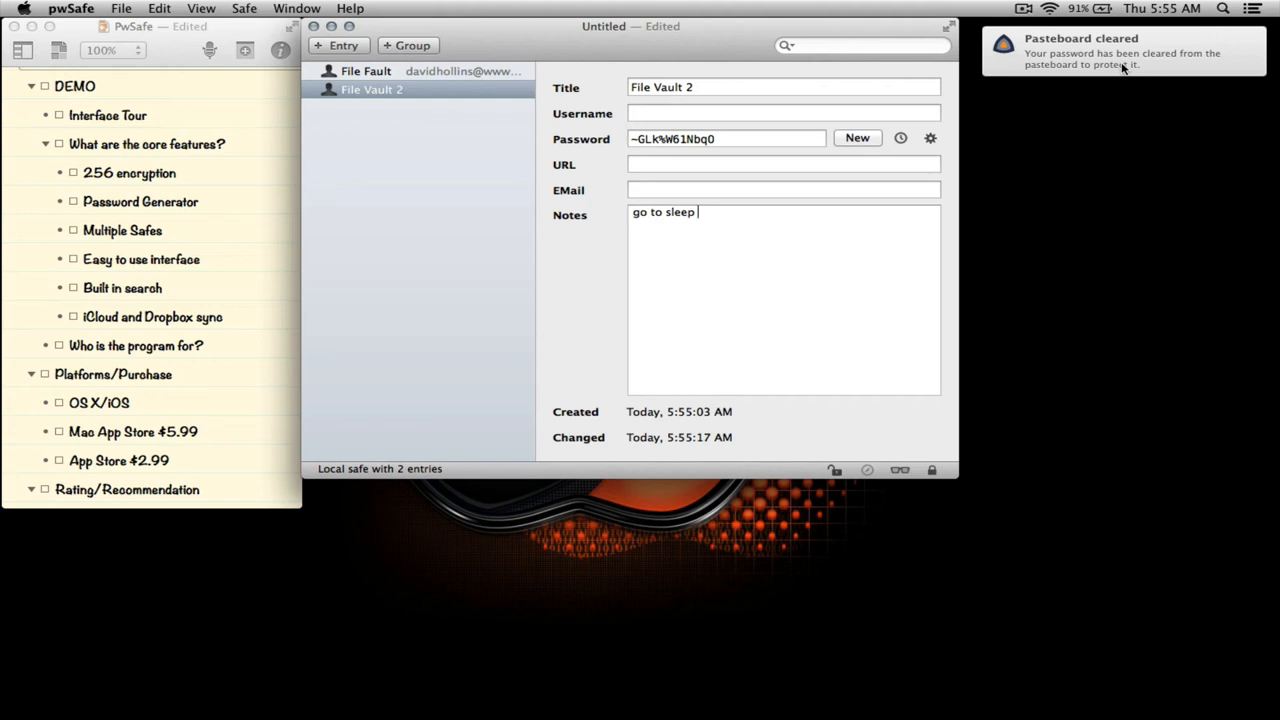
mouse_move(1108, 76)
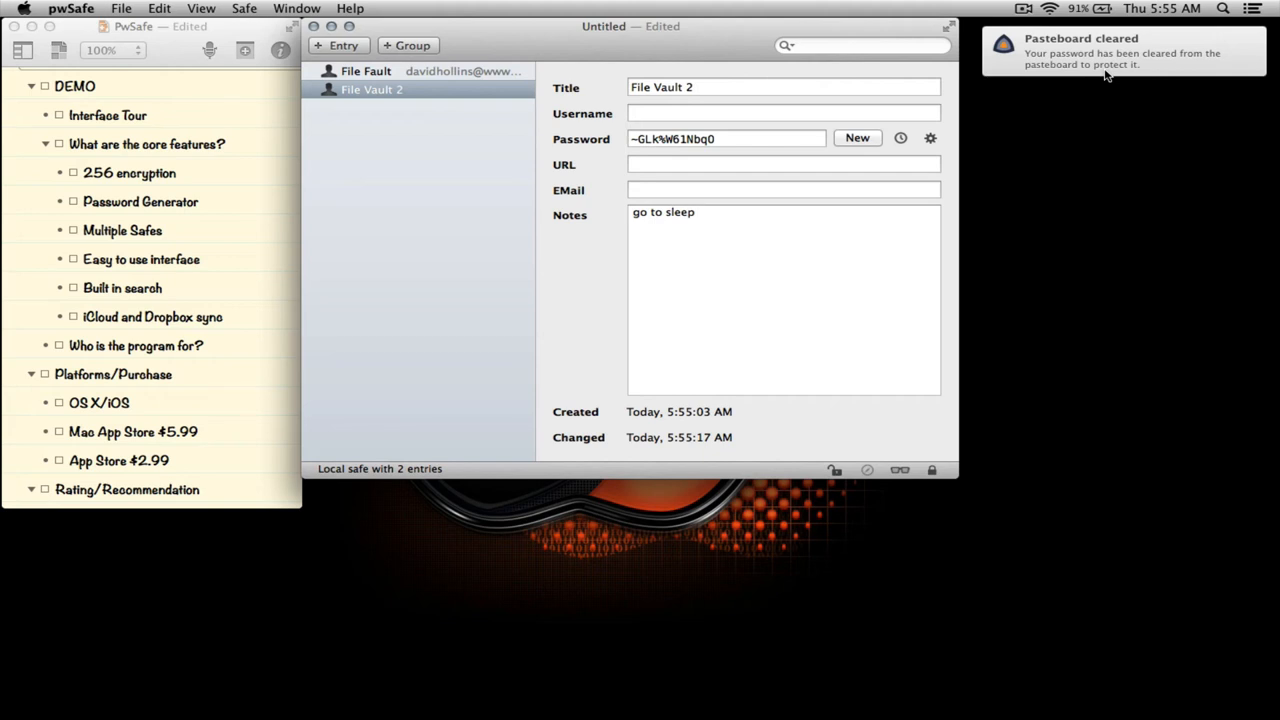
click(694, 212)
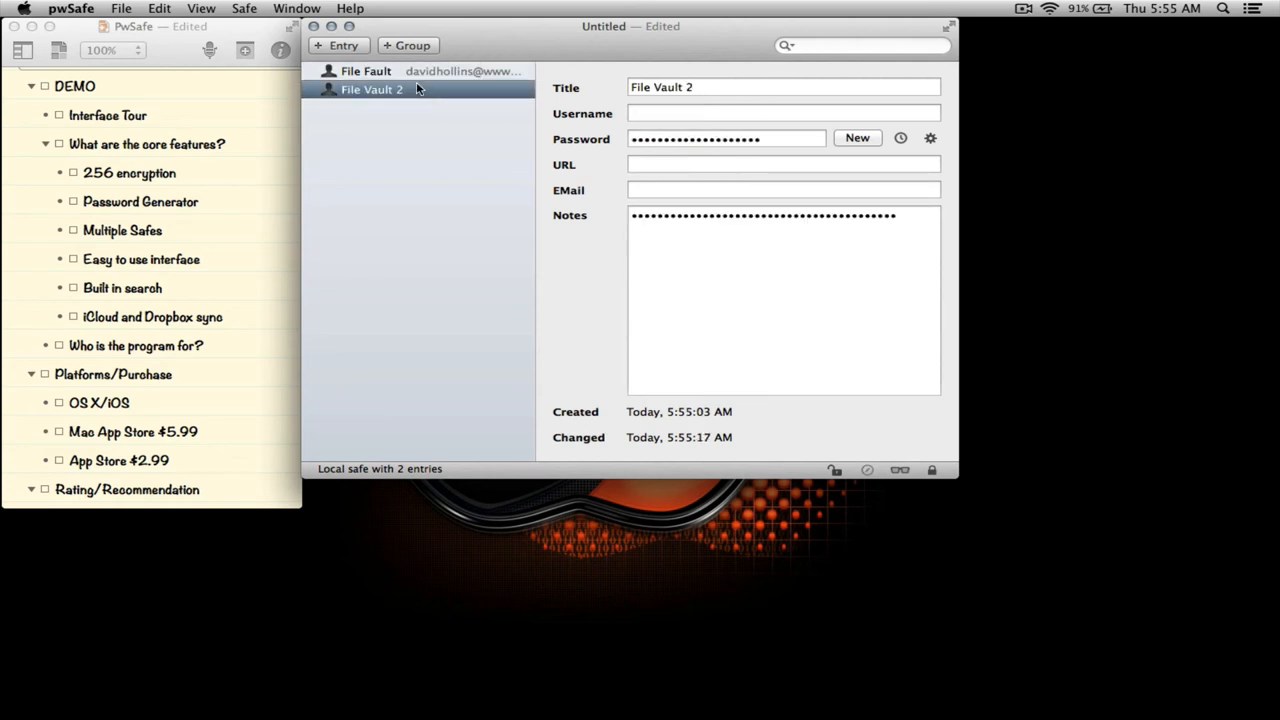
Step: Select File Fault, search the safe for 'all', reveal then re-hide its password and notes, and clear the search
click(366, 72)
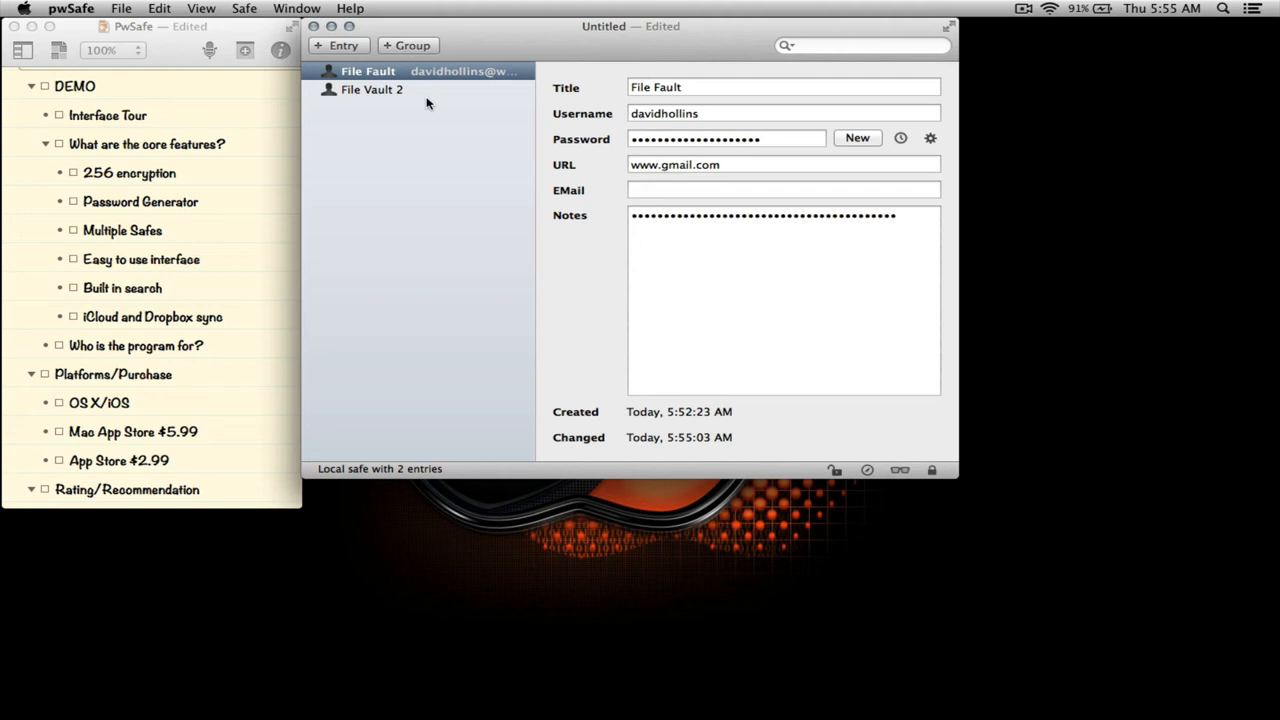
click(372, 88)
text(all)
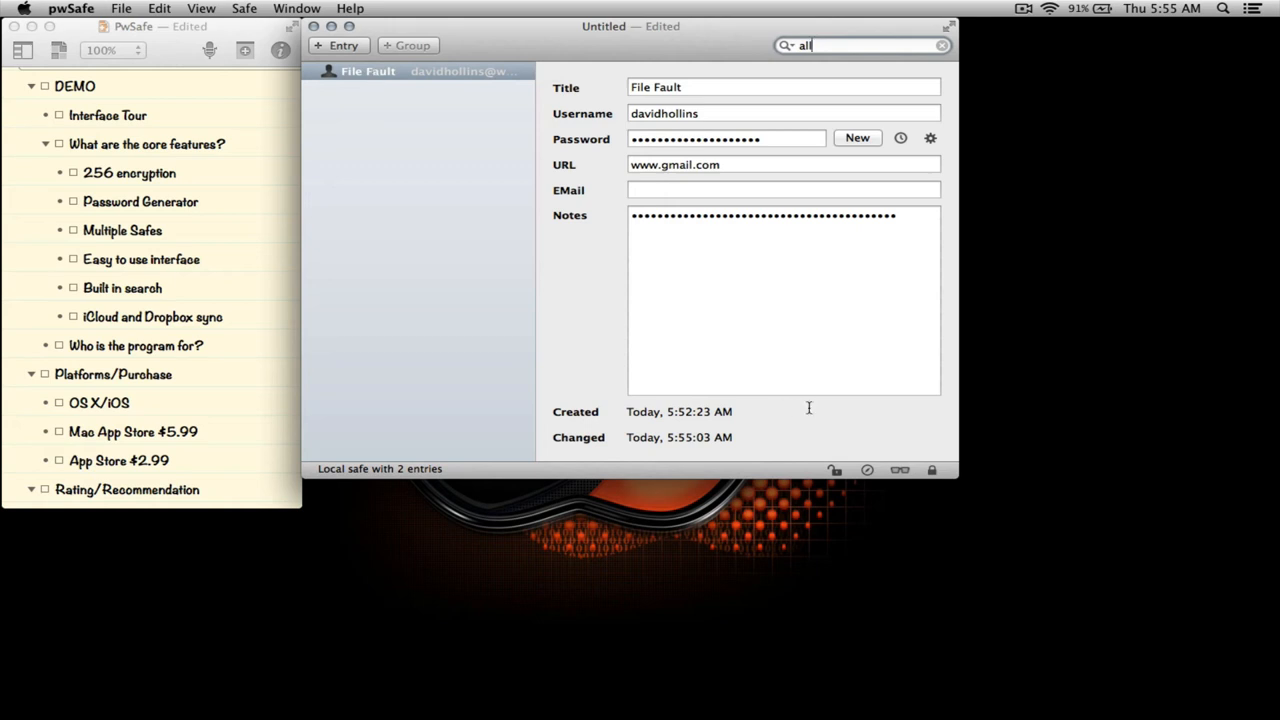
click(900, 470)
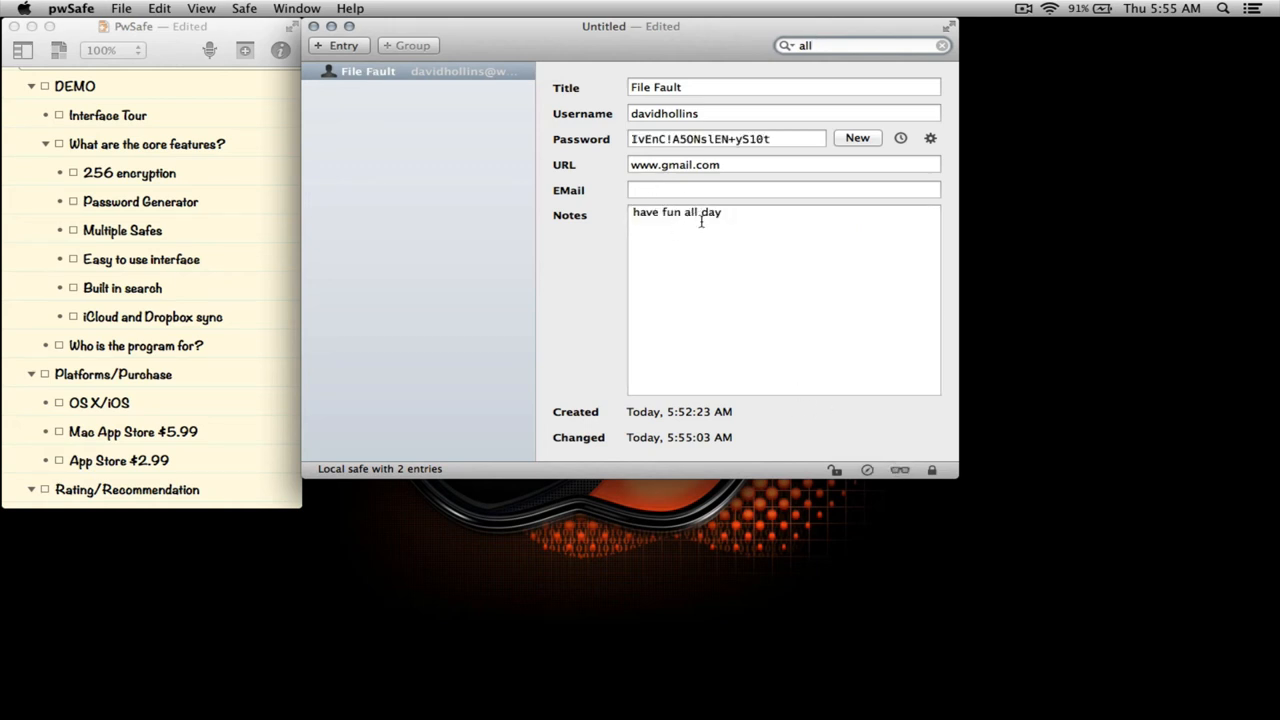
click(788, 44)
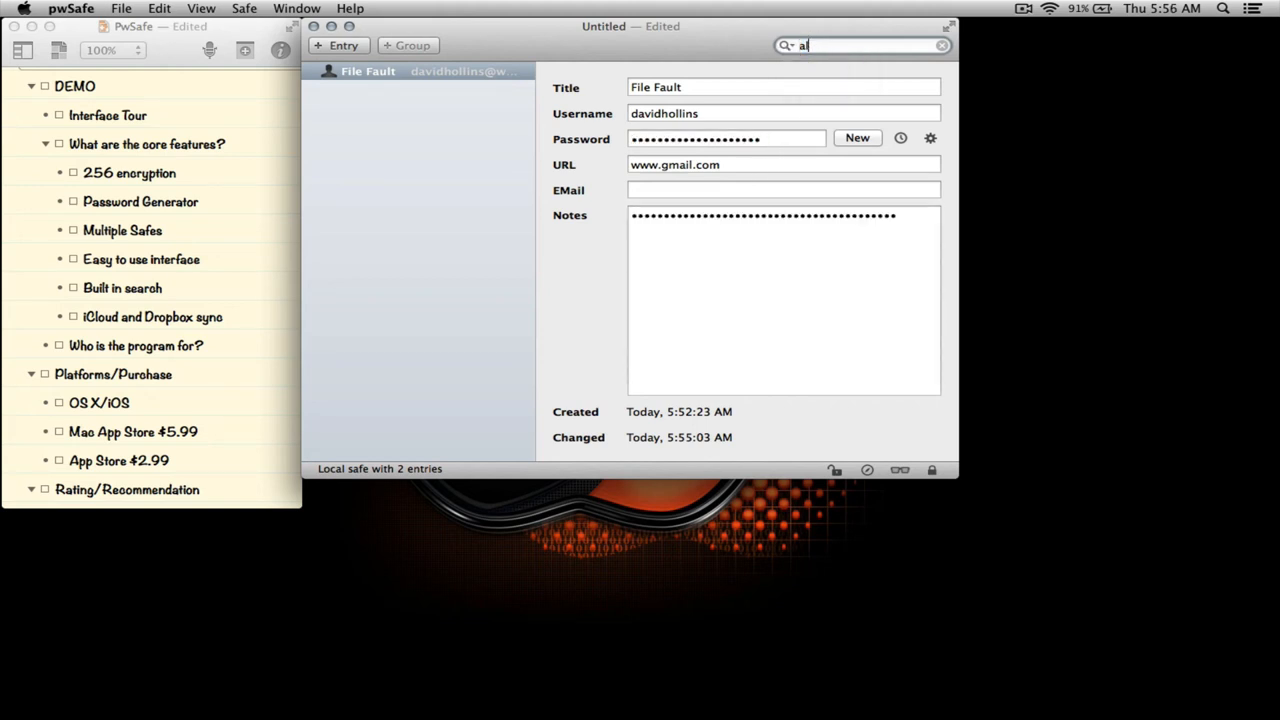
click(940, 44)
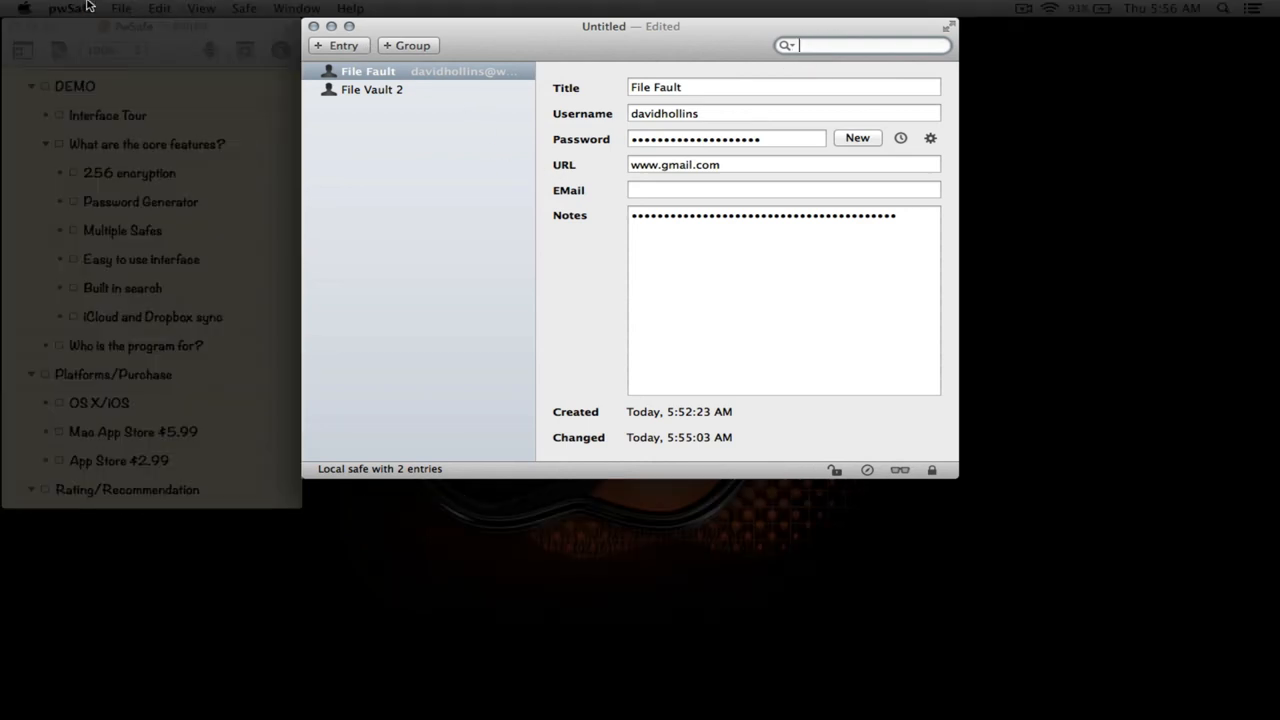
Step: Review pwSafe preferences' general options, nudging the clear-pasteboard delay to 2 minutes and back to 1
click(68, 8)
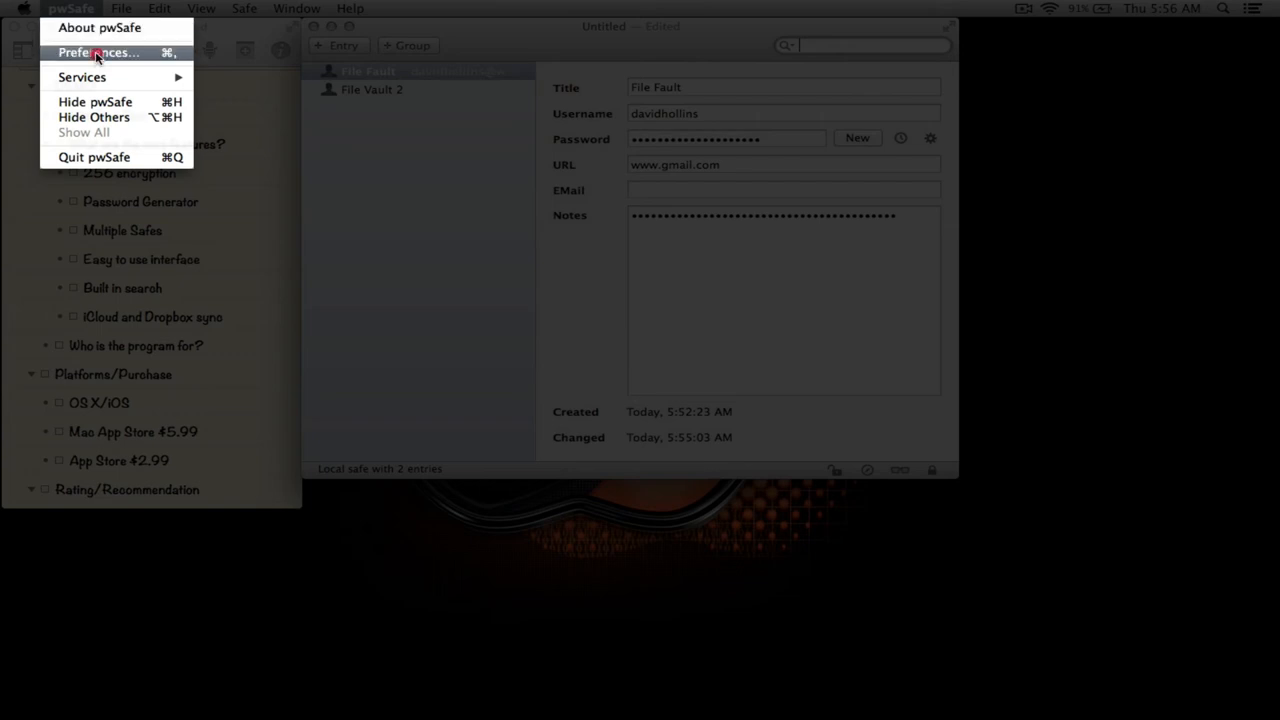
click(96, 52)
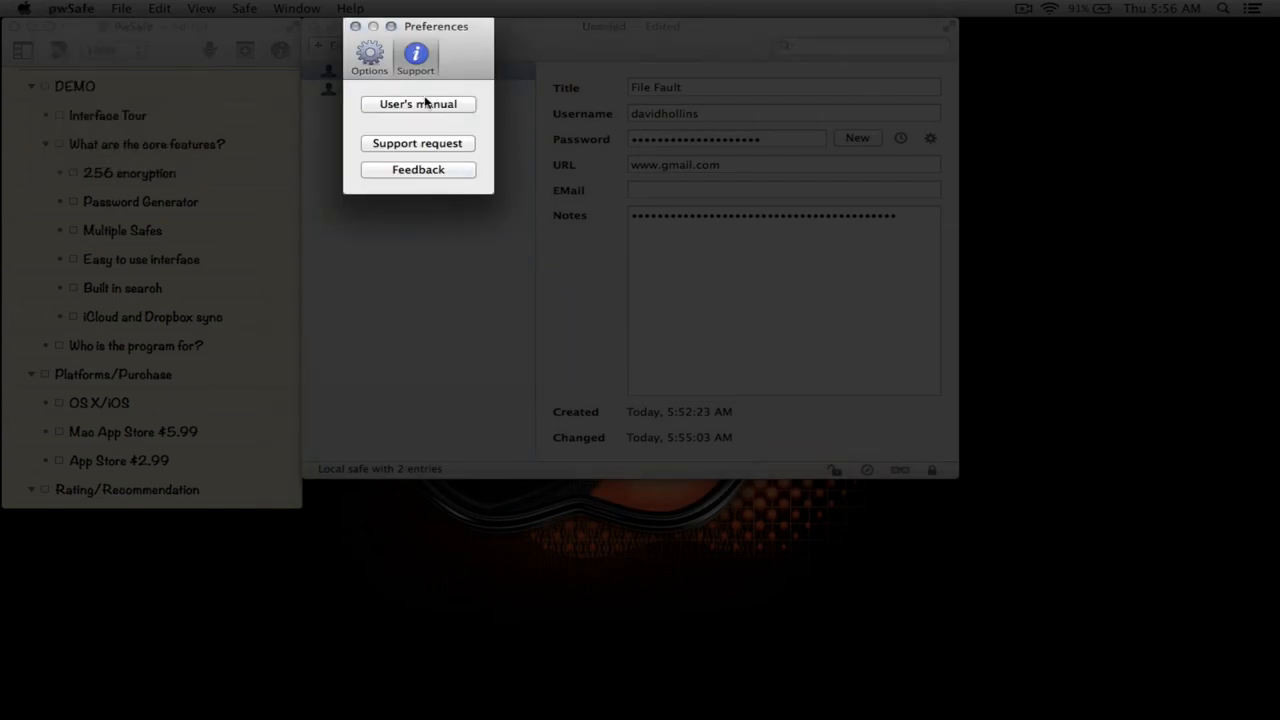
mouse_move(432, 112)
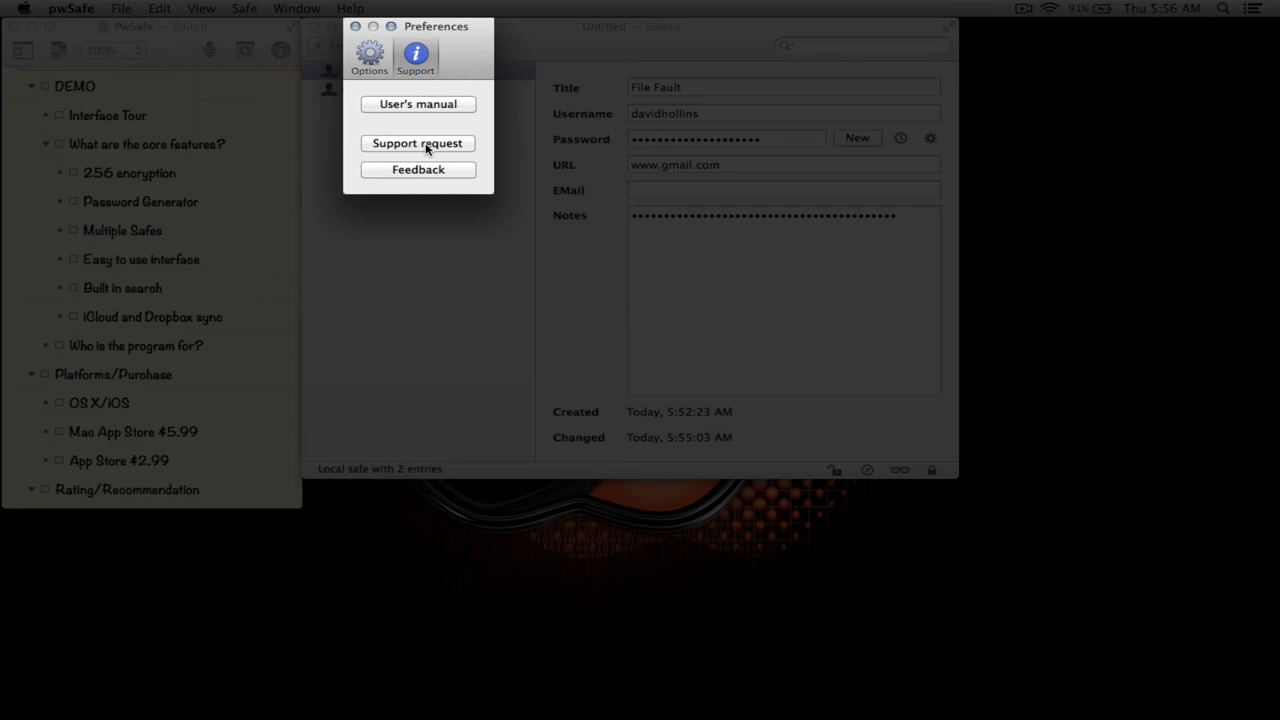
mouse_move(392, 122)
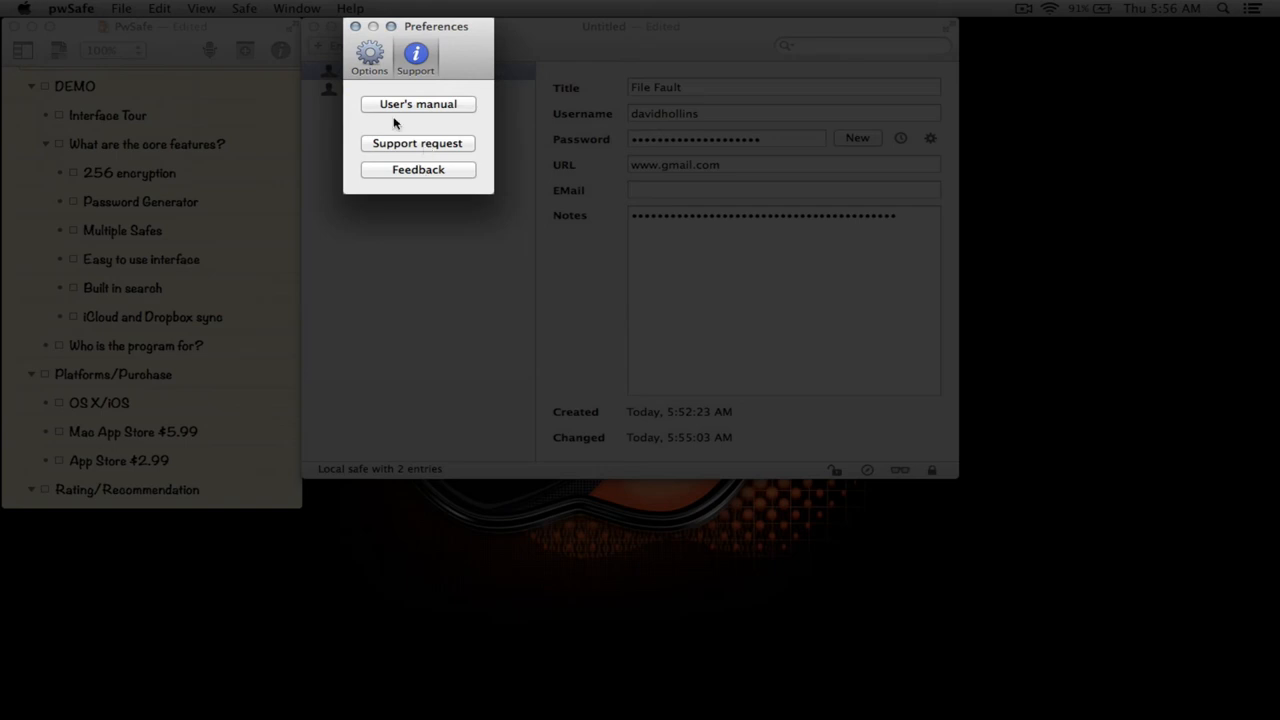
click(368, 56)
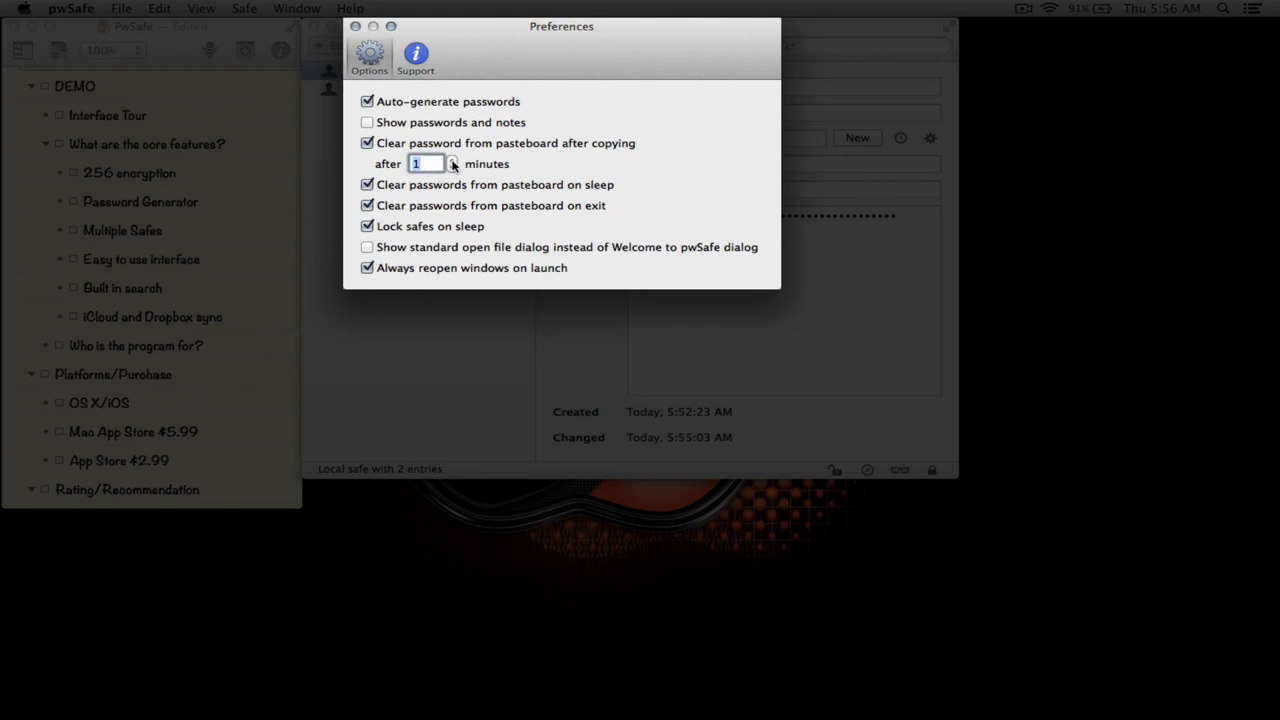
mouse_move(452, 164)
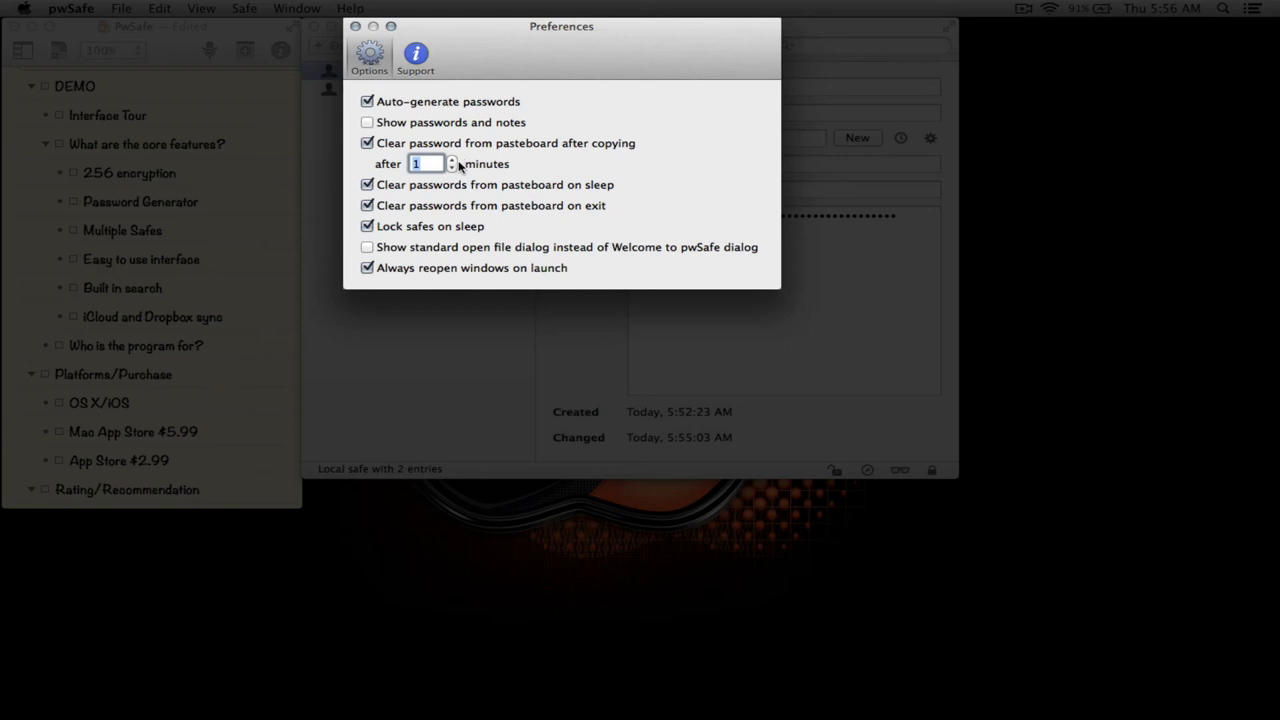
click(452, 160)
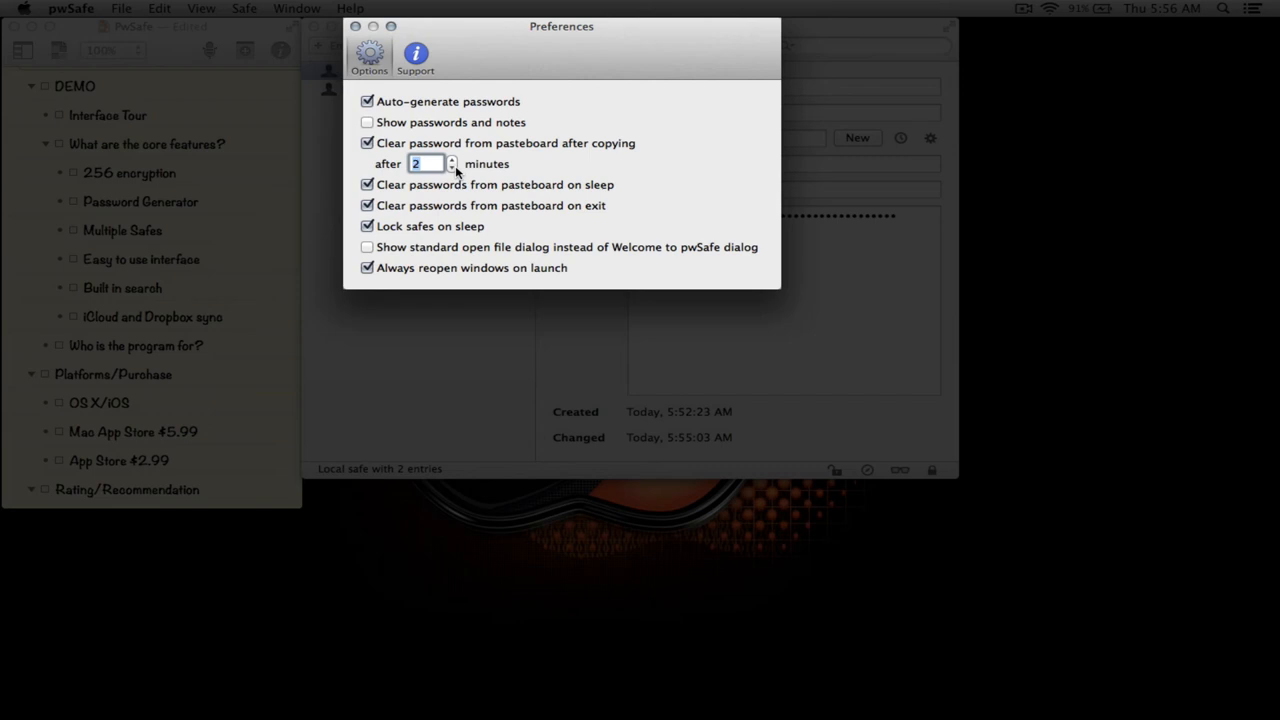
click(452, 168)
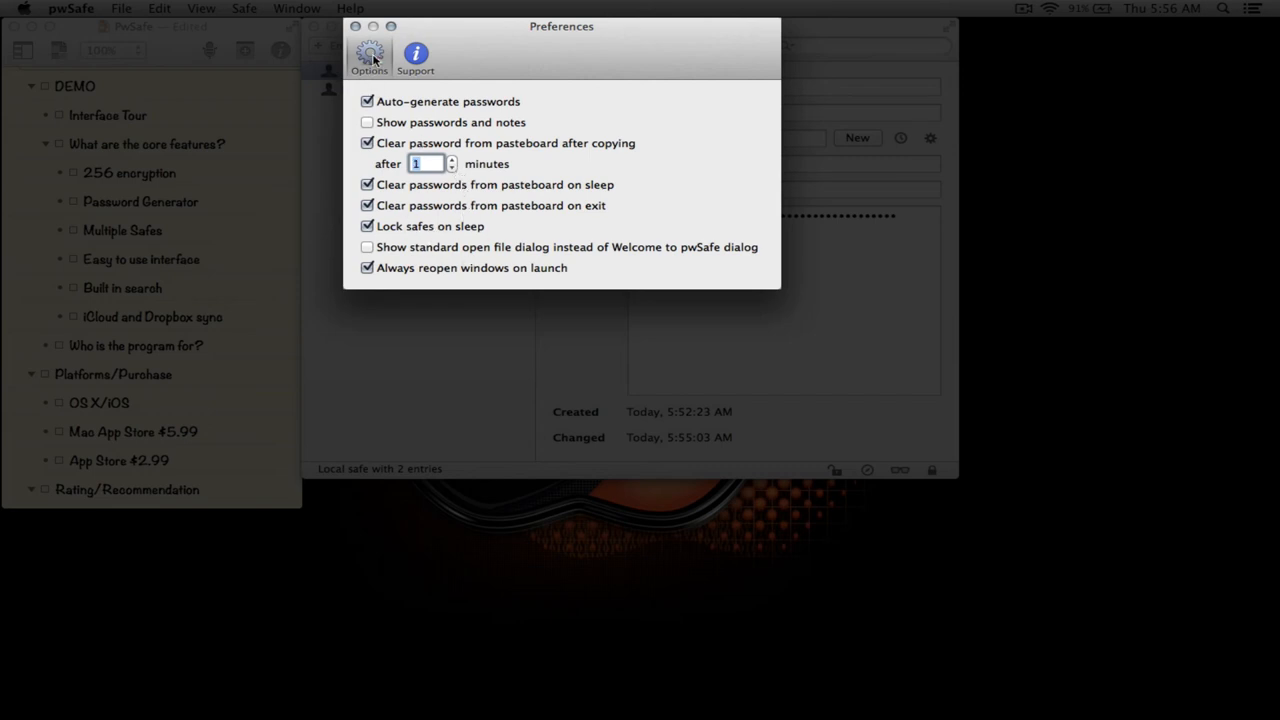
Step: Browse the File, Edit, View and Safe menus of the two-entry safe
click(120, 8)
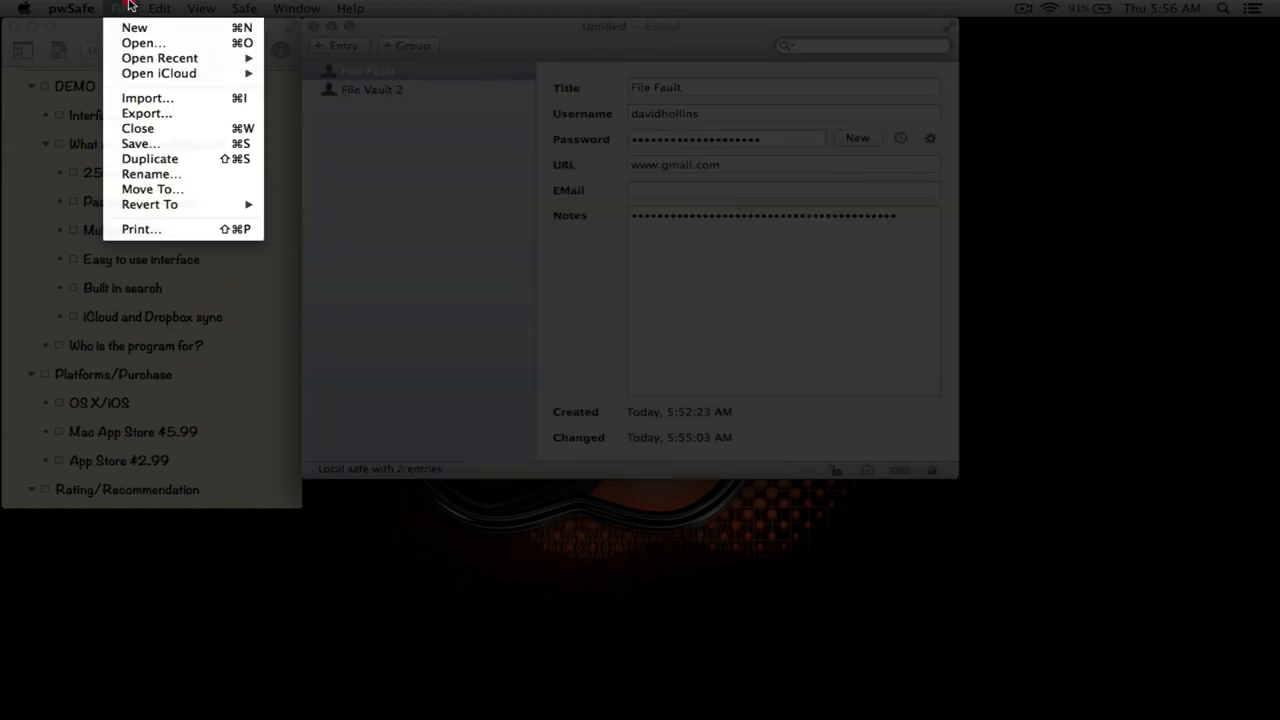
mouse_move(148, 98)
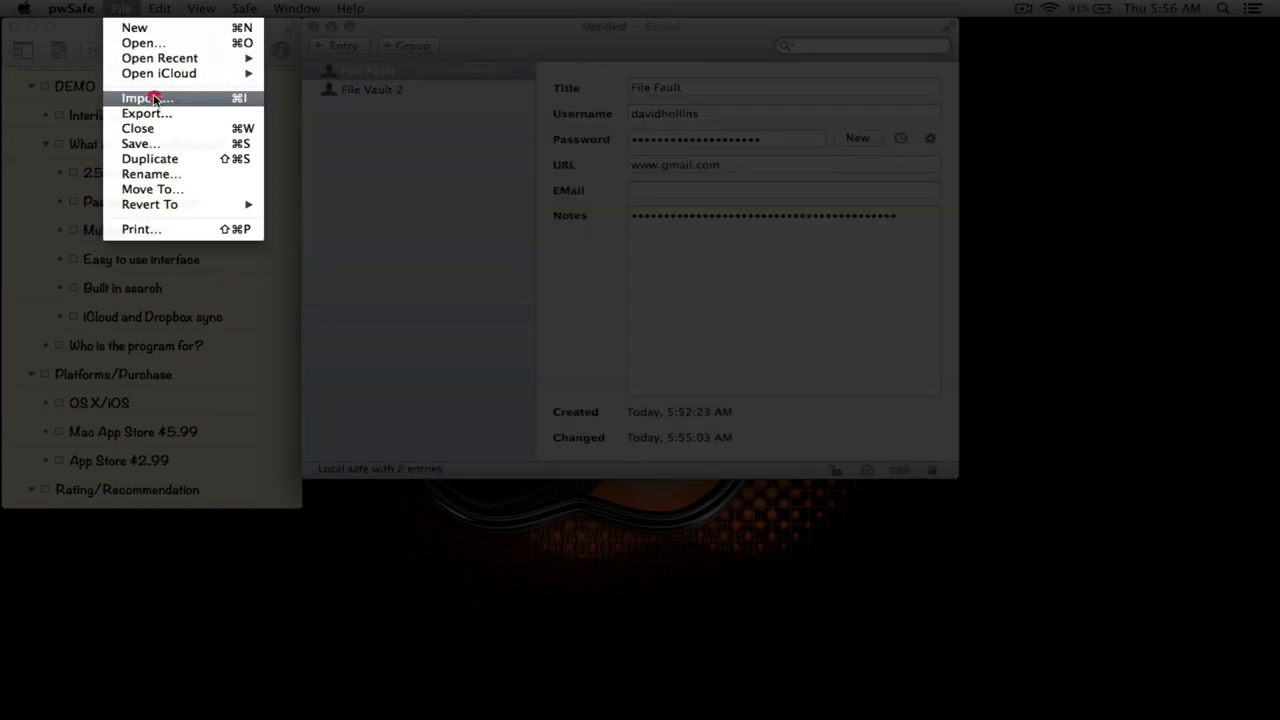
mouse_move(148, 112)
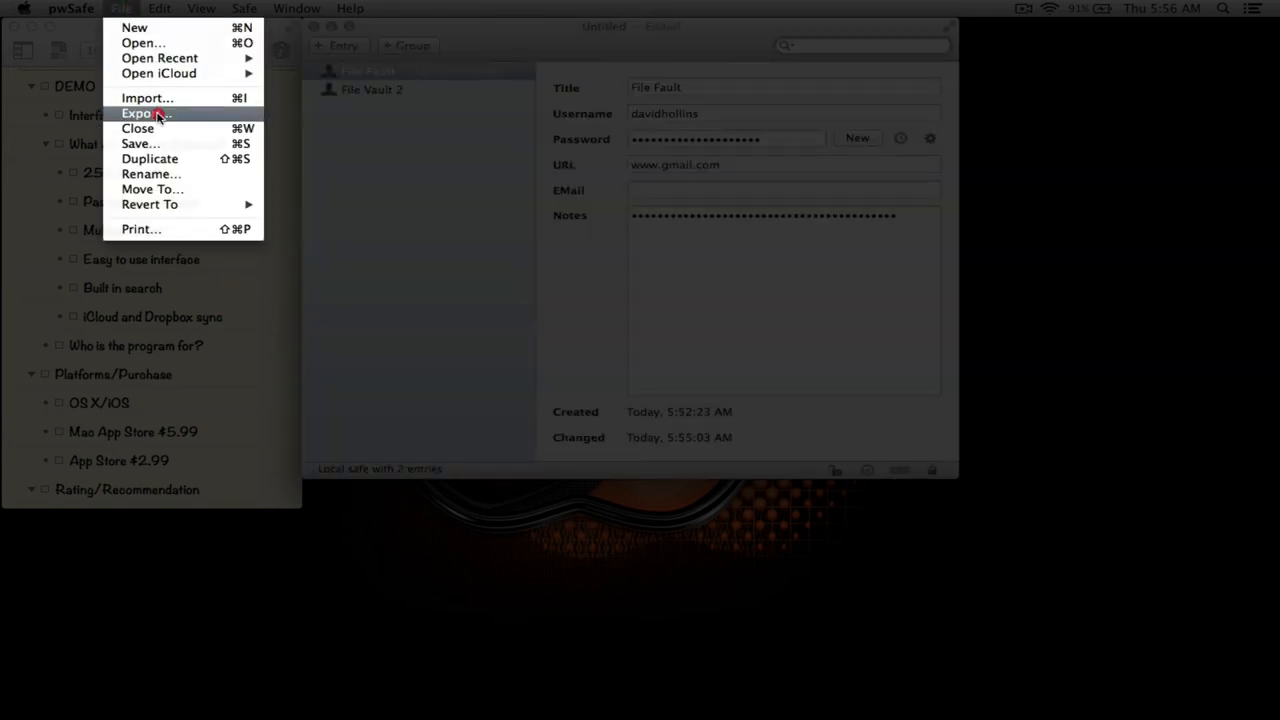
click(160, 8)
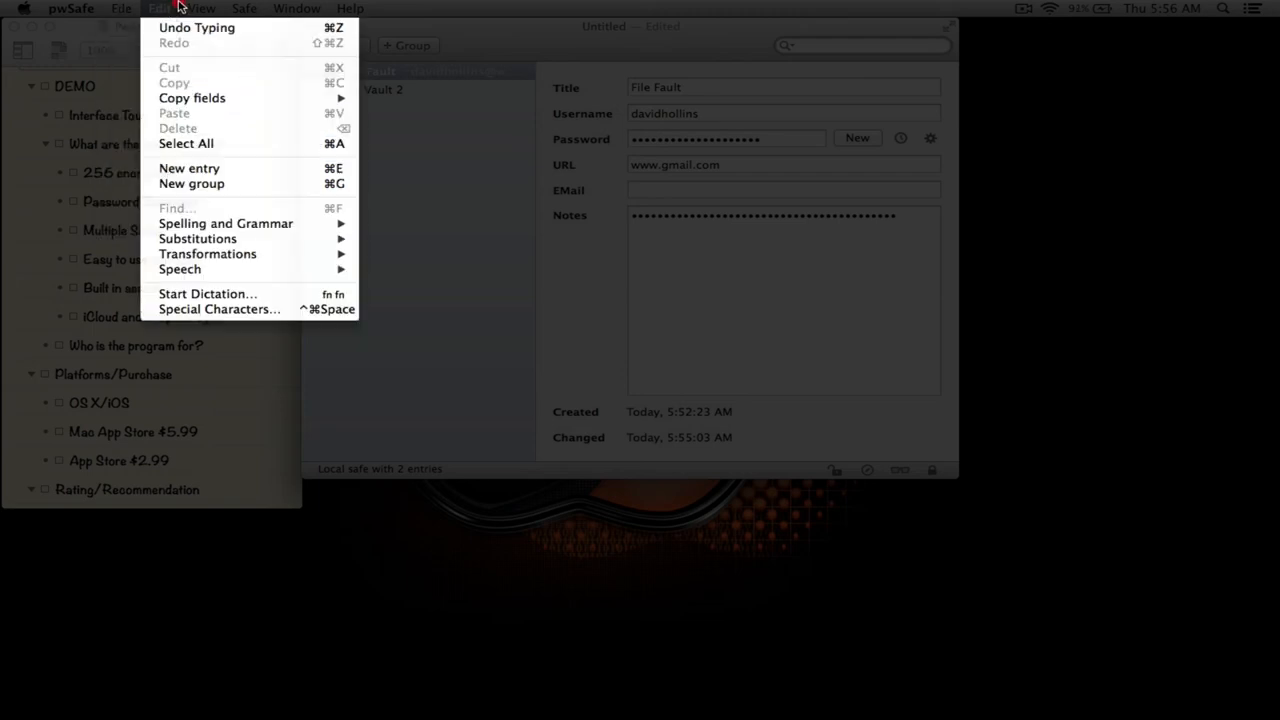
click(200, 8)
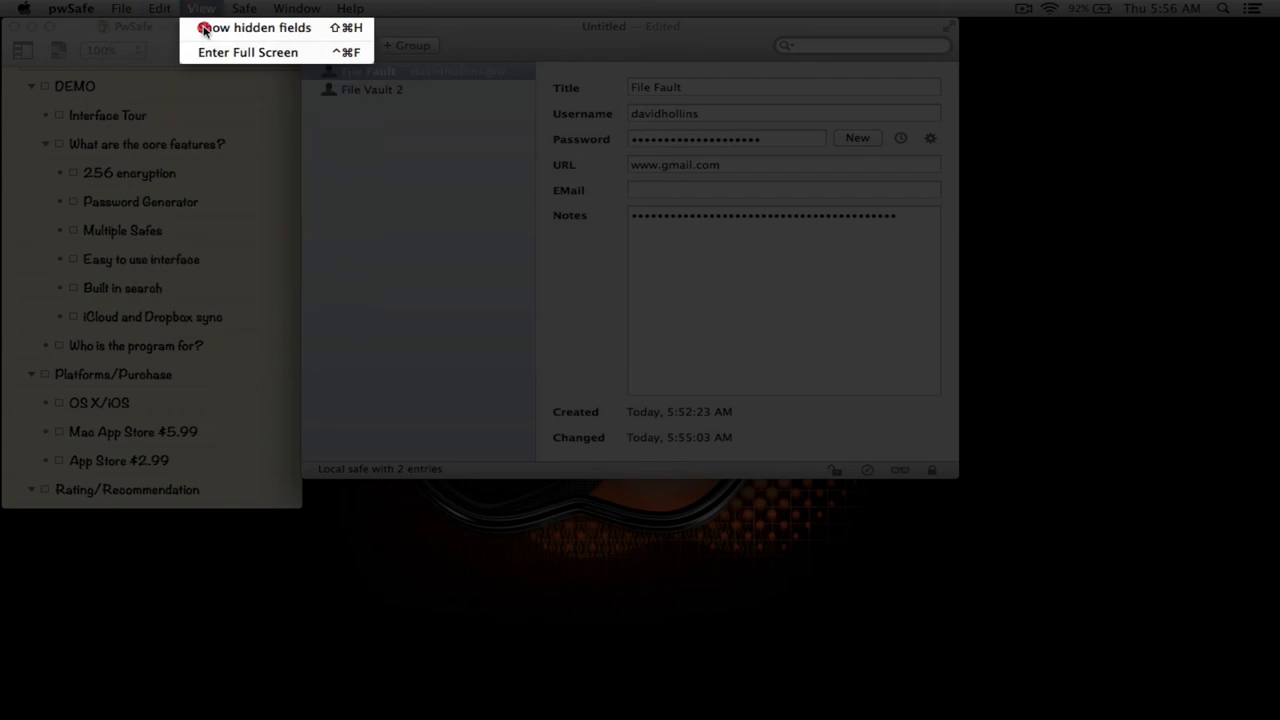
click(244, 8)
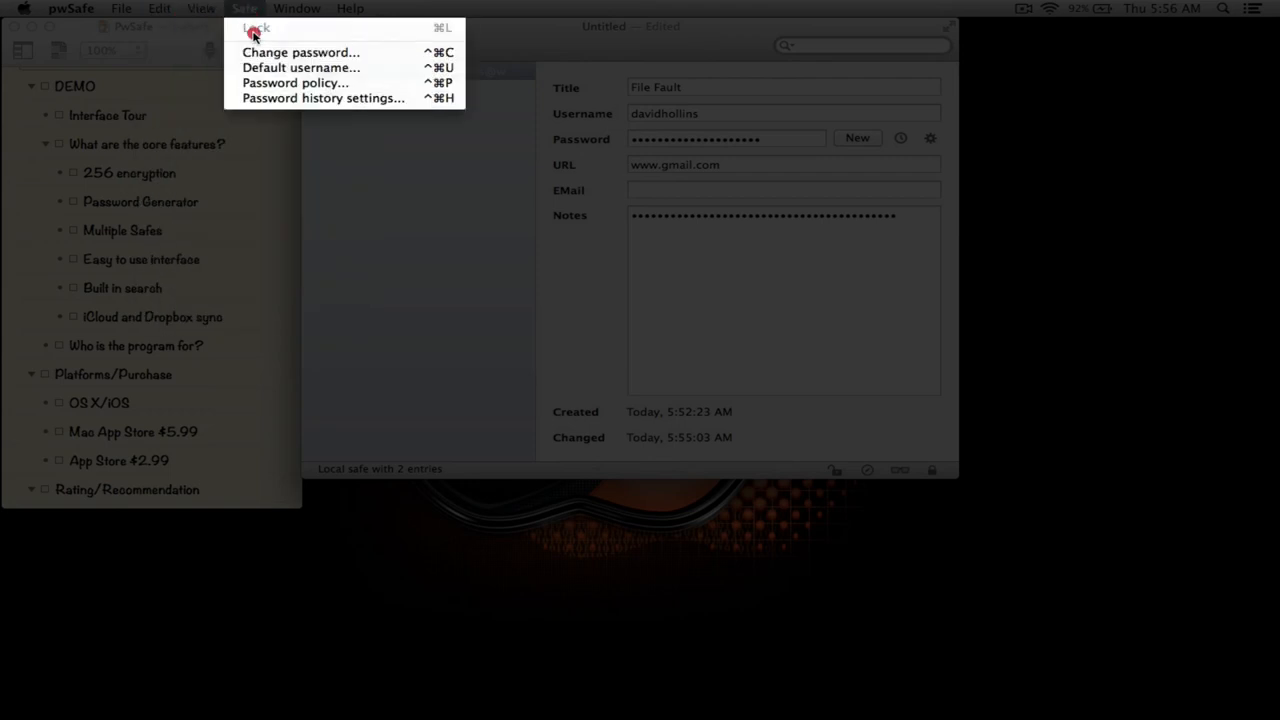
mouse_move(236, 6)
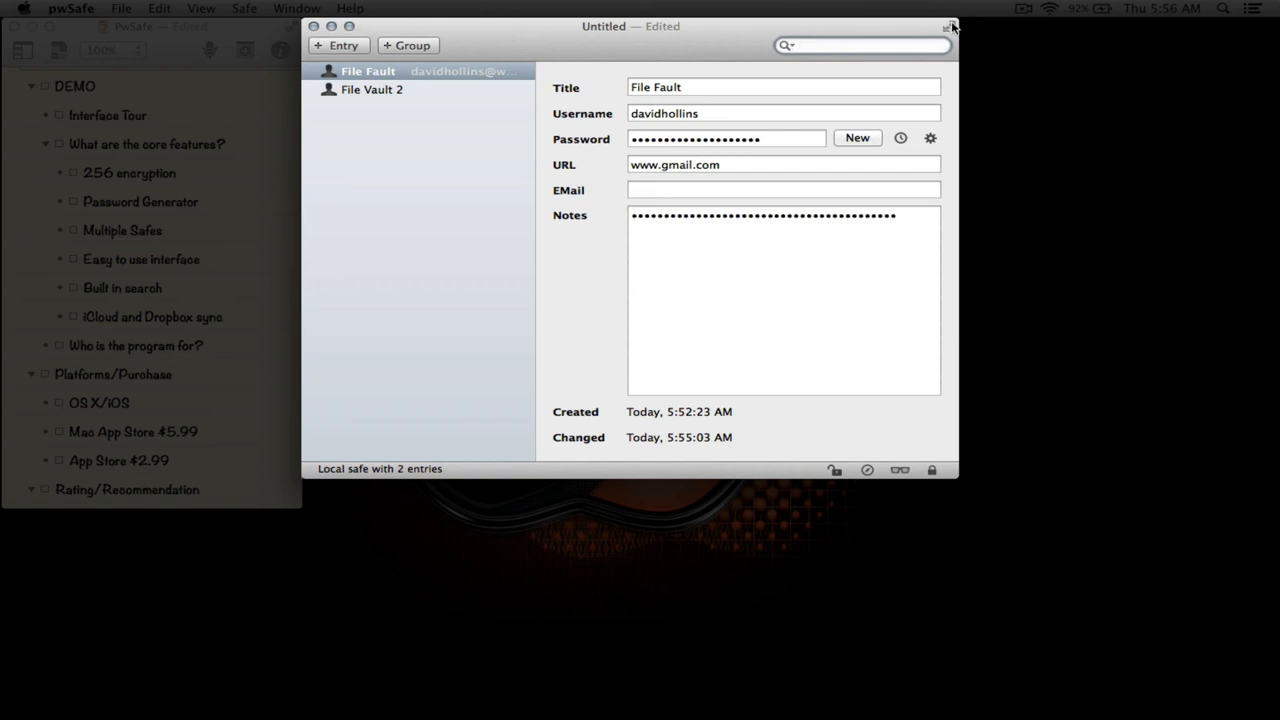
mouse_move(230, 8)
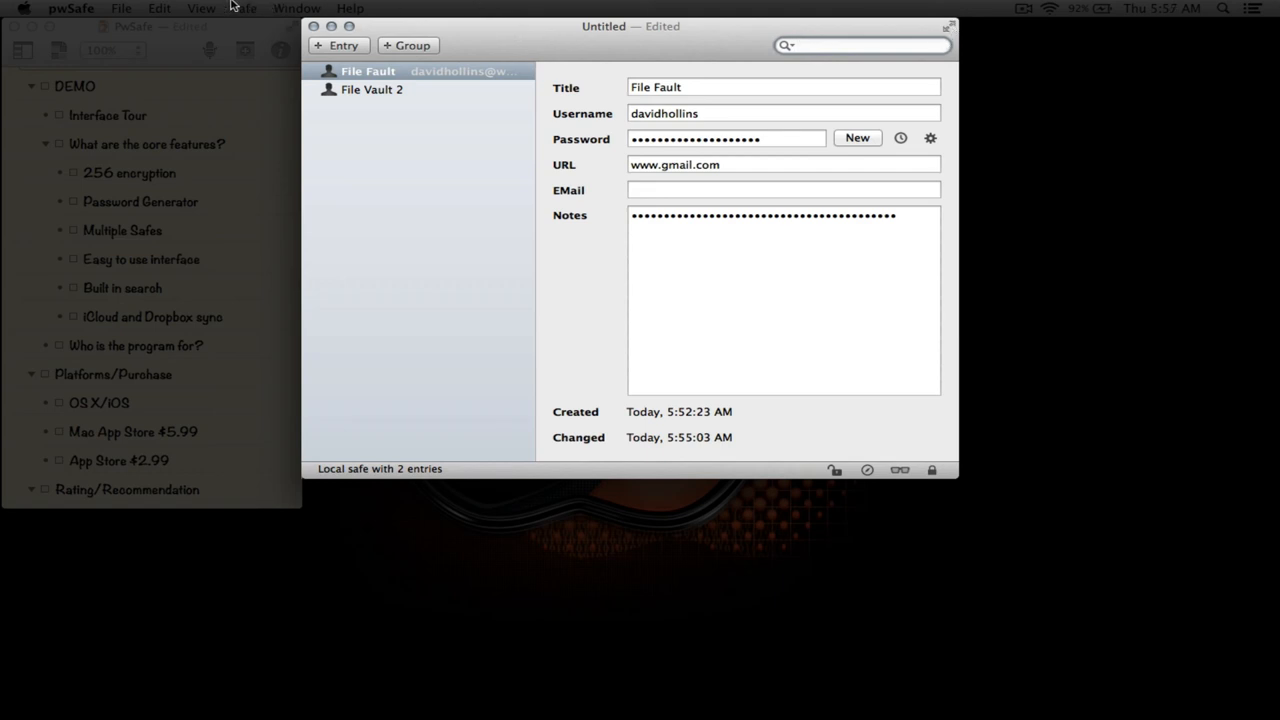
Step: Glance at the Help menu and settle on the Safe menu's master password, policy and history commands
click(244, 8)
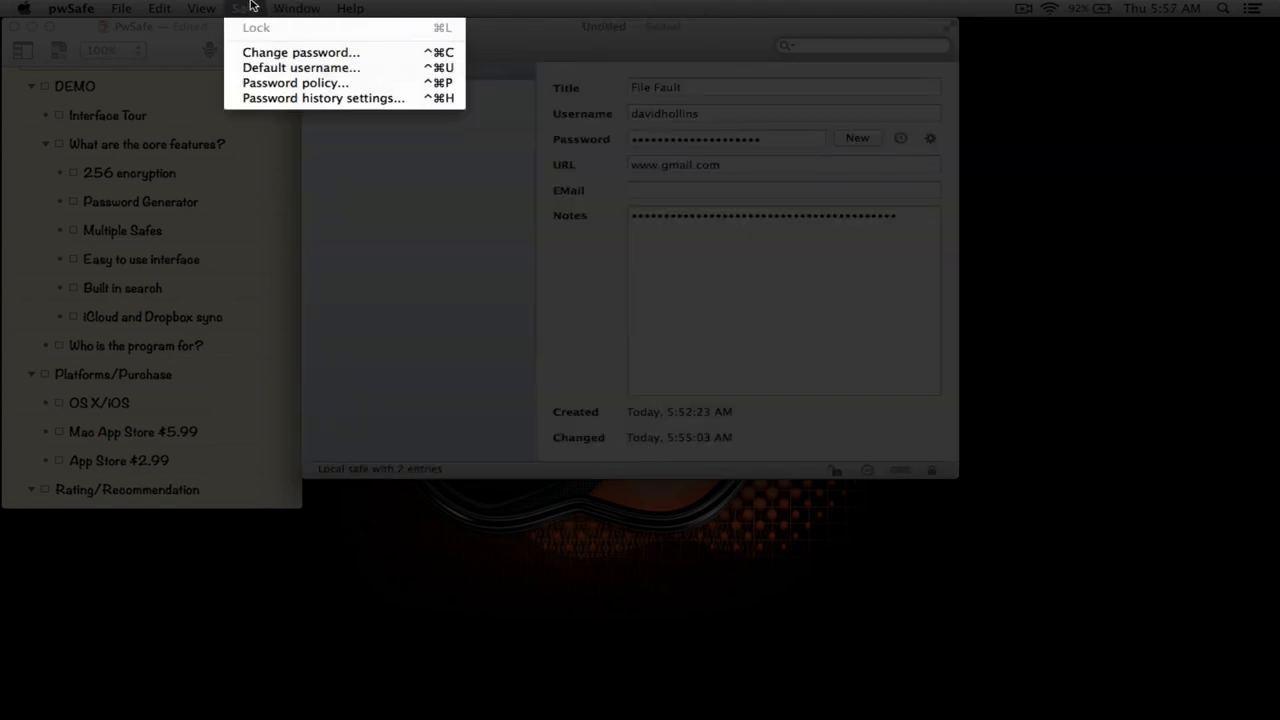
click(348, 8)
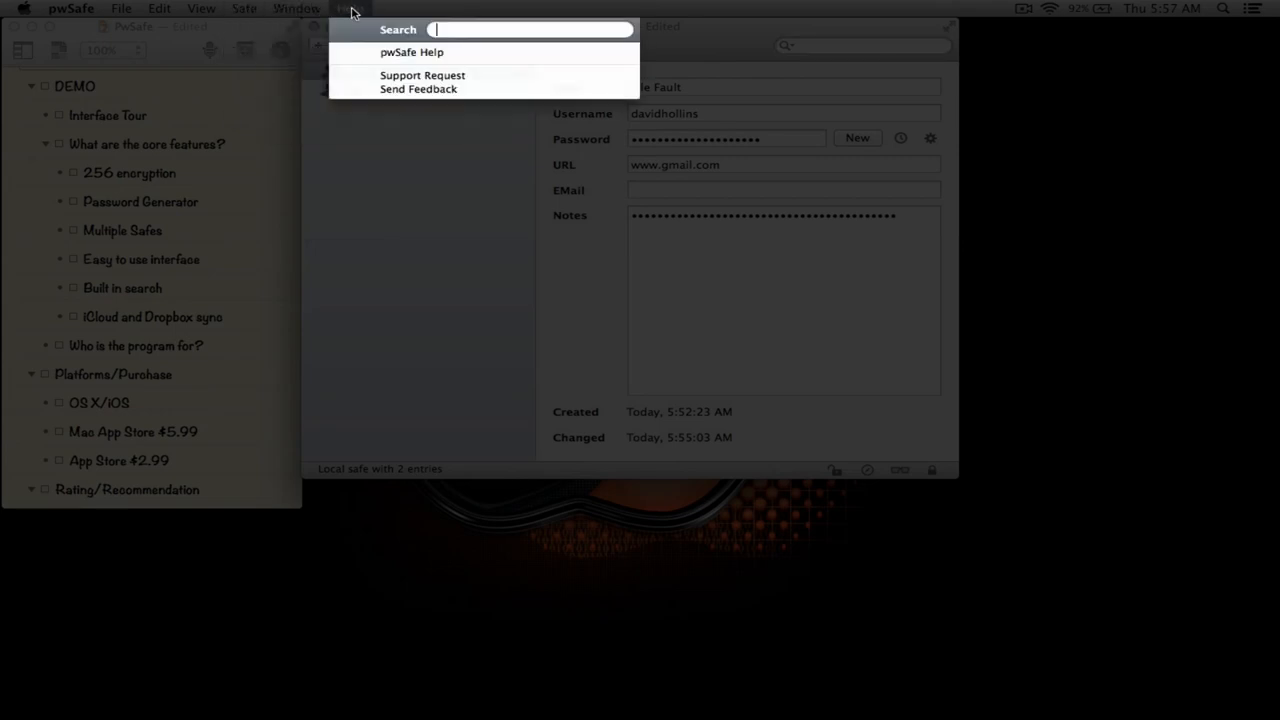
mouse_move(412, 52)
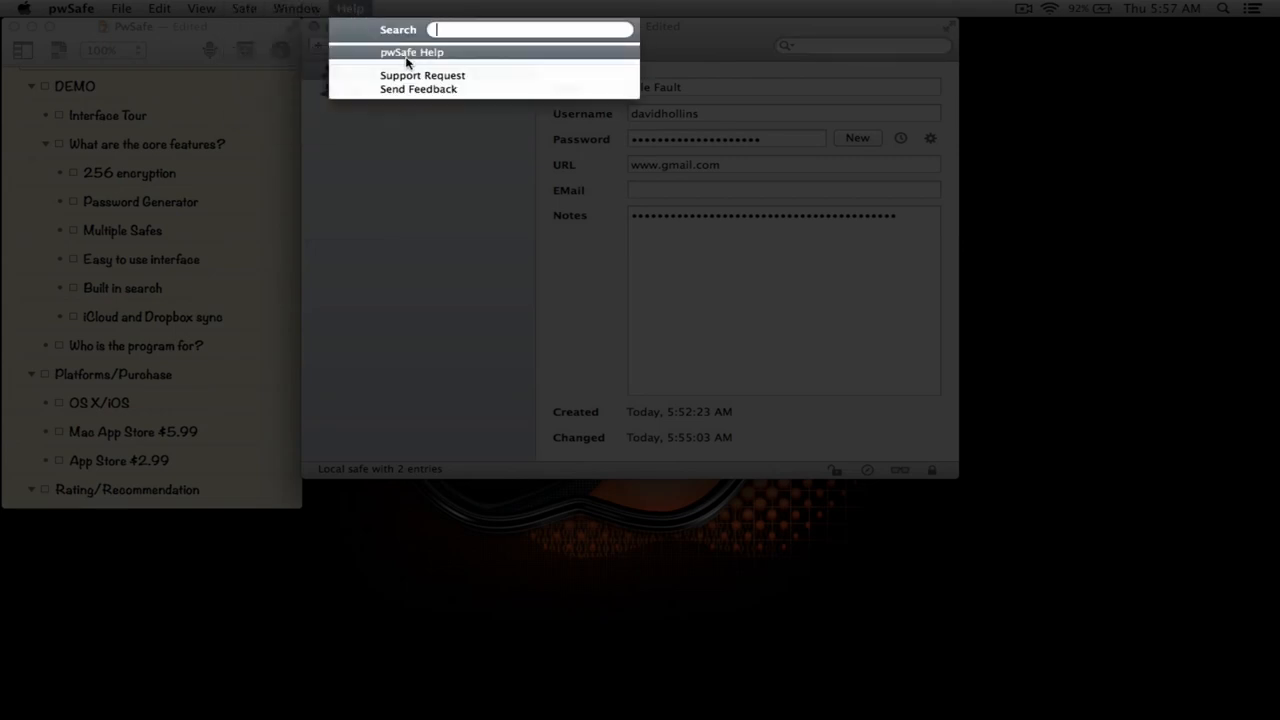
click(244, 8)
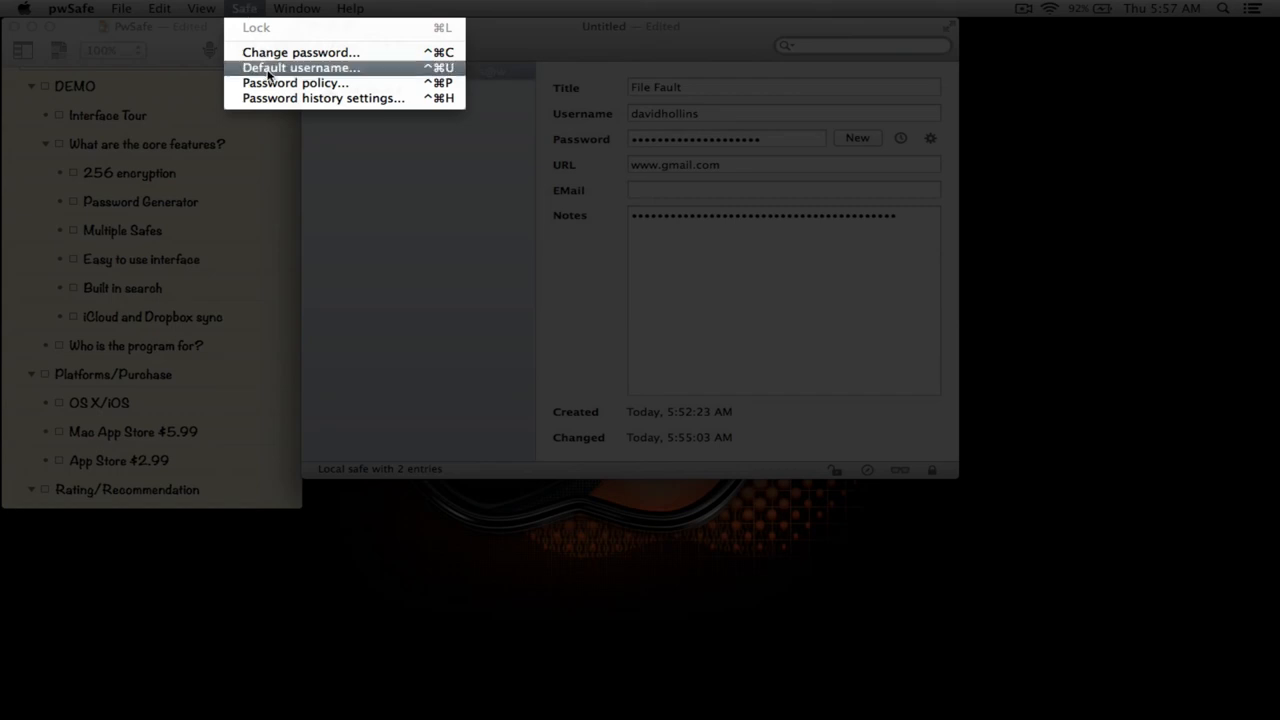
Step: Review the Safe's password history settings and cancel, leaving history keeping off
click(324, 98)
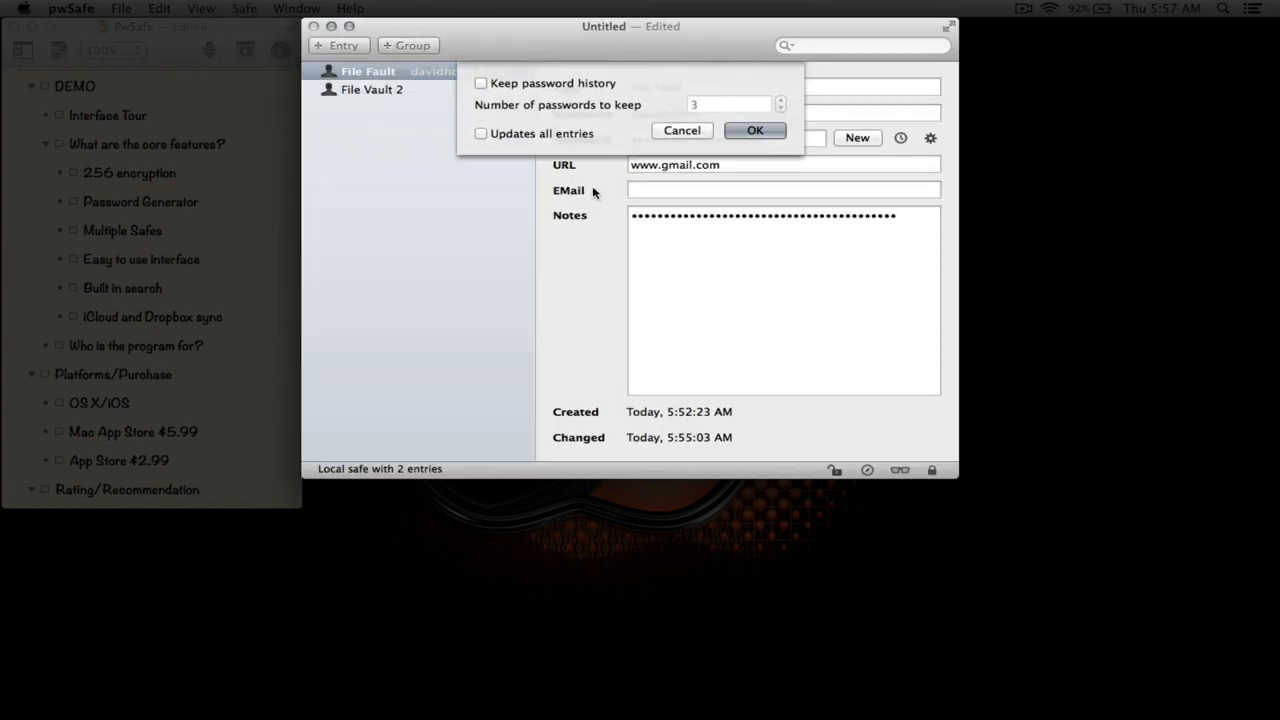
mouse_move(556, 110)
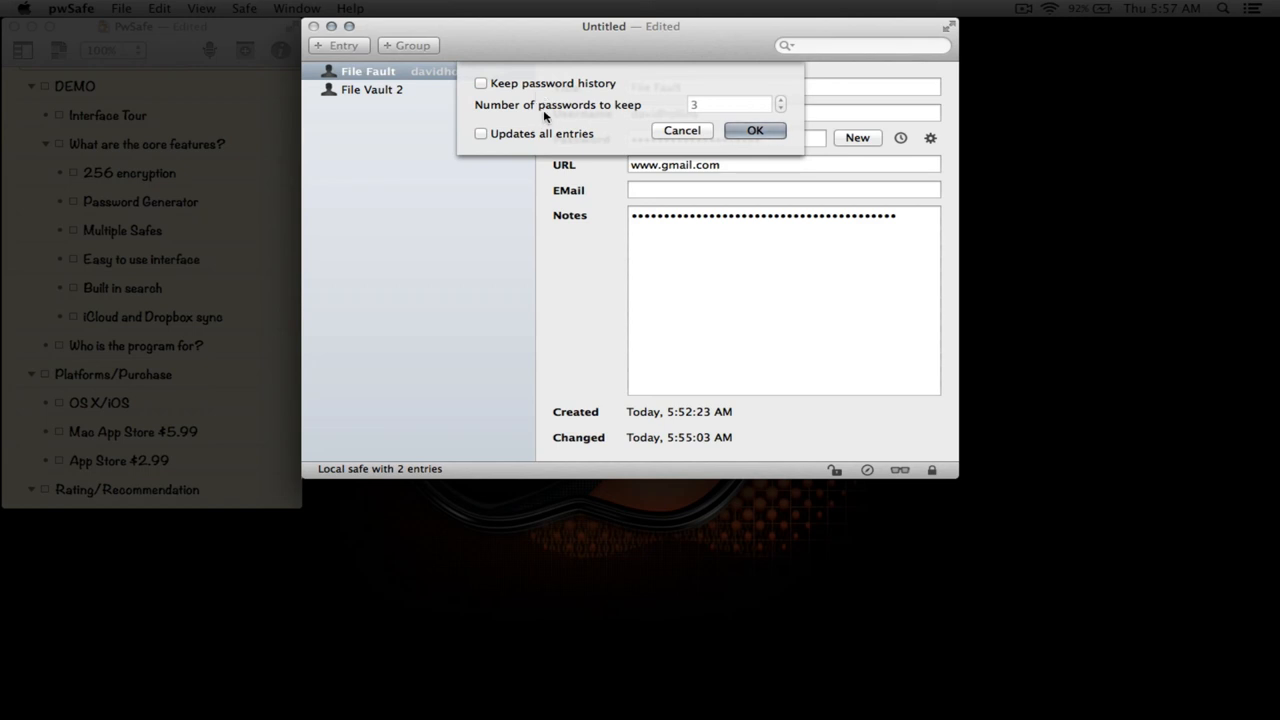
mouse_move(572, 96)
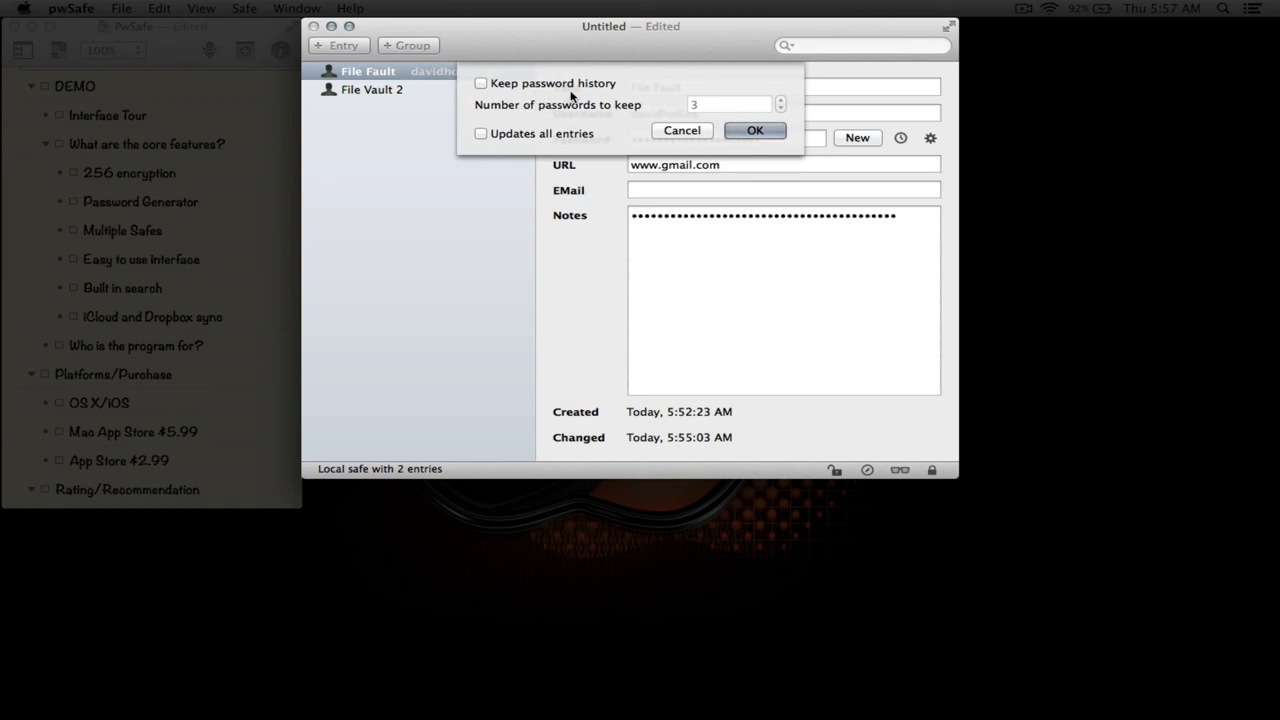
mouse_move(636, 132)
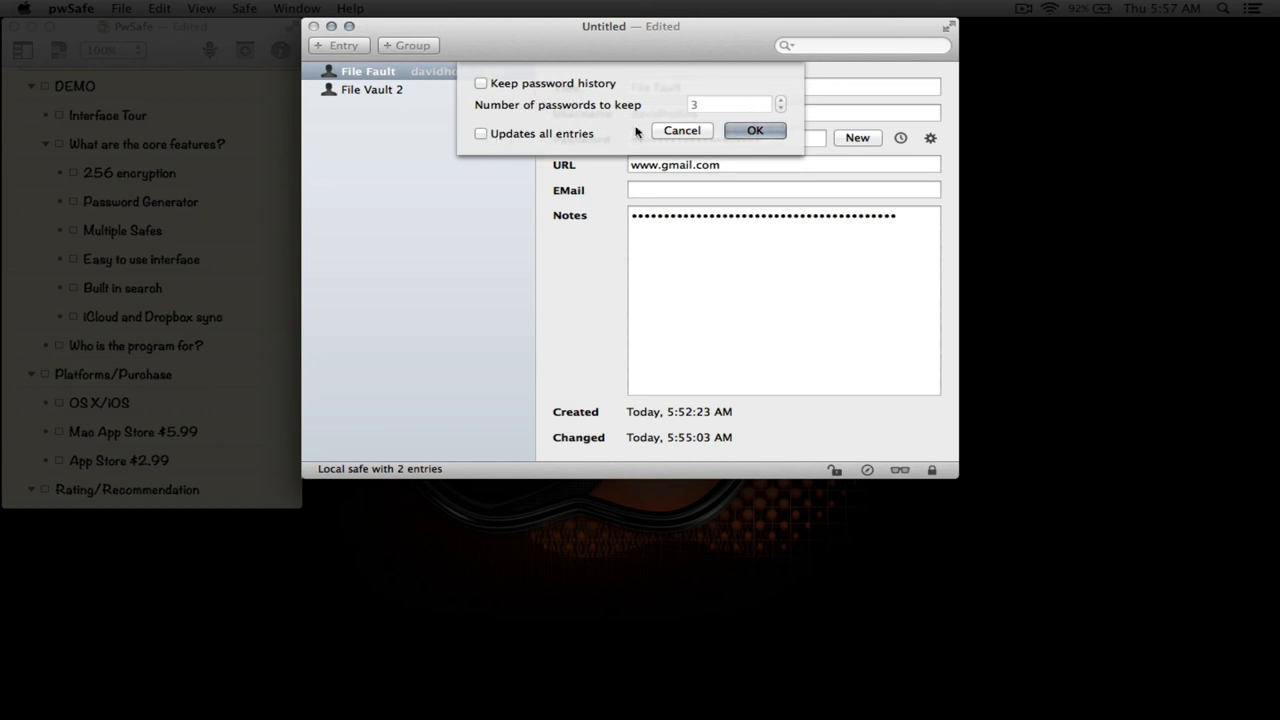
click(754, 130)
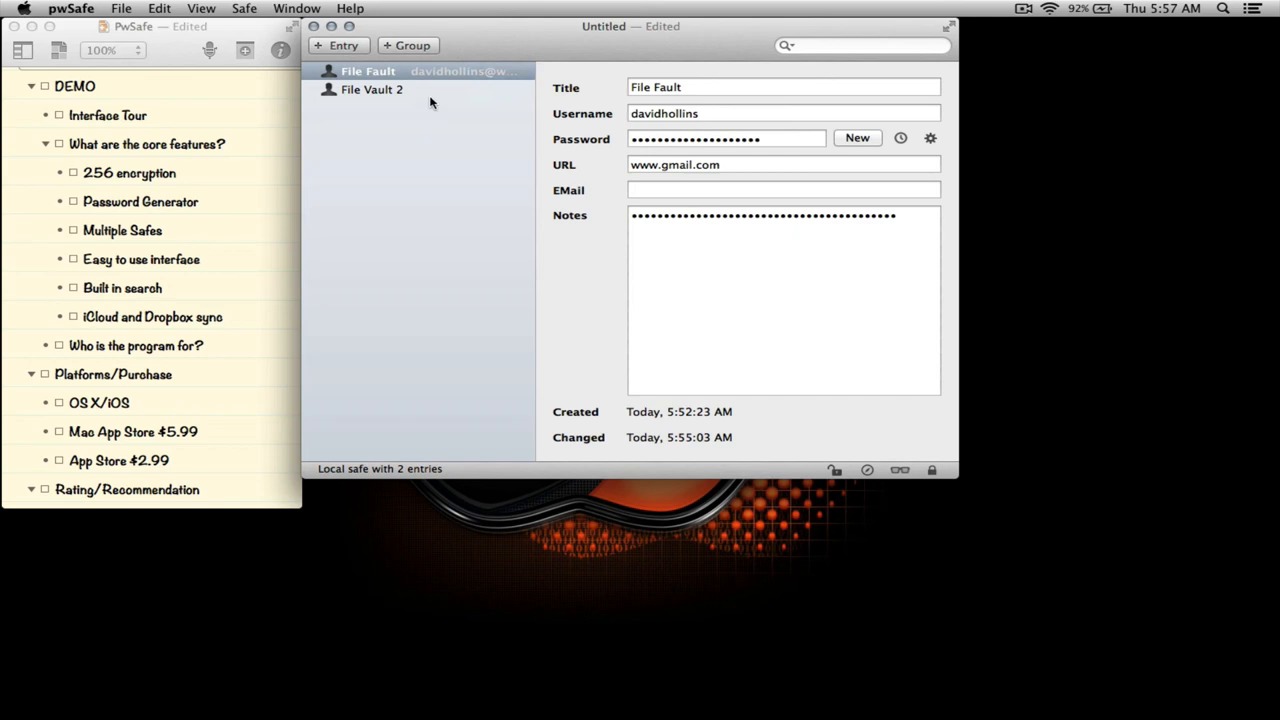
Step: Scroll the review outline to its Rating/Recommendation scores (Design 4.5, Capability 4, Performance 5, Price 4.5, Competition 4)
scroll(down, 3)
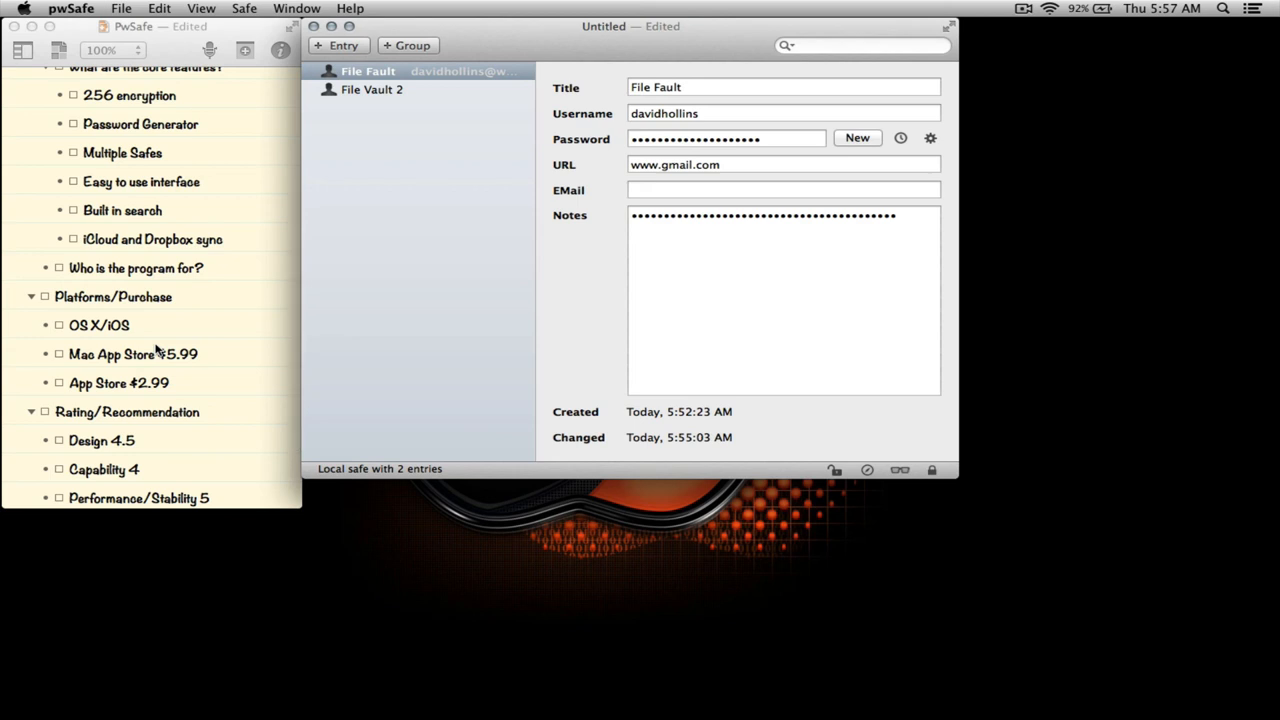
scroll(down, 3)
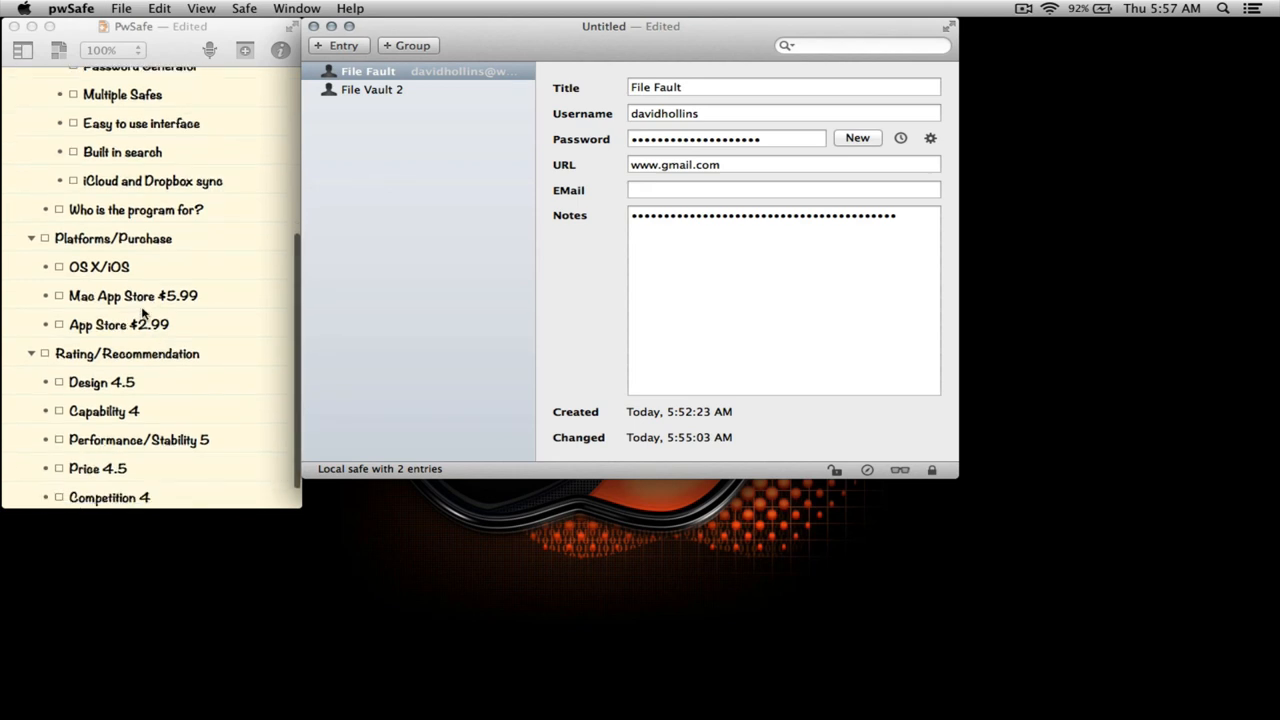
mouse_move(208, 308)
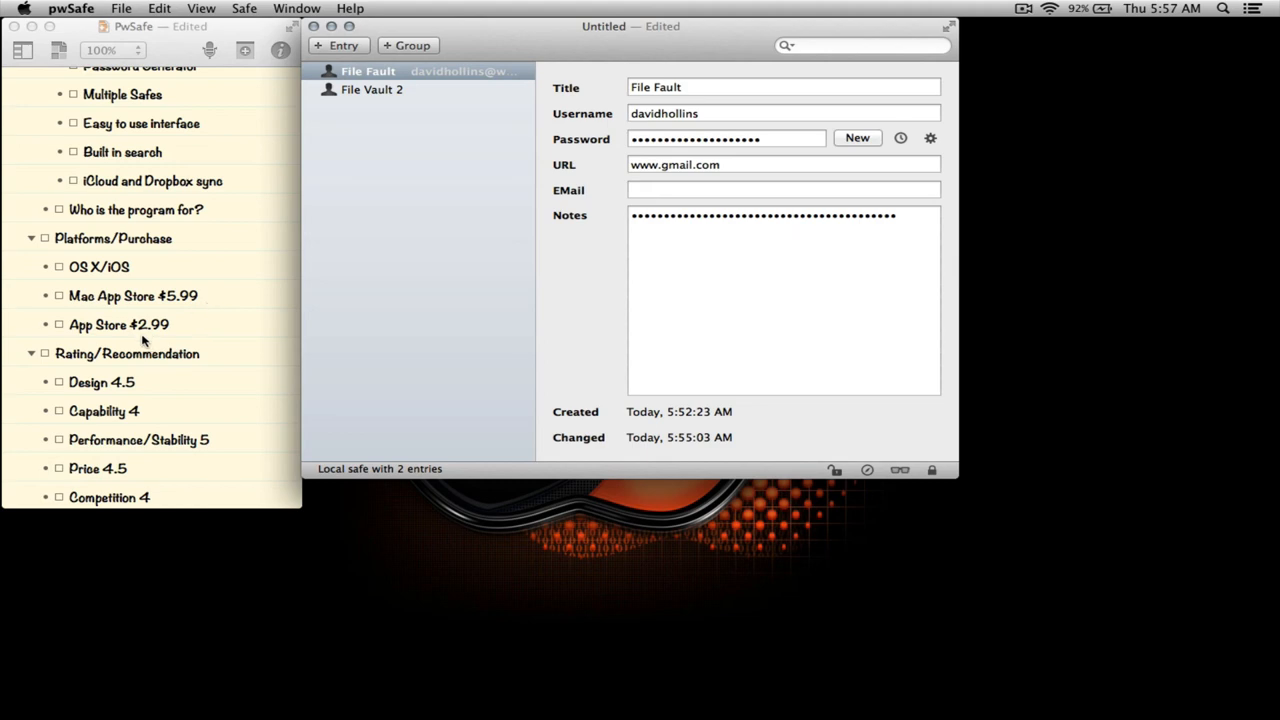
mouse_move(152, 342)
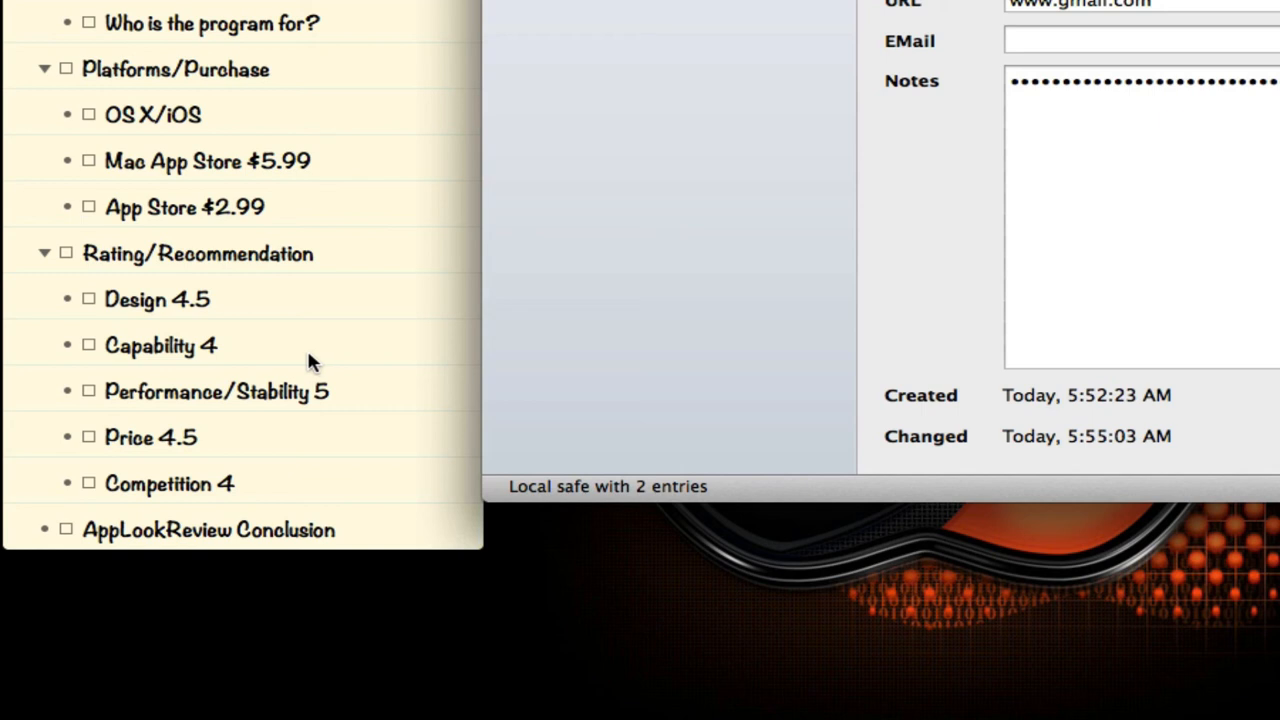
mouse_move(200, 328)
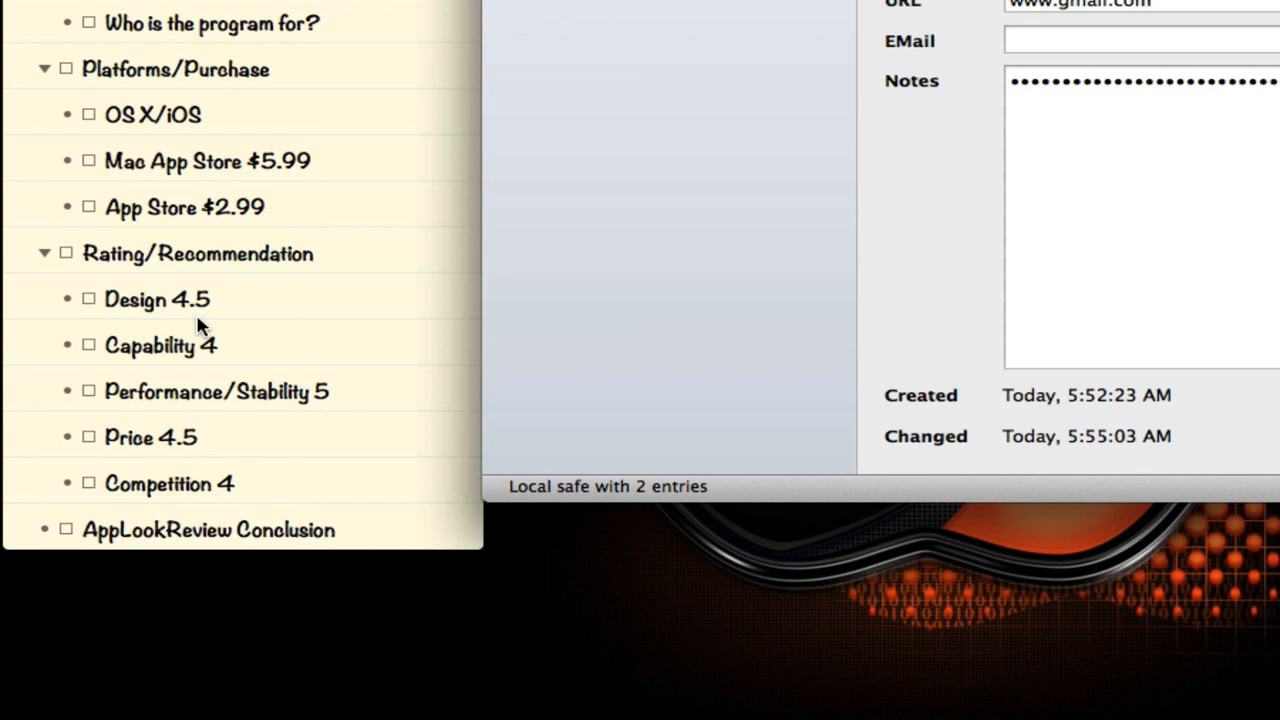
mouse_move(156, 368)
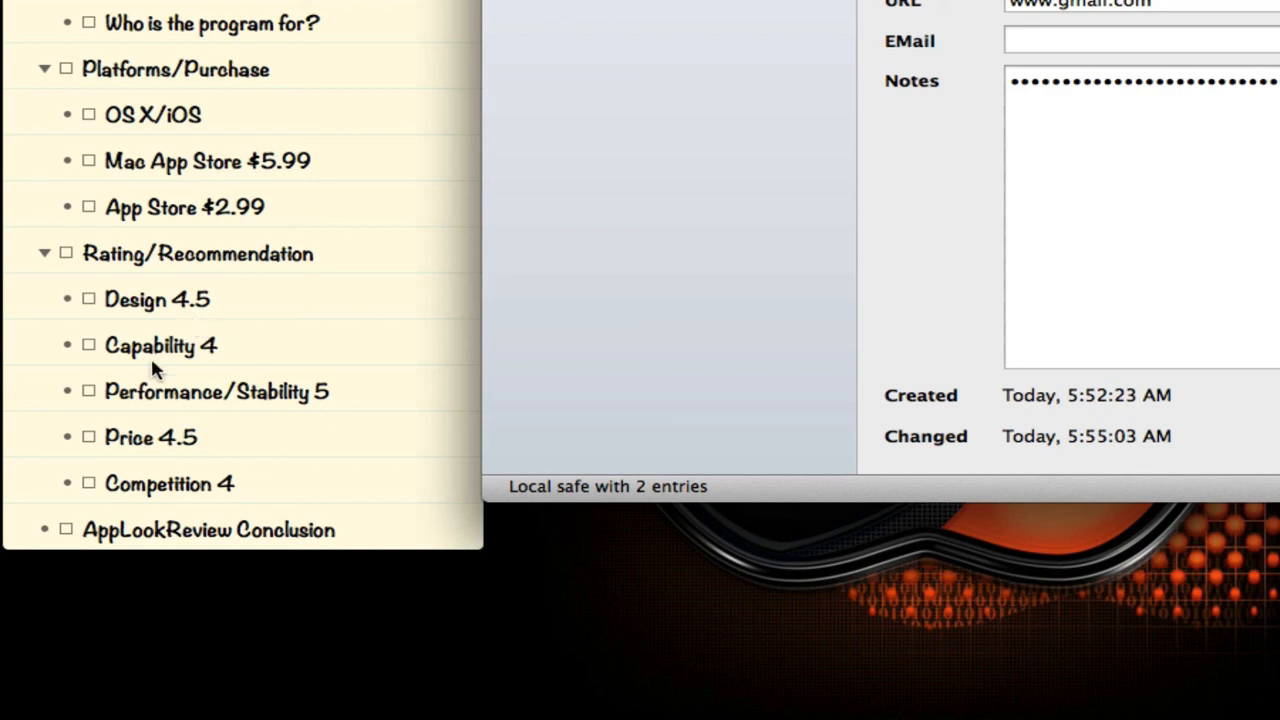
mouse_move(160, 370)
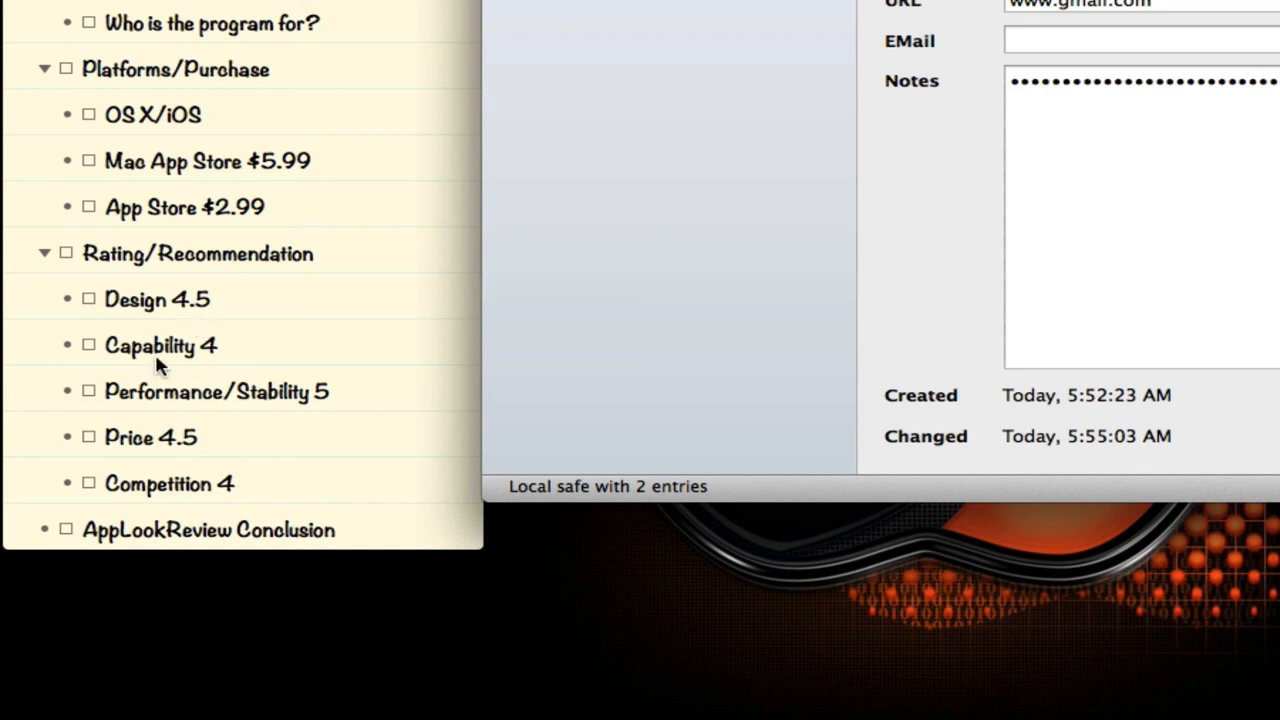
mouse_move(264, 364)
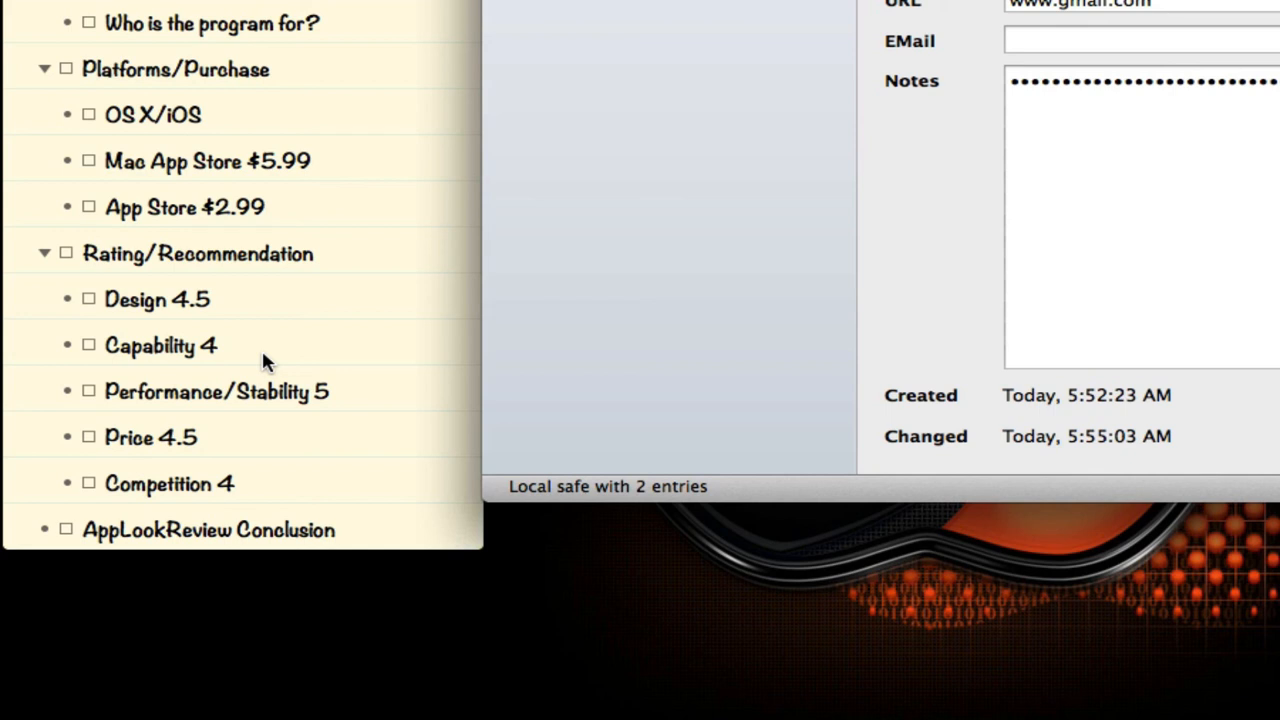
mouse_move(228, 358)
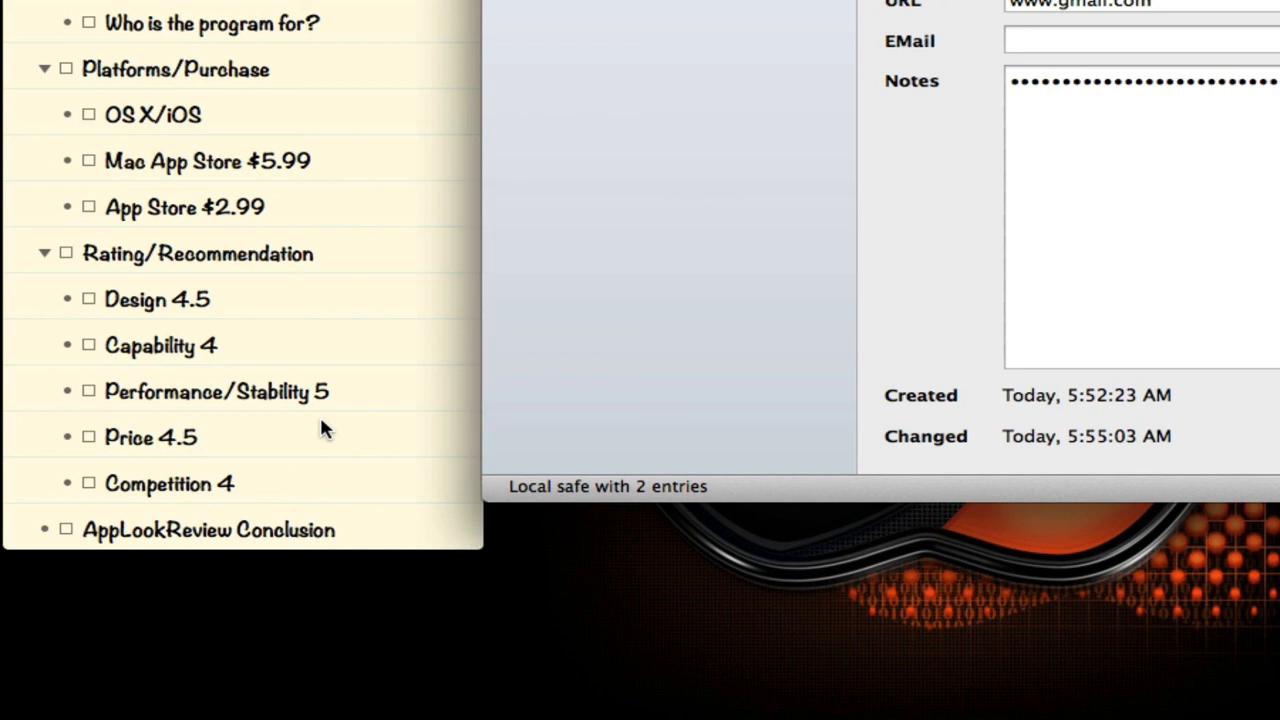
mouse_move(208, 414)
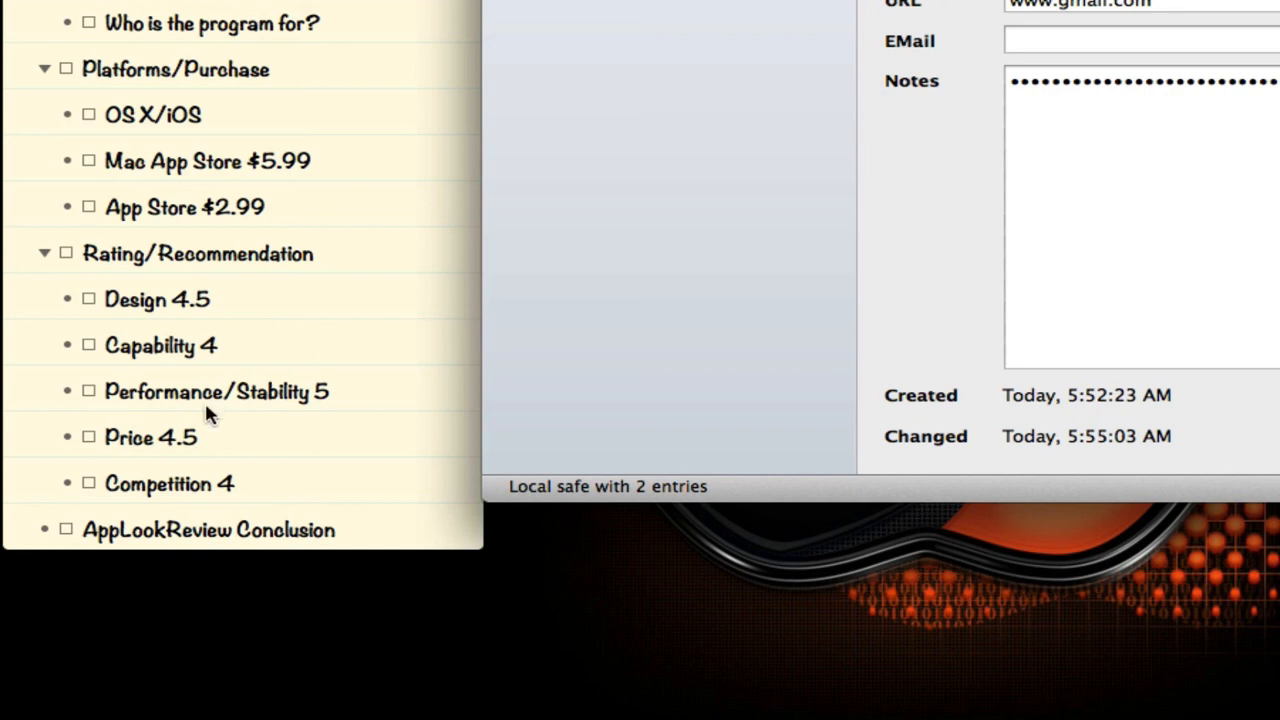
mouse_move(204, 444)
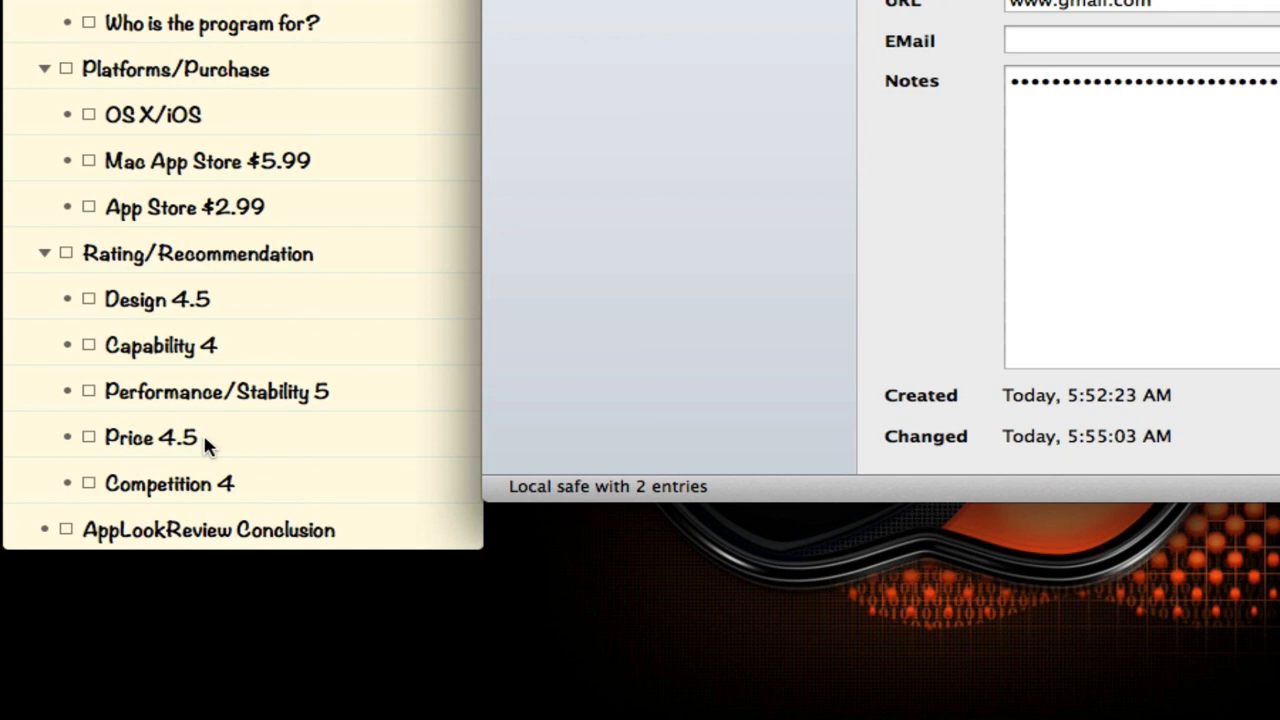
mouse_move(186, 448)
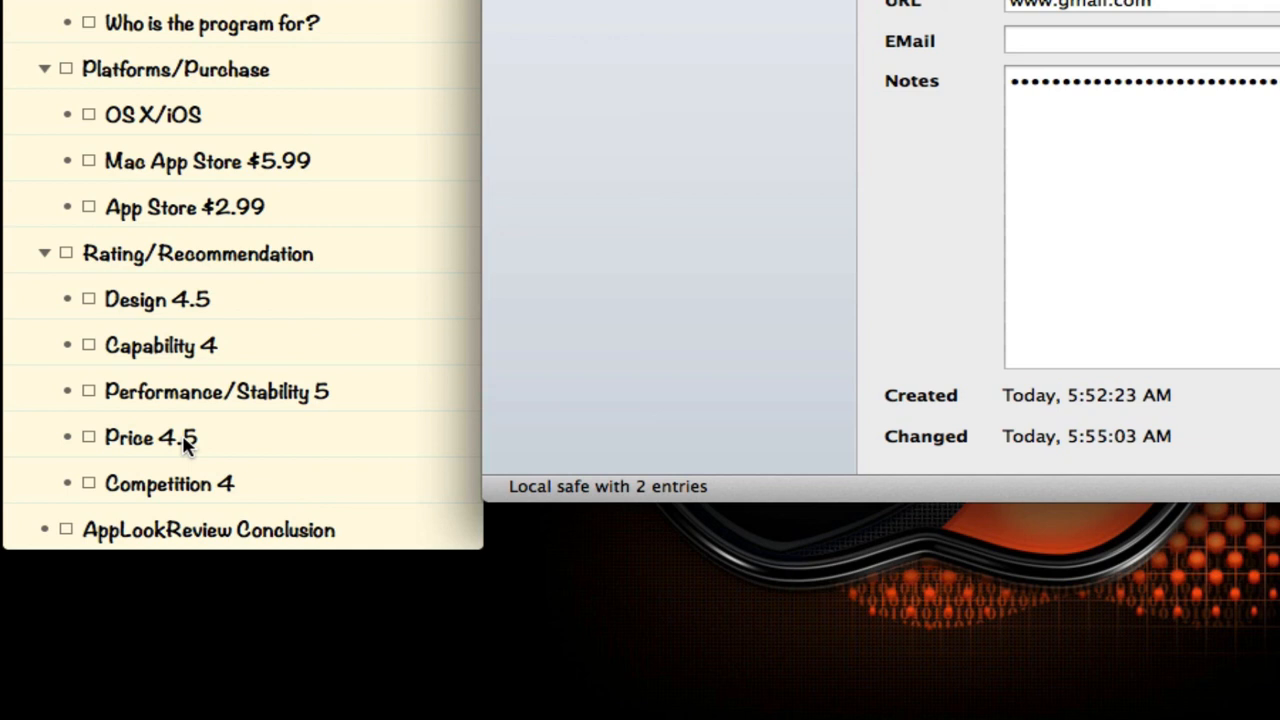
mouse_move(680, 448)
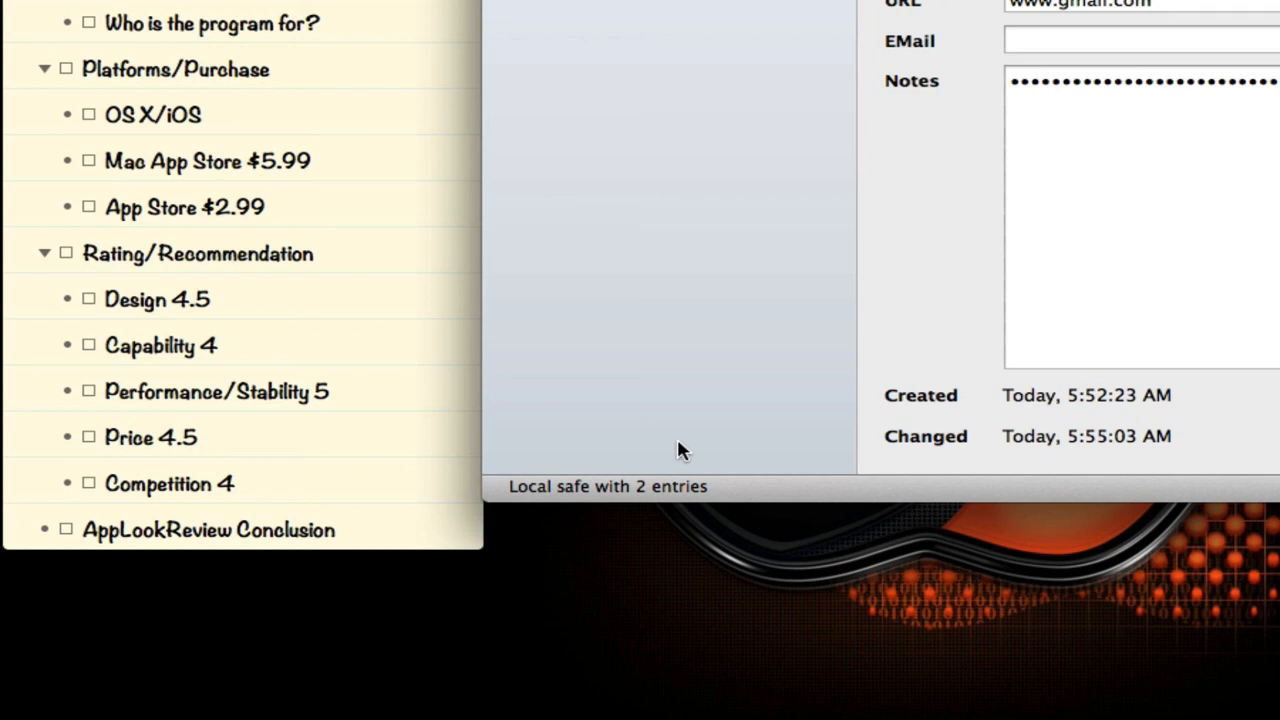
mouse_move(768, 330)
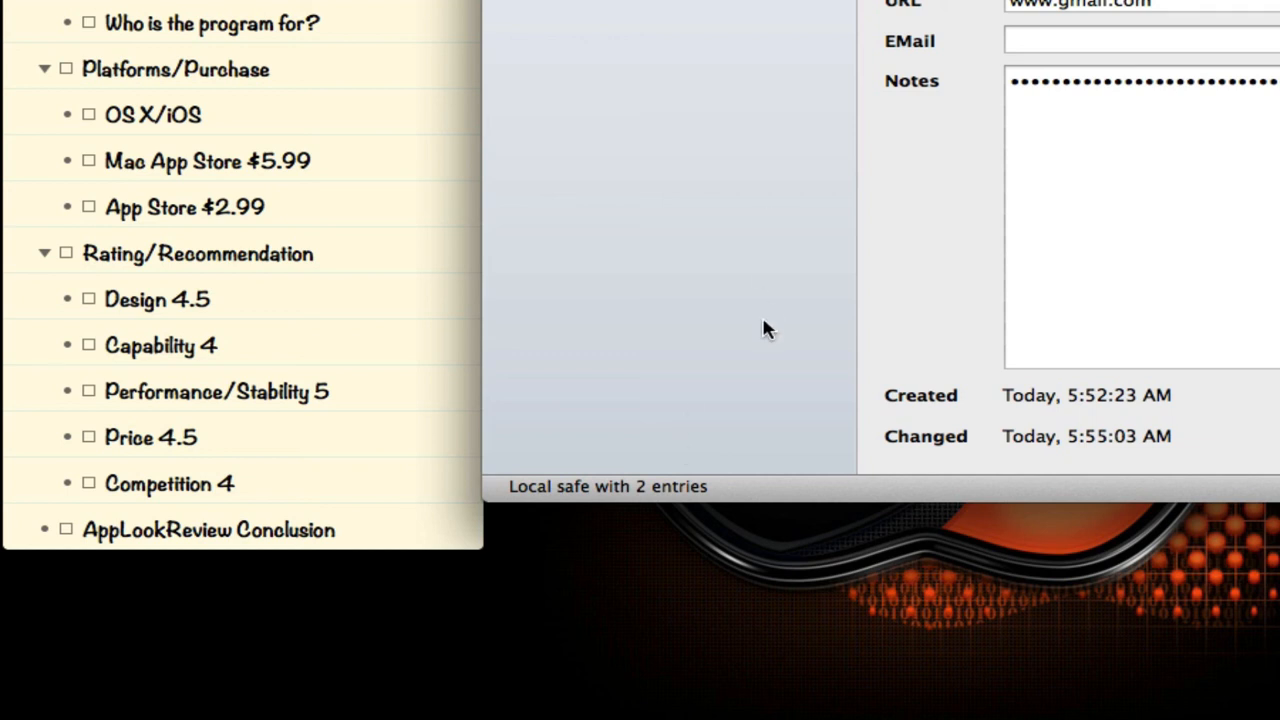
mouse_move(408, 396)
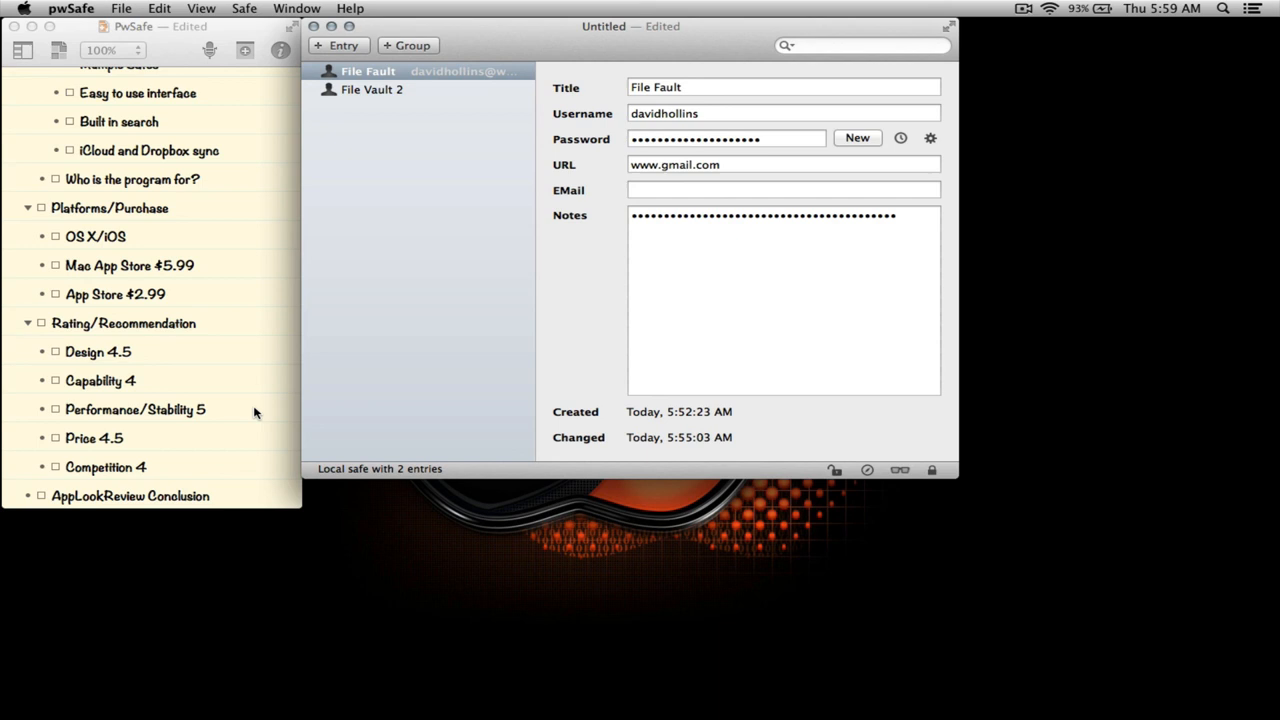
mouse_move(472, 308)
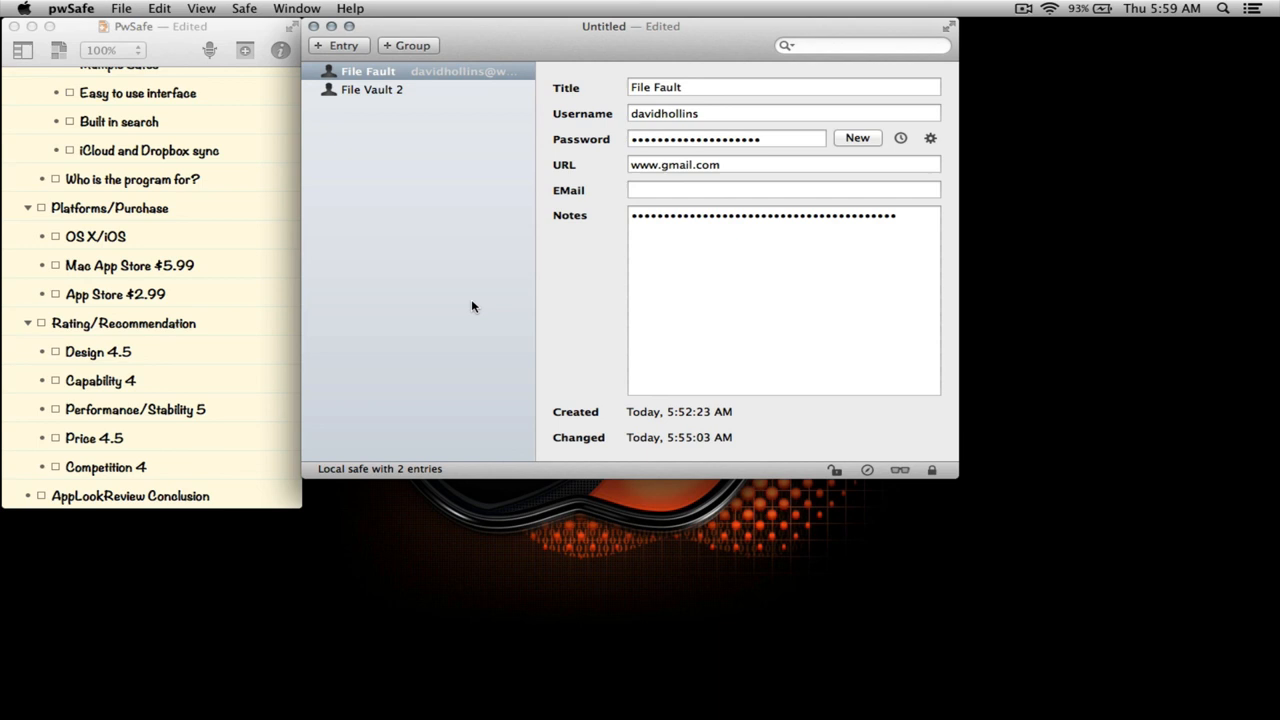
mouse_move(180, 444)
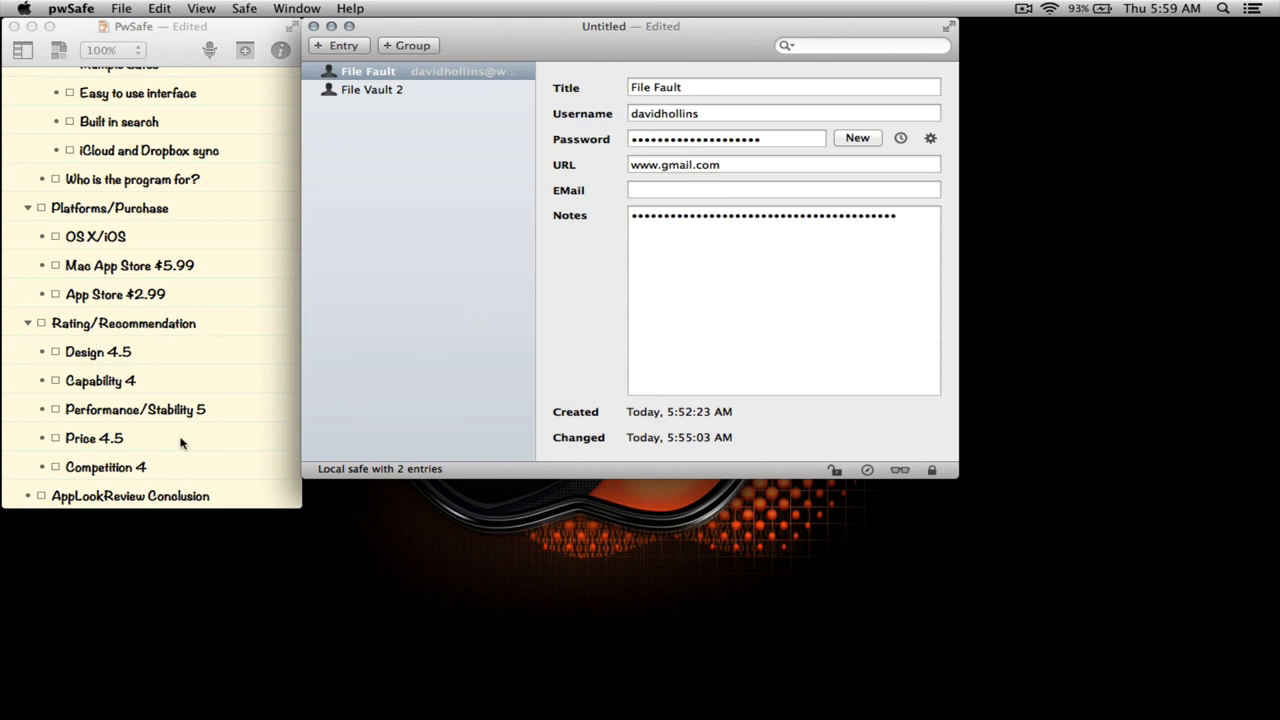